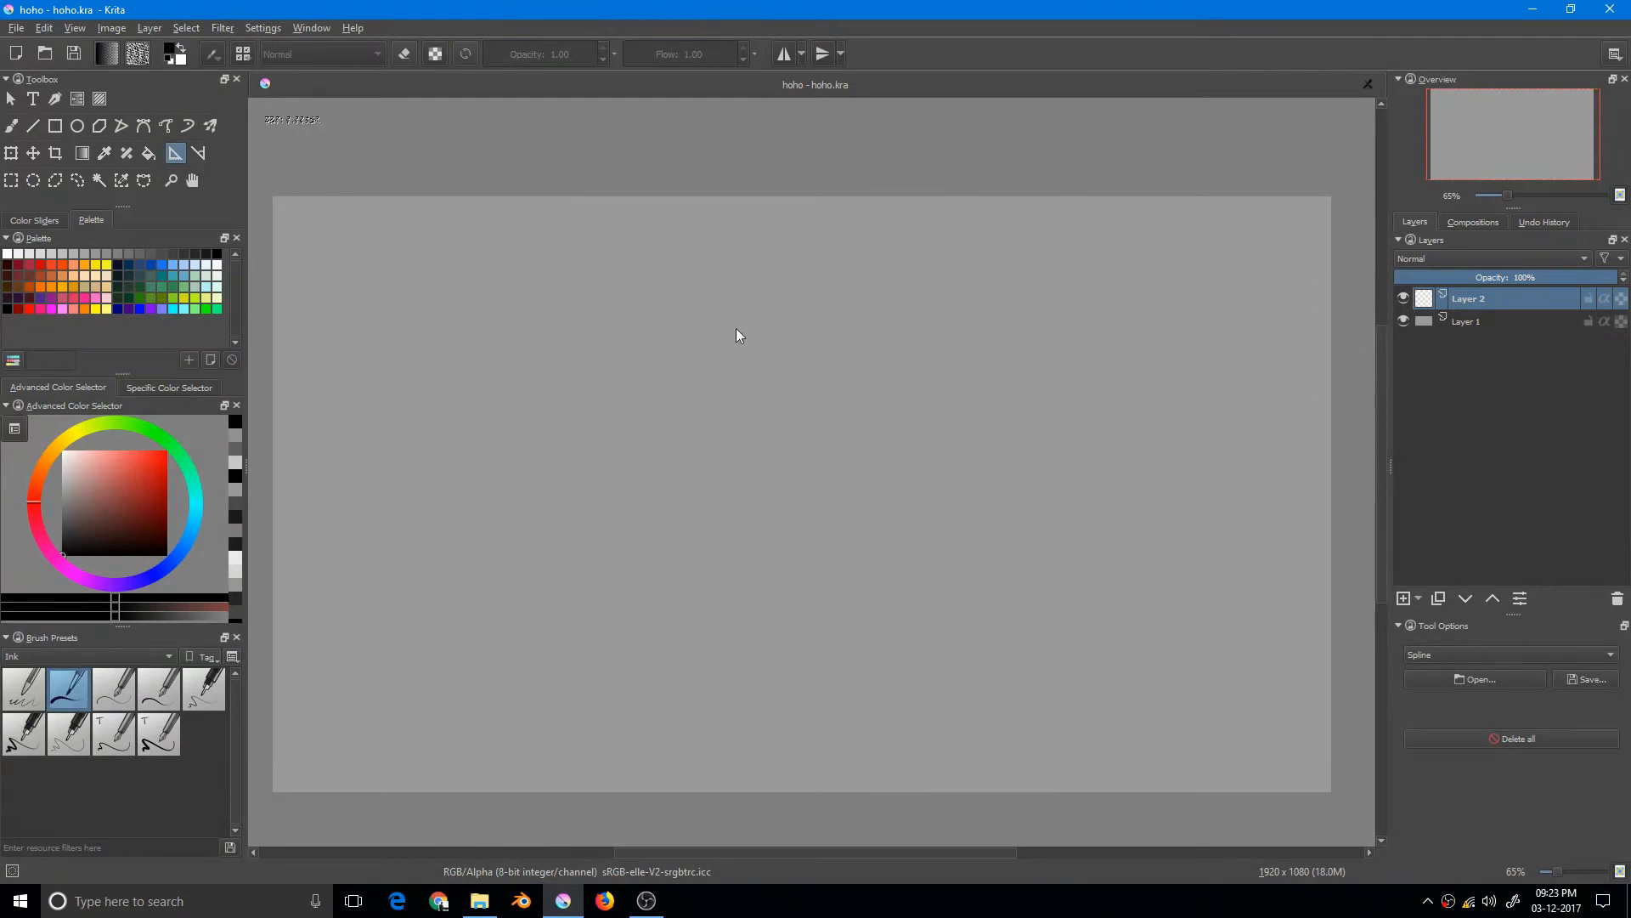
mouse_move(622, 323)
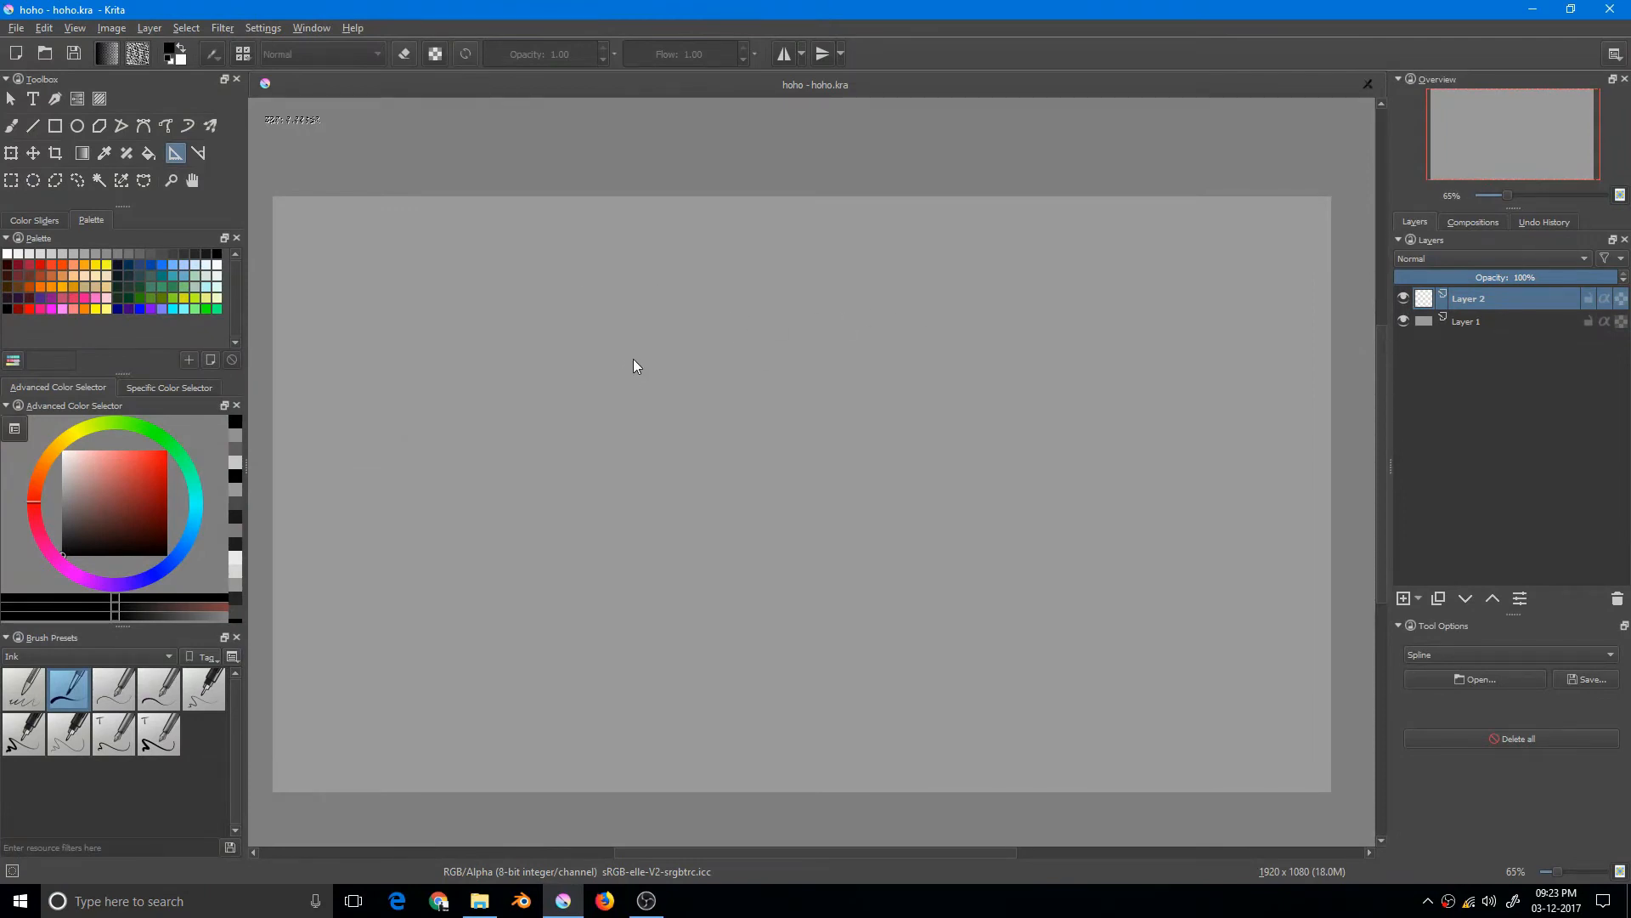
mouse_move(636, 335)
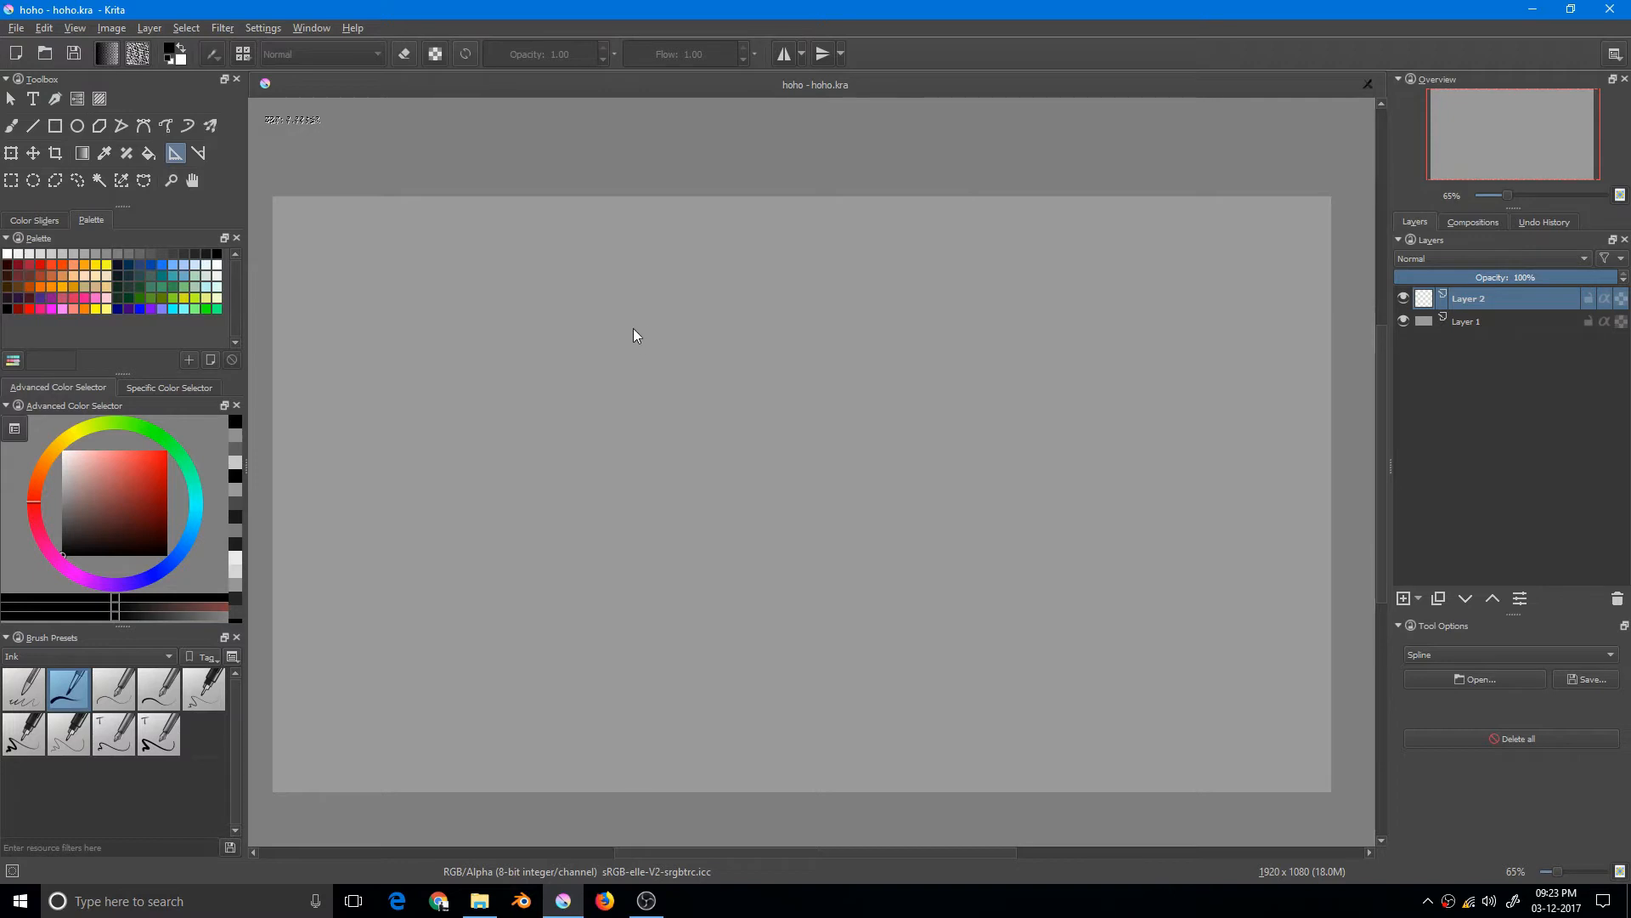
mouse_move(550, 250)
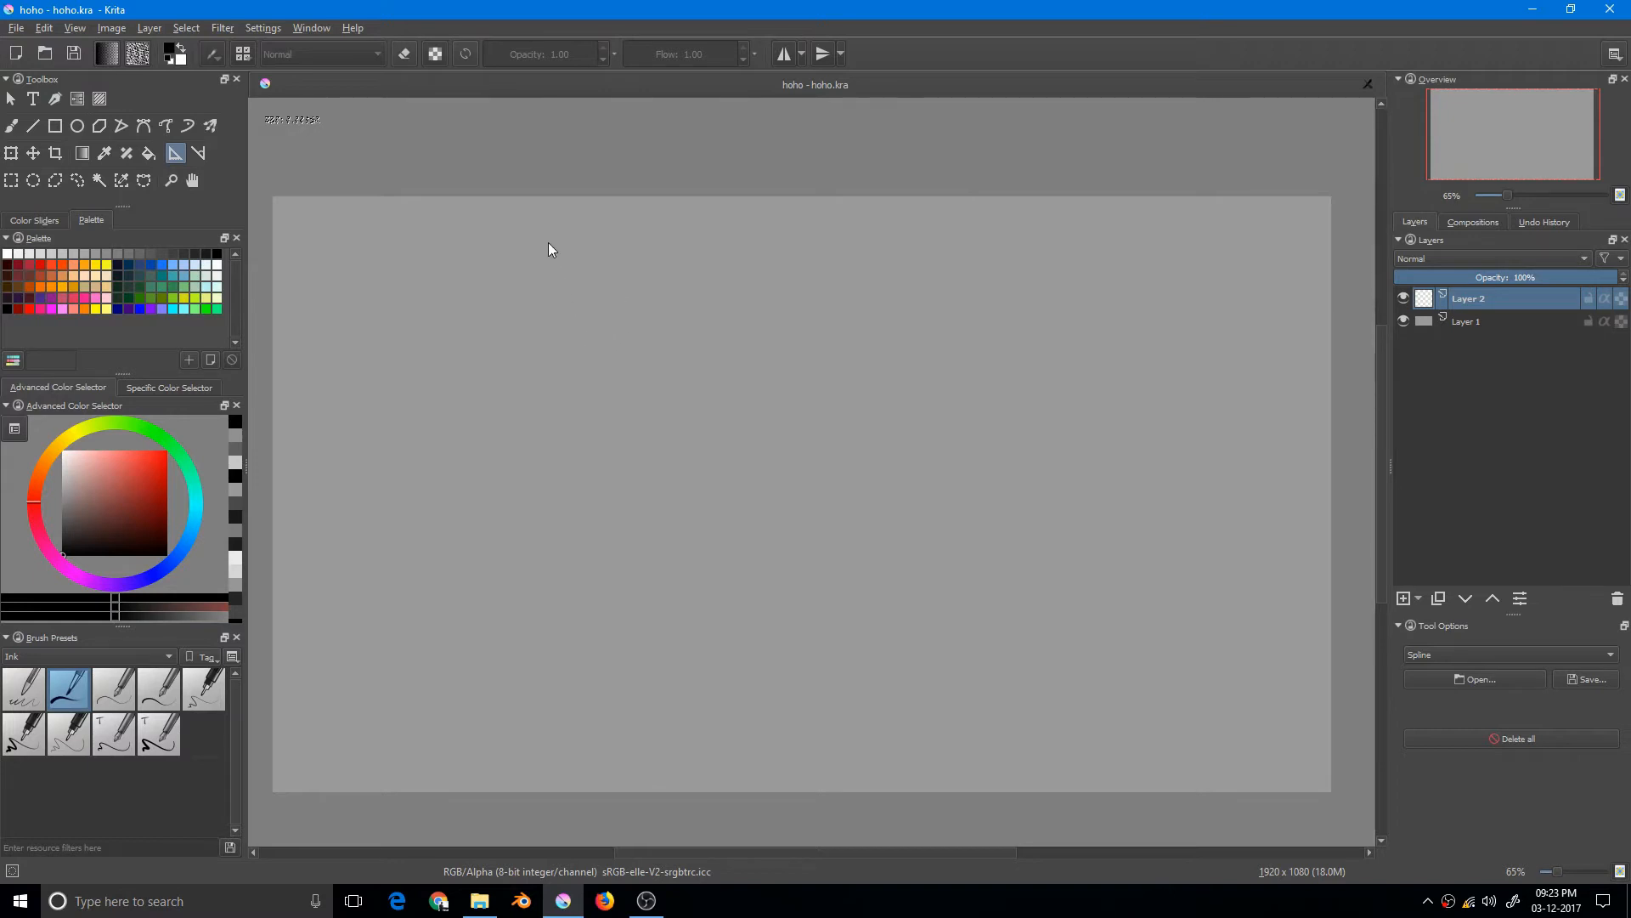
mouse_move(528, 168)
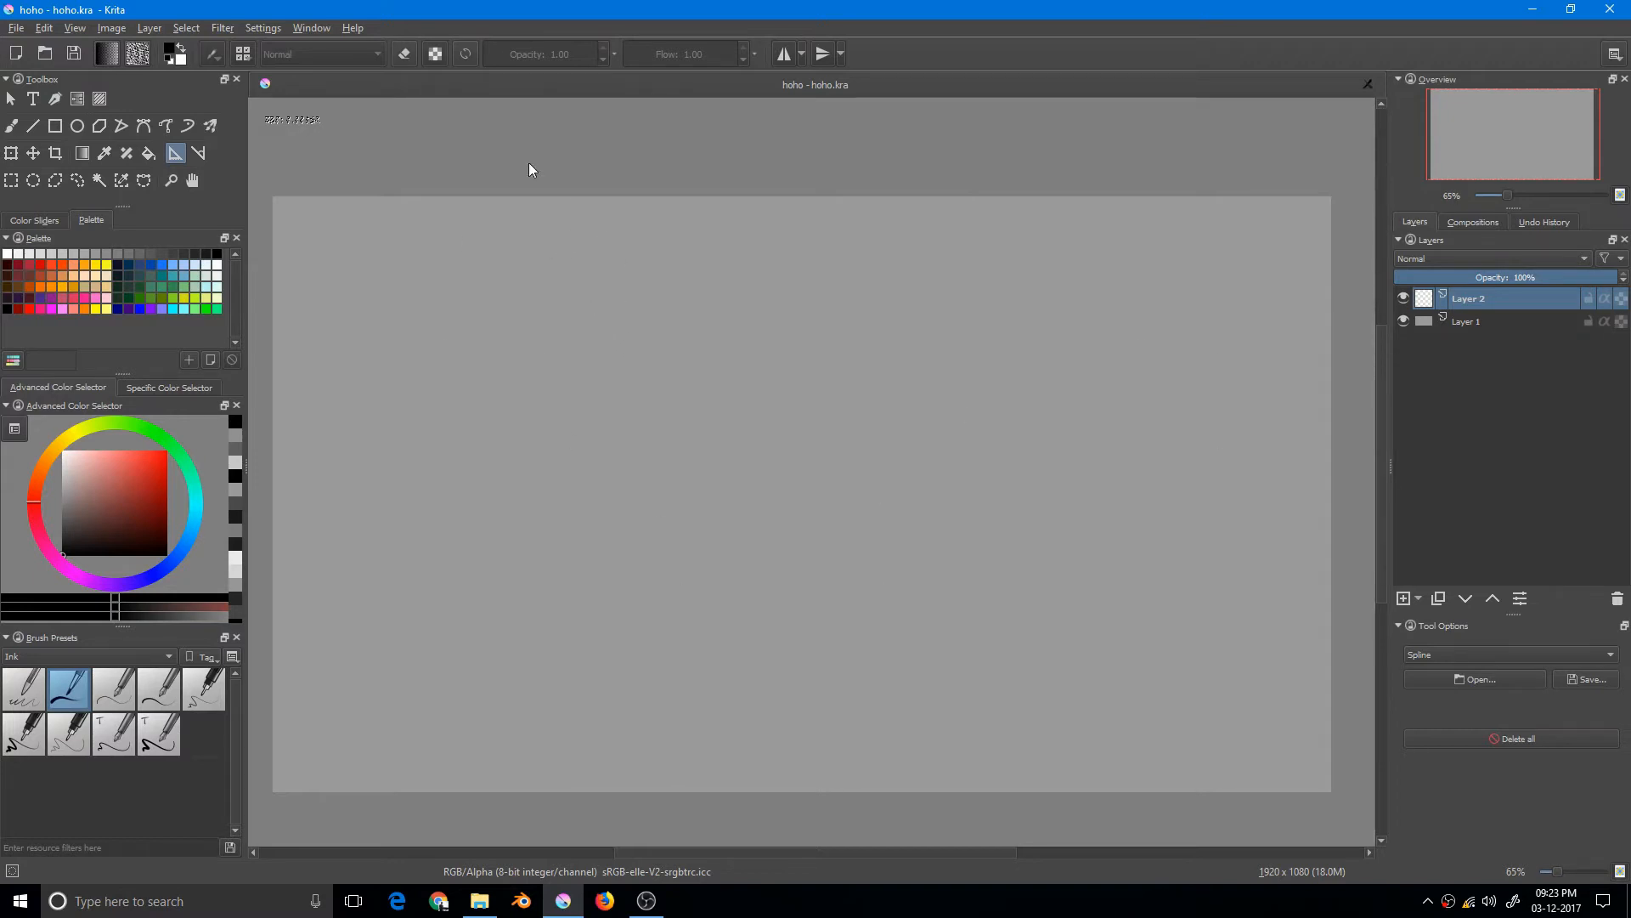
mouse_move(394, 157)
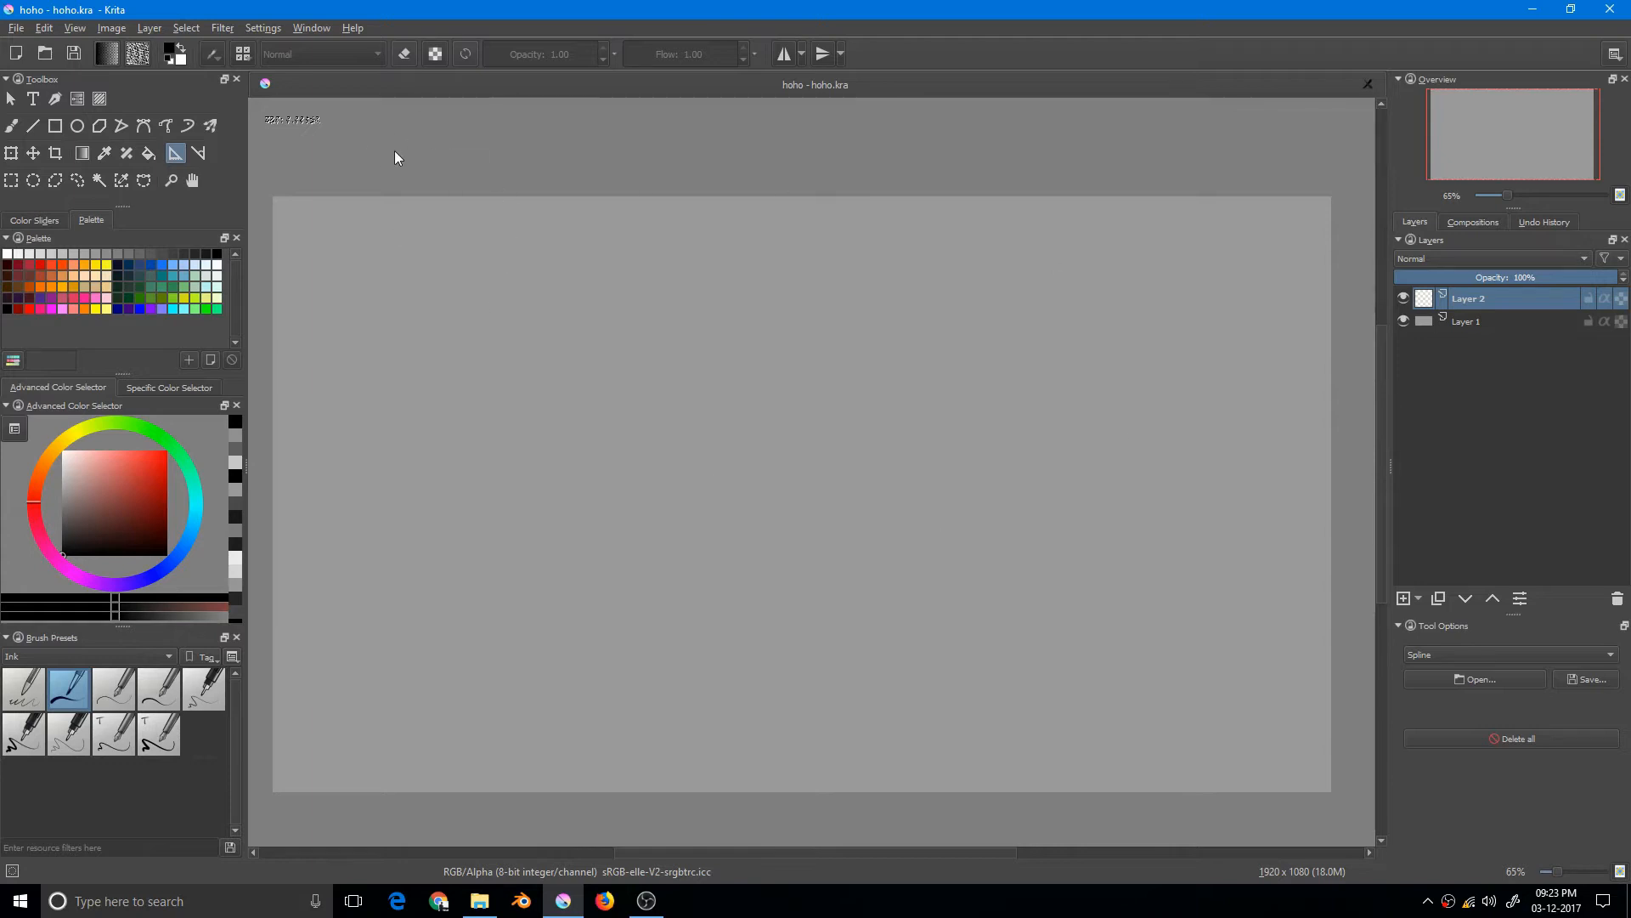
Step: Place the four handles of a spline assistant running from top-left toward the canvas middle
left_click_drag(408, 141, 387, 379)
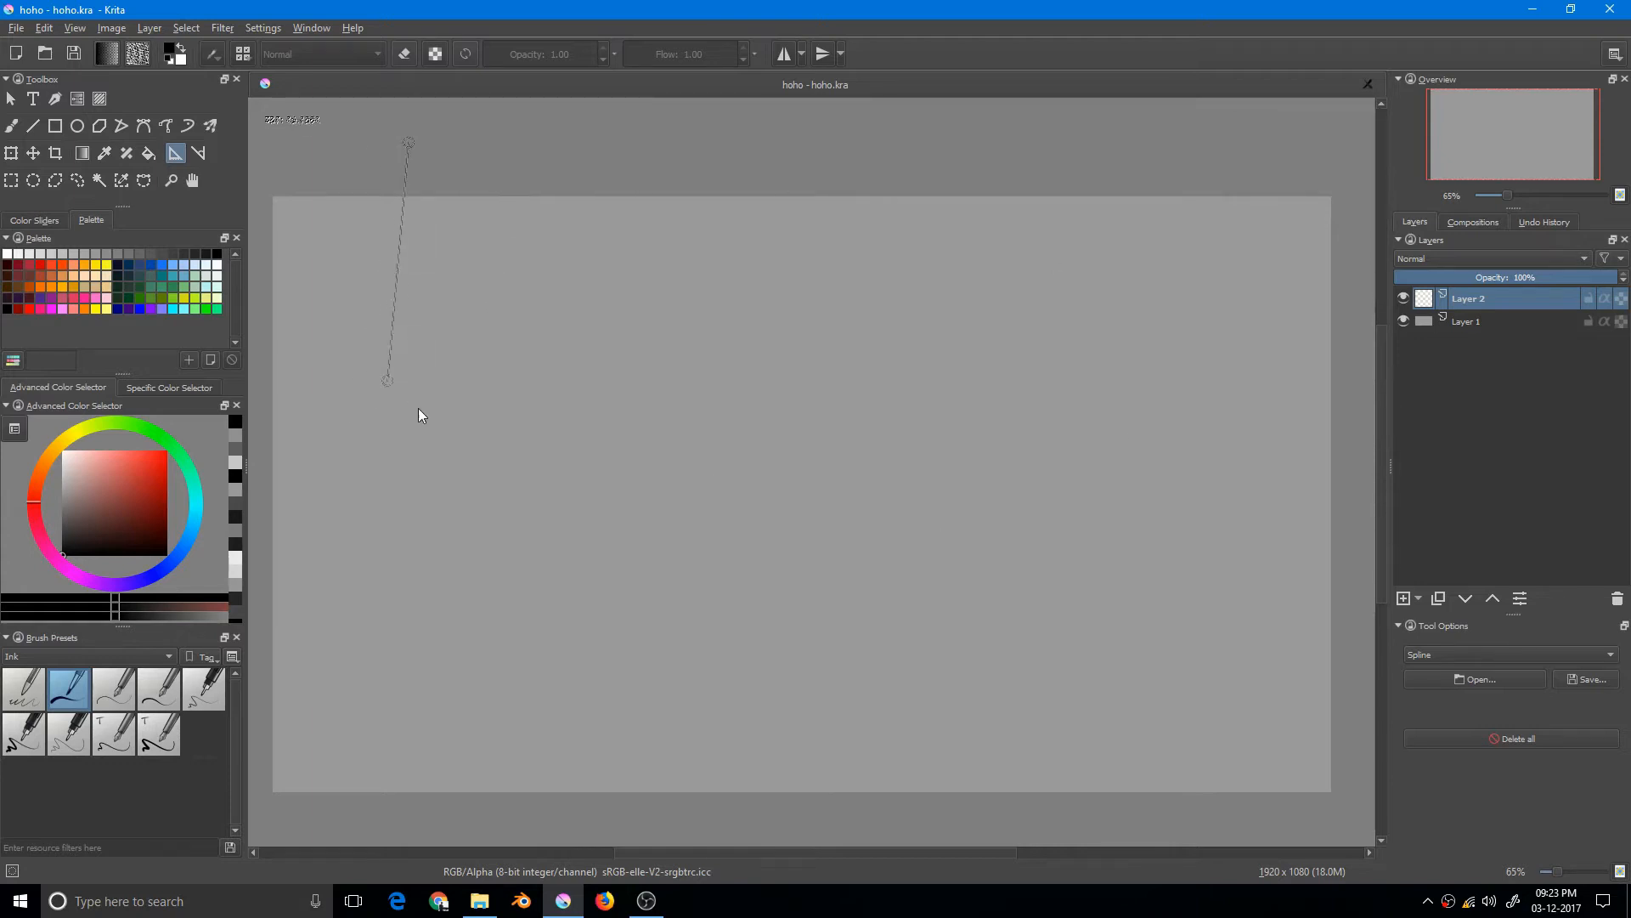
left_click(748, 374)
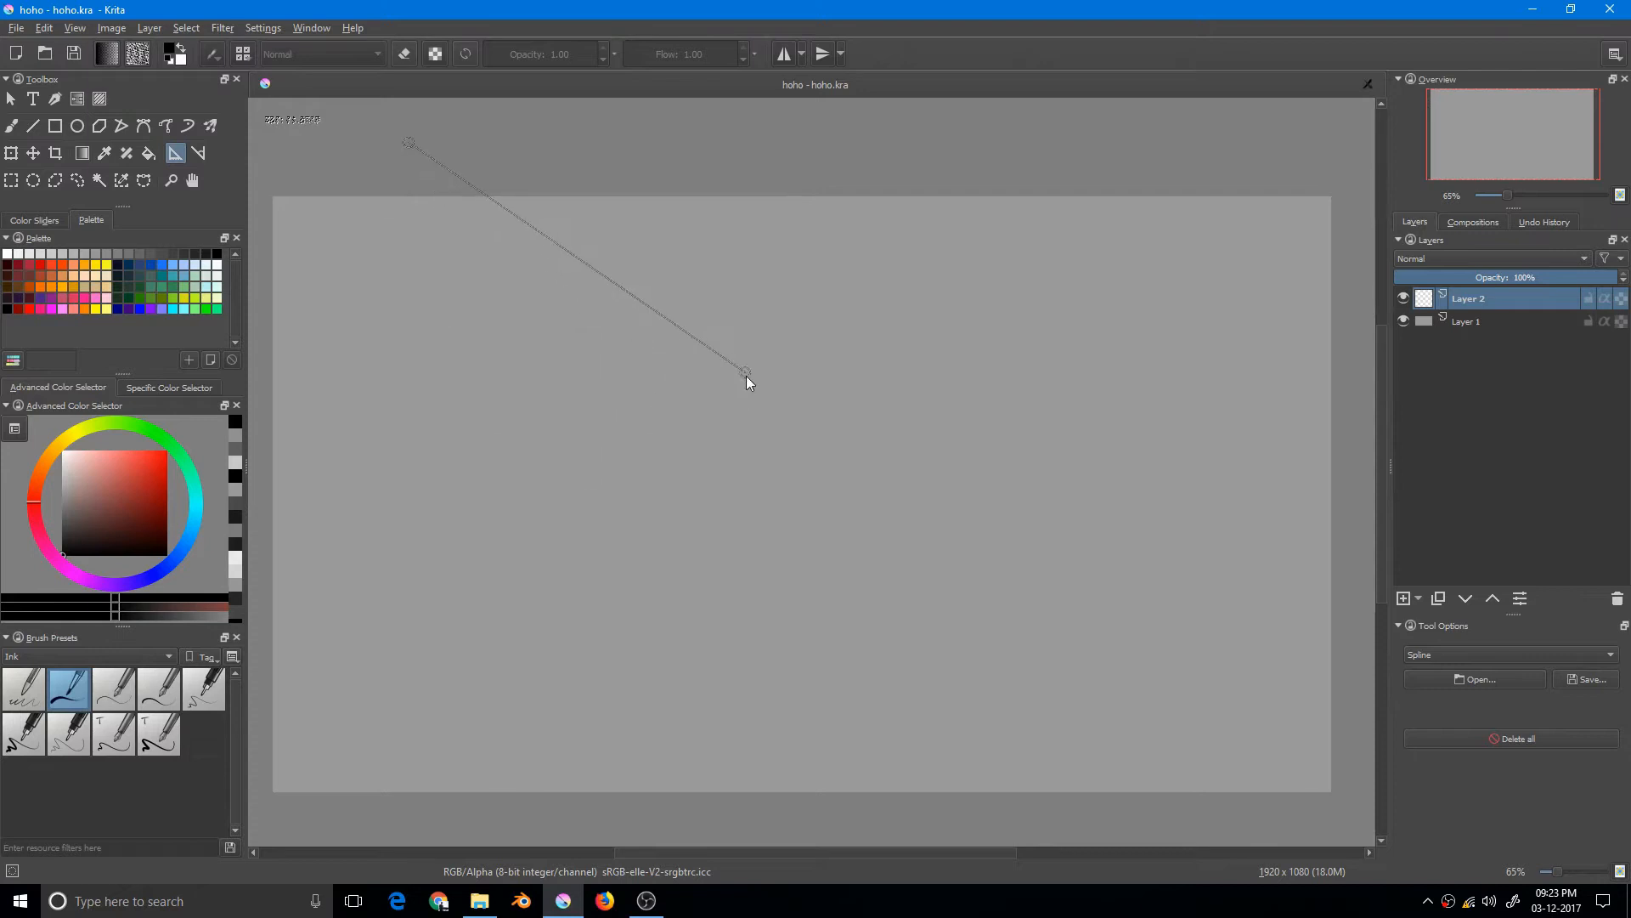
left_click_drag(745, 373, 780, 494)
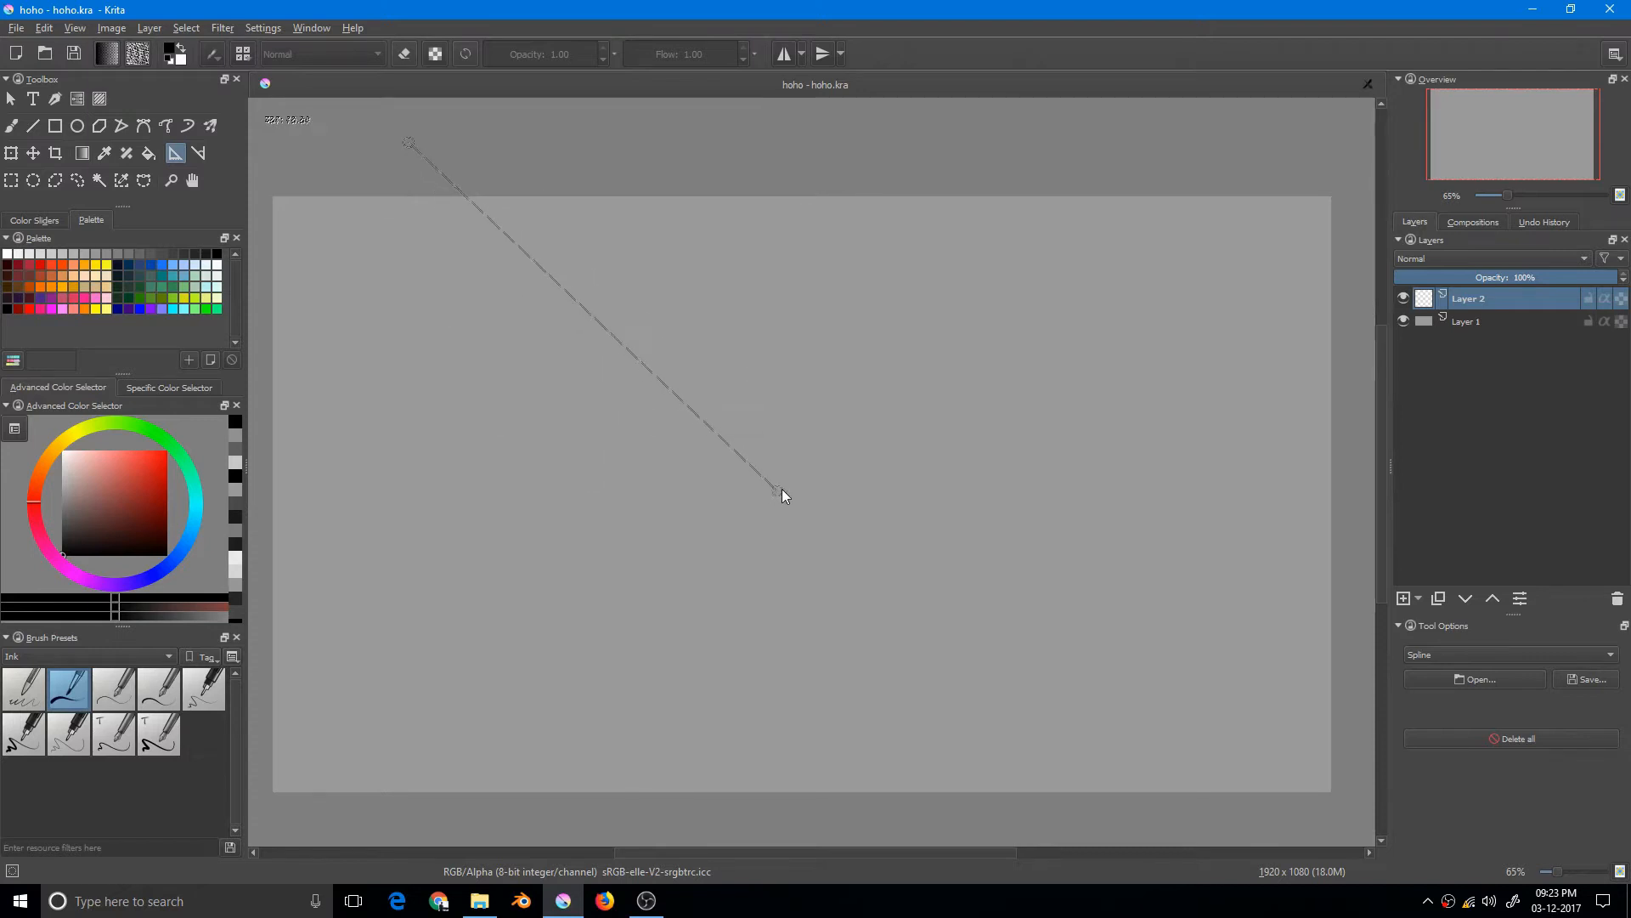
mouse_move(902, 498)
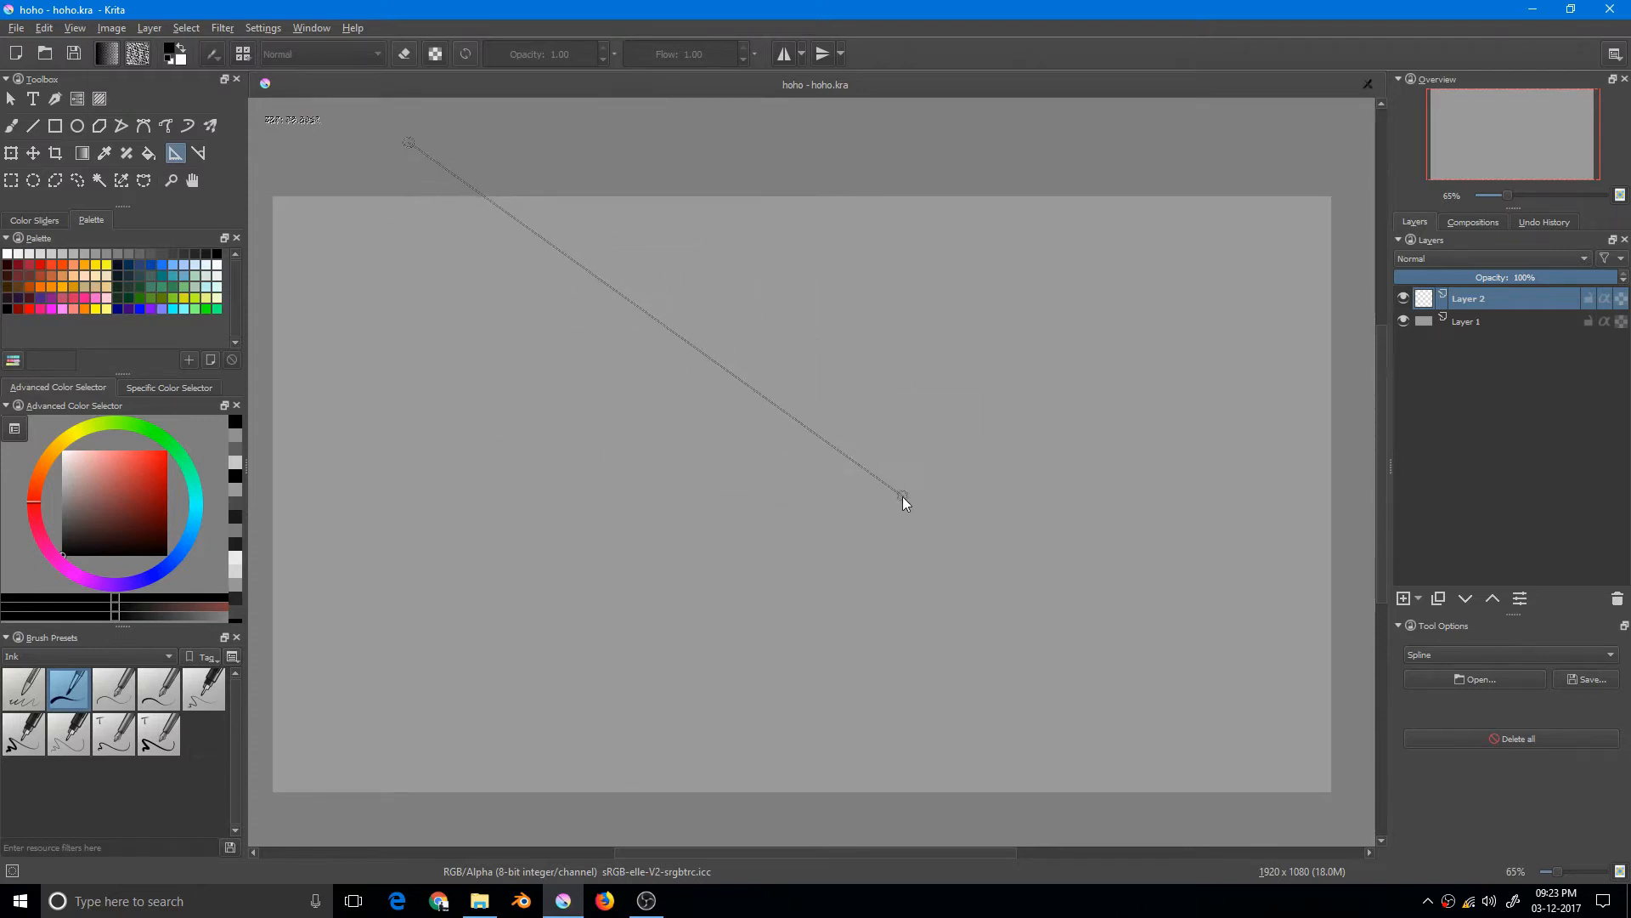
left_click(335, 481)
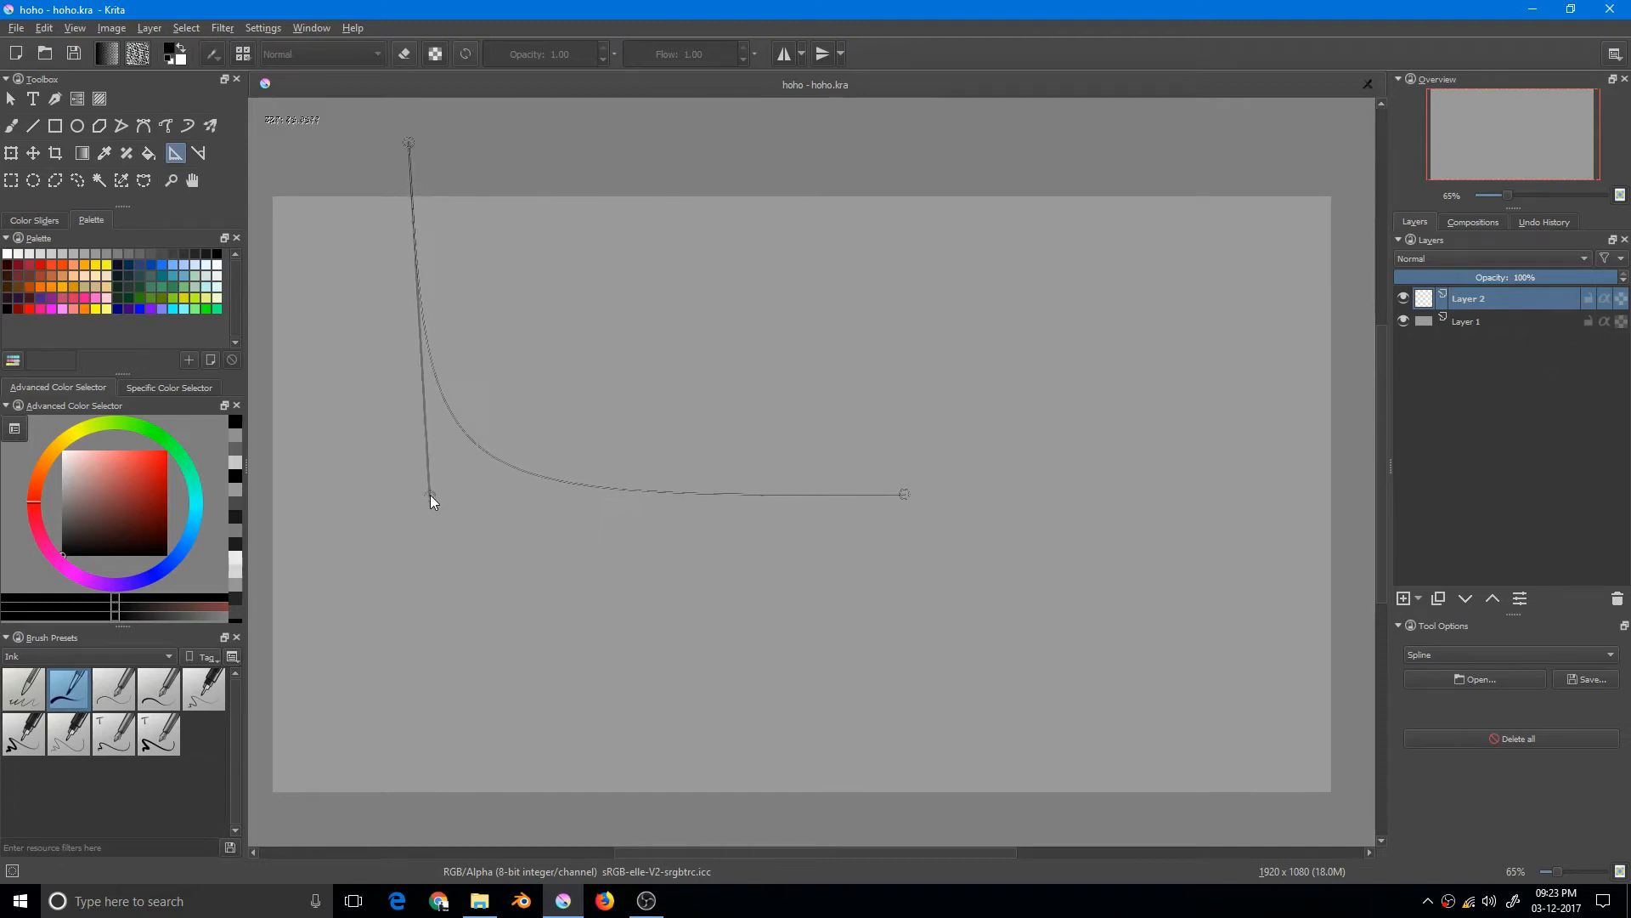
Step: Bend the spline handles so the guide forms a sweeping S curve
left_click_drag(430, 498, 388, 466)
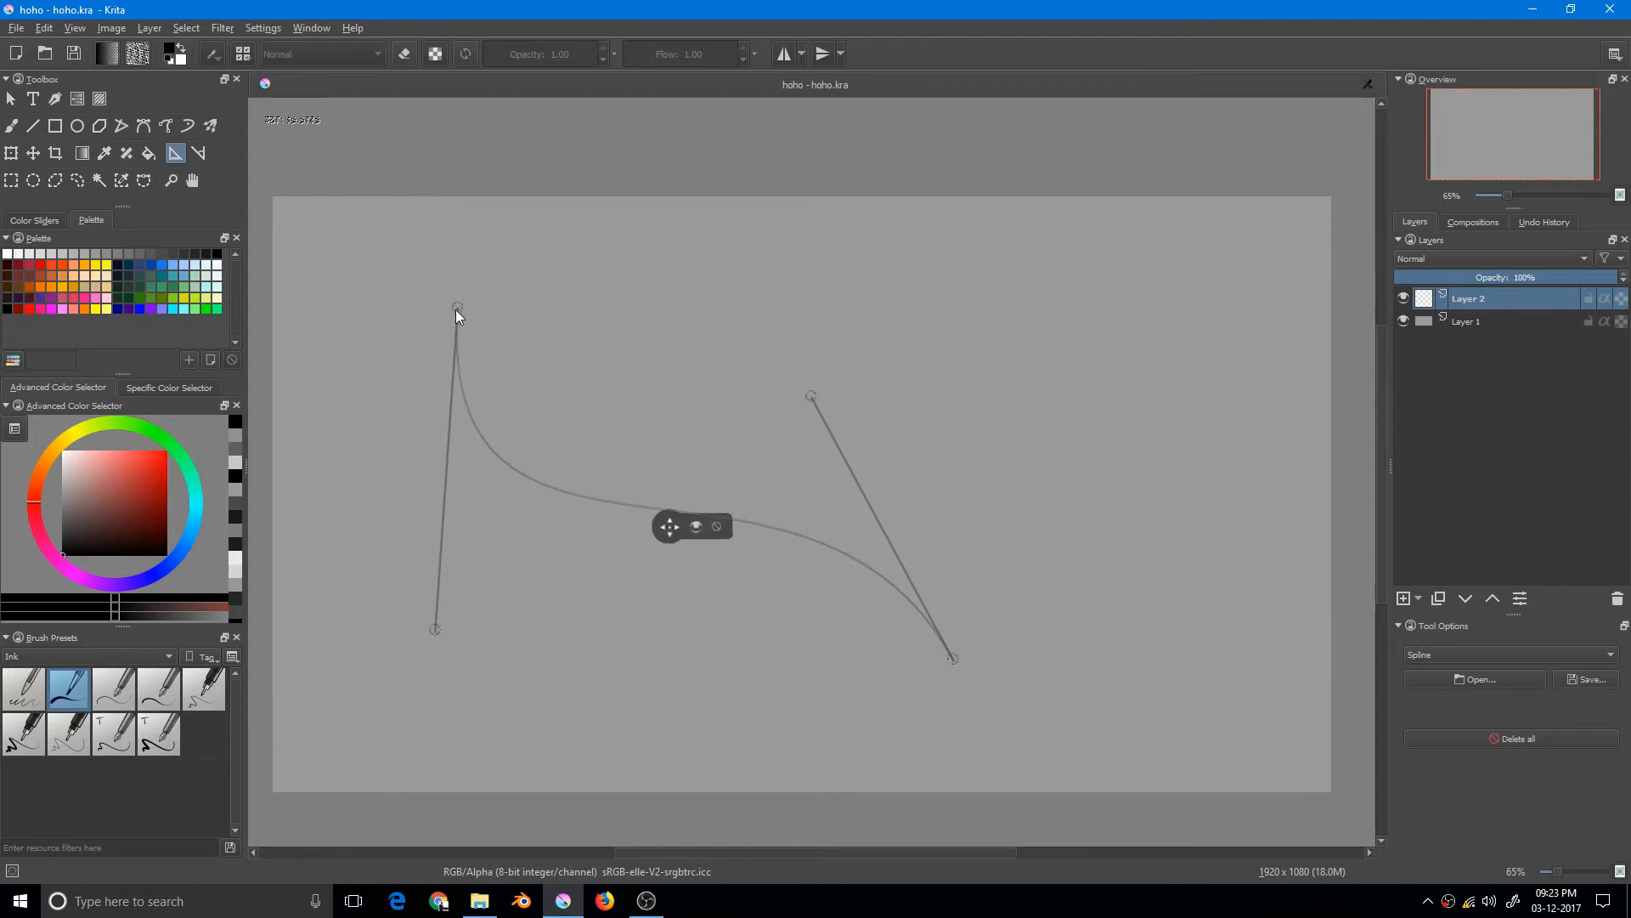
left_click_drag(458, 308, 423, 428)
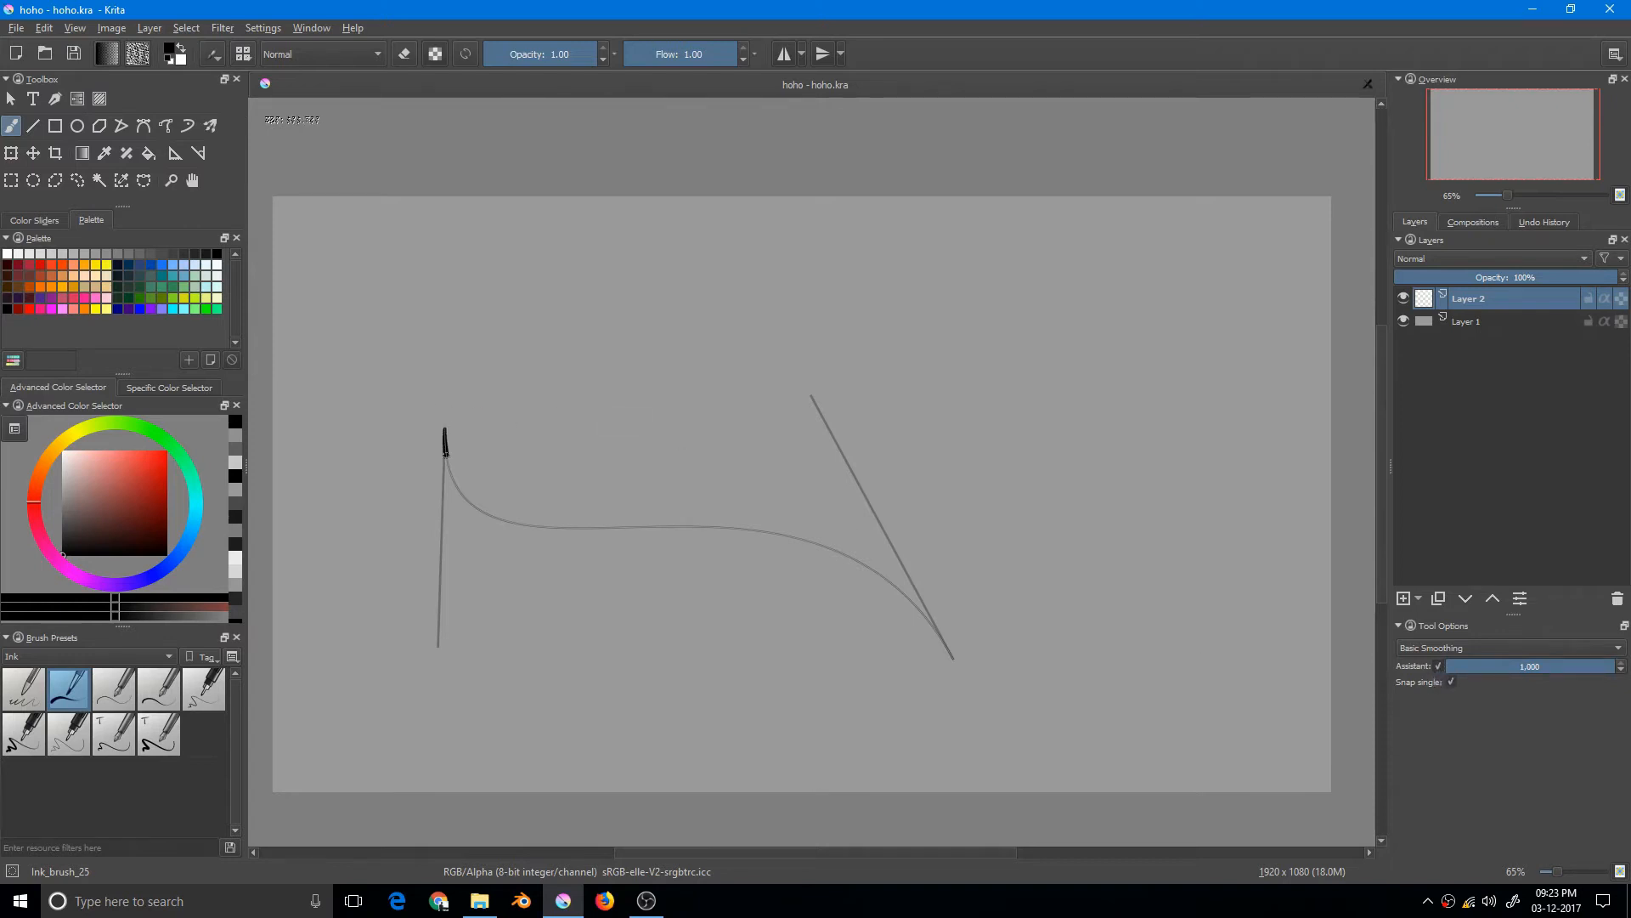
Step: Ink thick black strokes snapped along the spline's sweep, then return to the Assistant Tool
left_click_drag(442, 431, 848, 558)
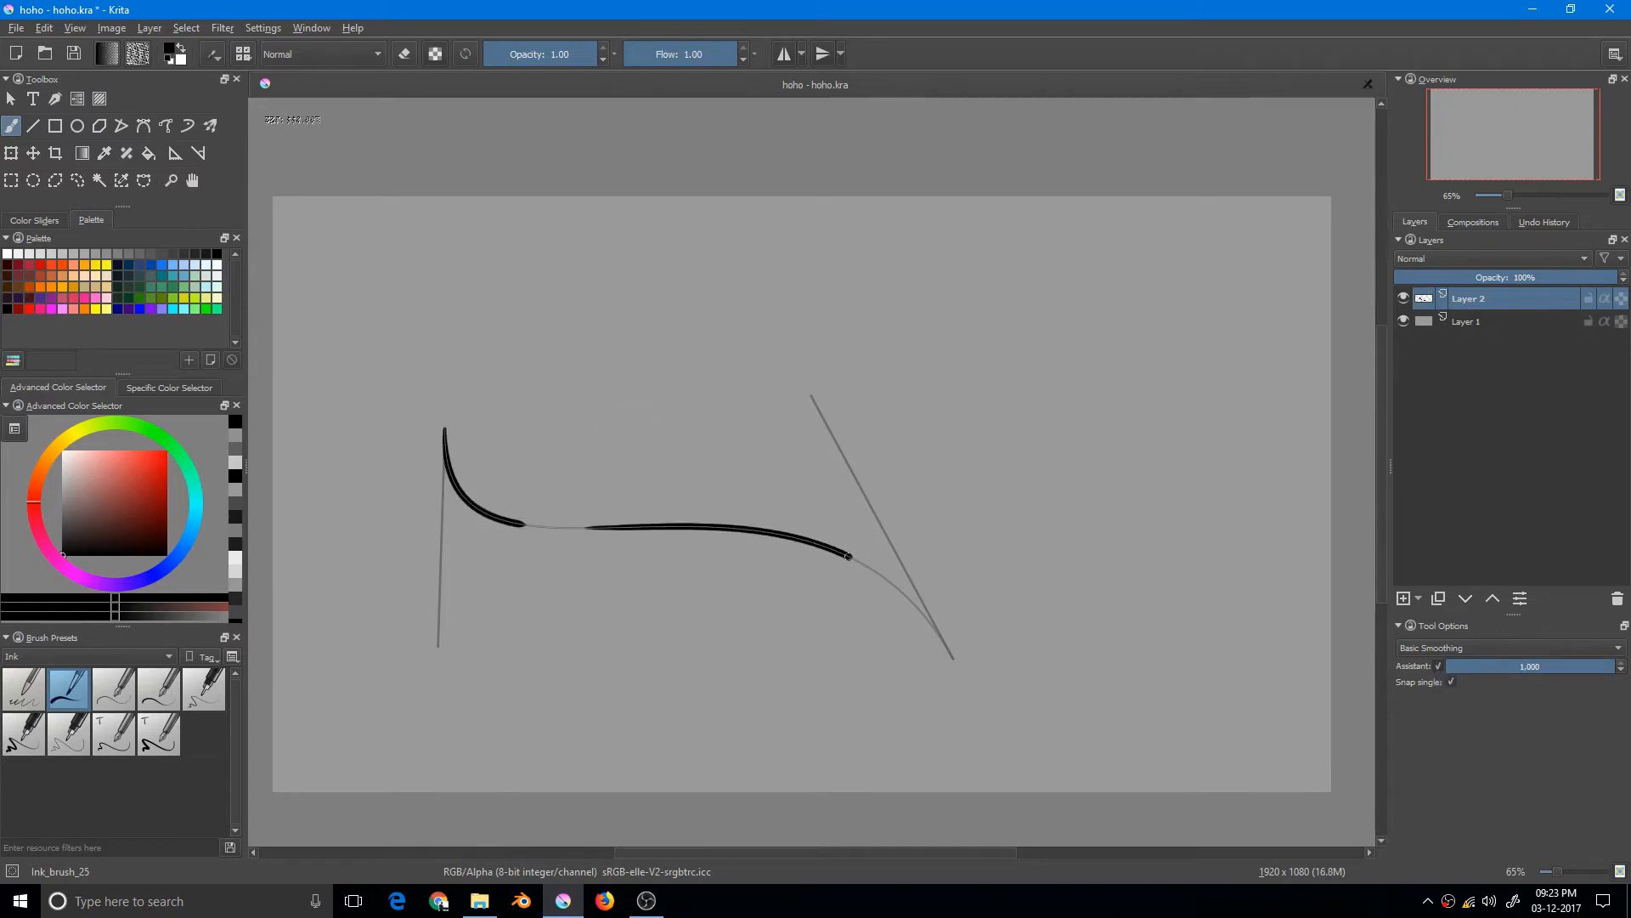
left_click_drag(848, 554, 953, 661)
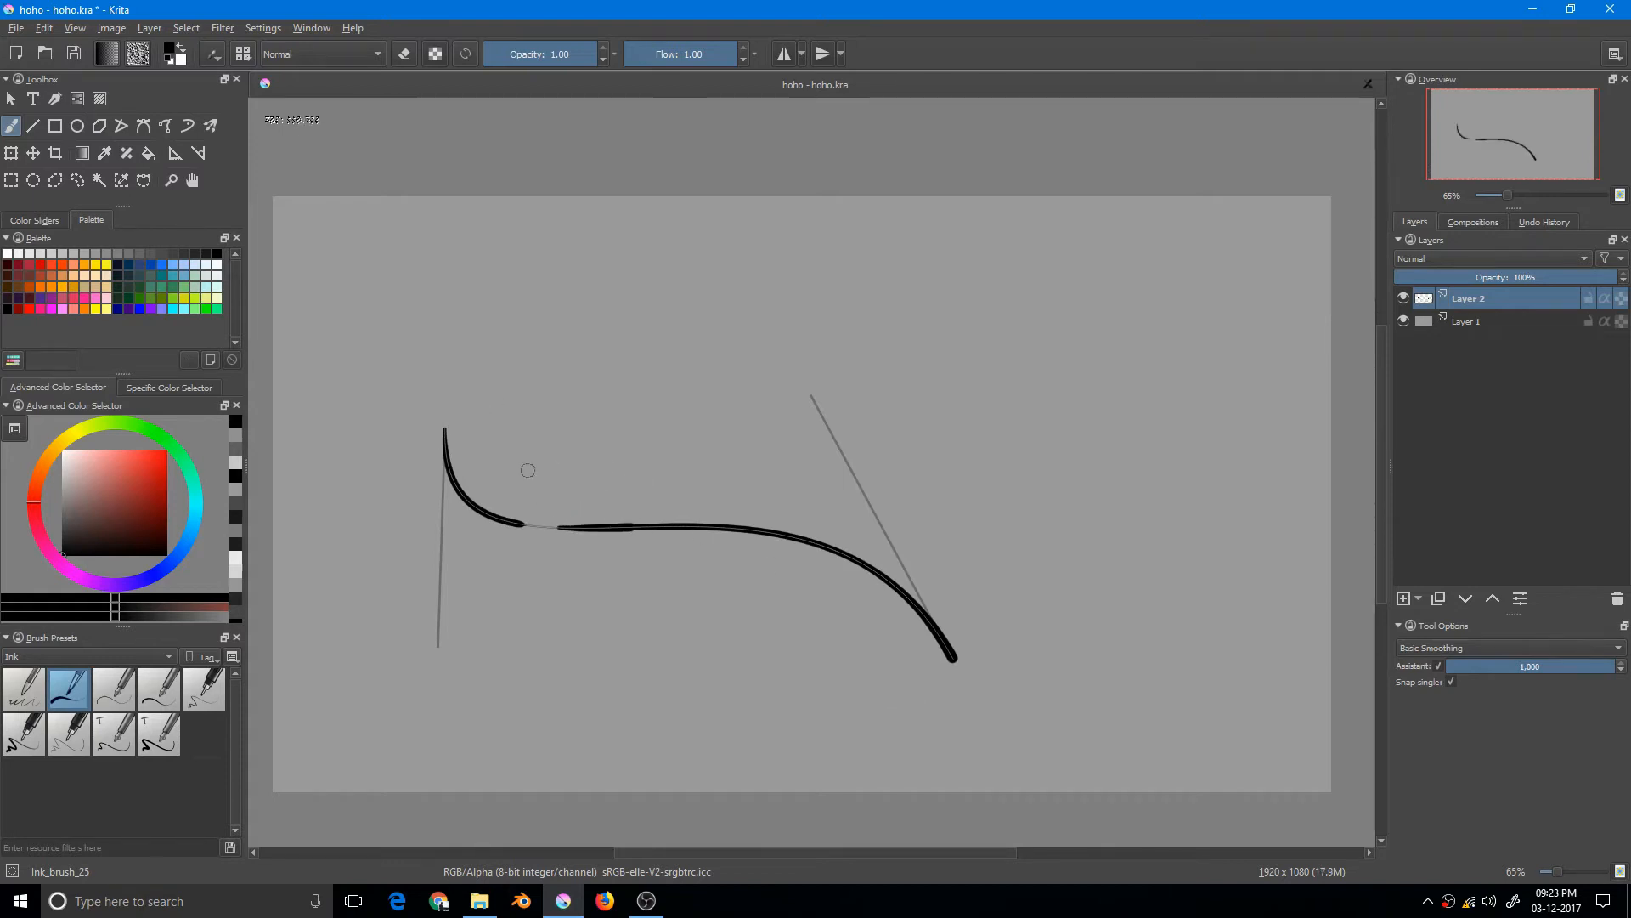
mouse_move(467, 391)
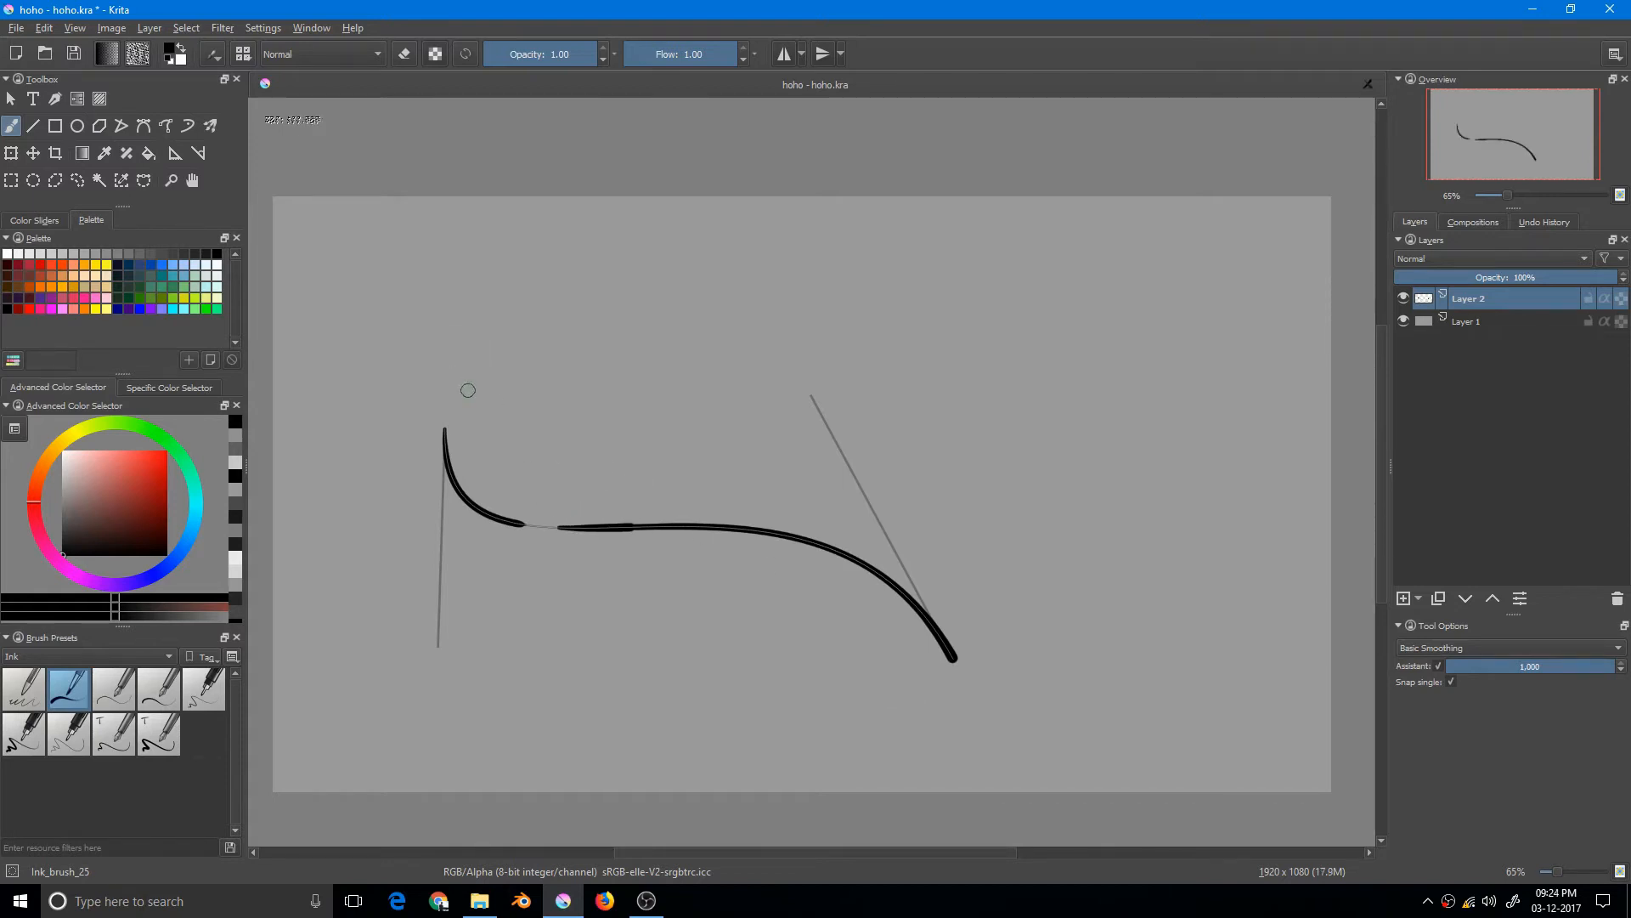
mouse_move(494, 342)
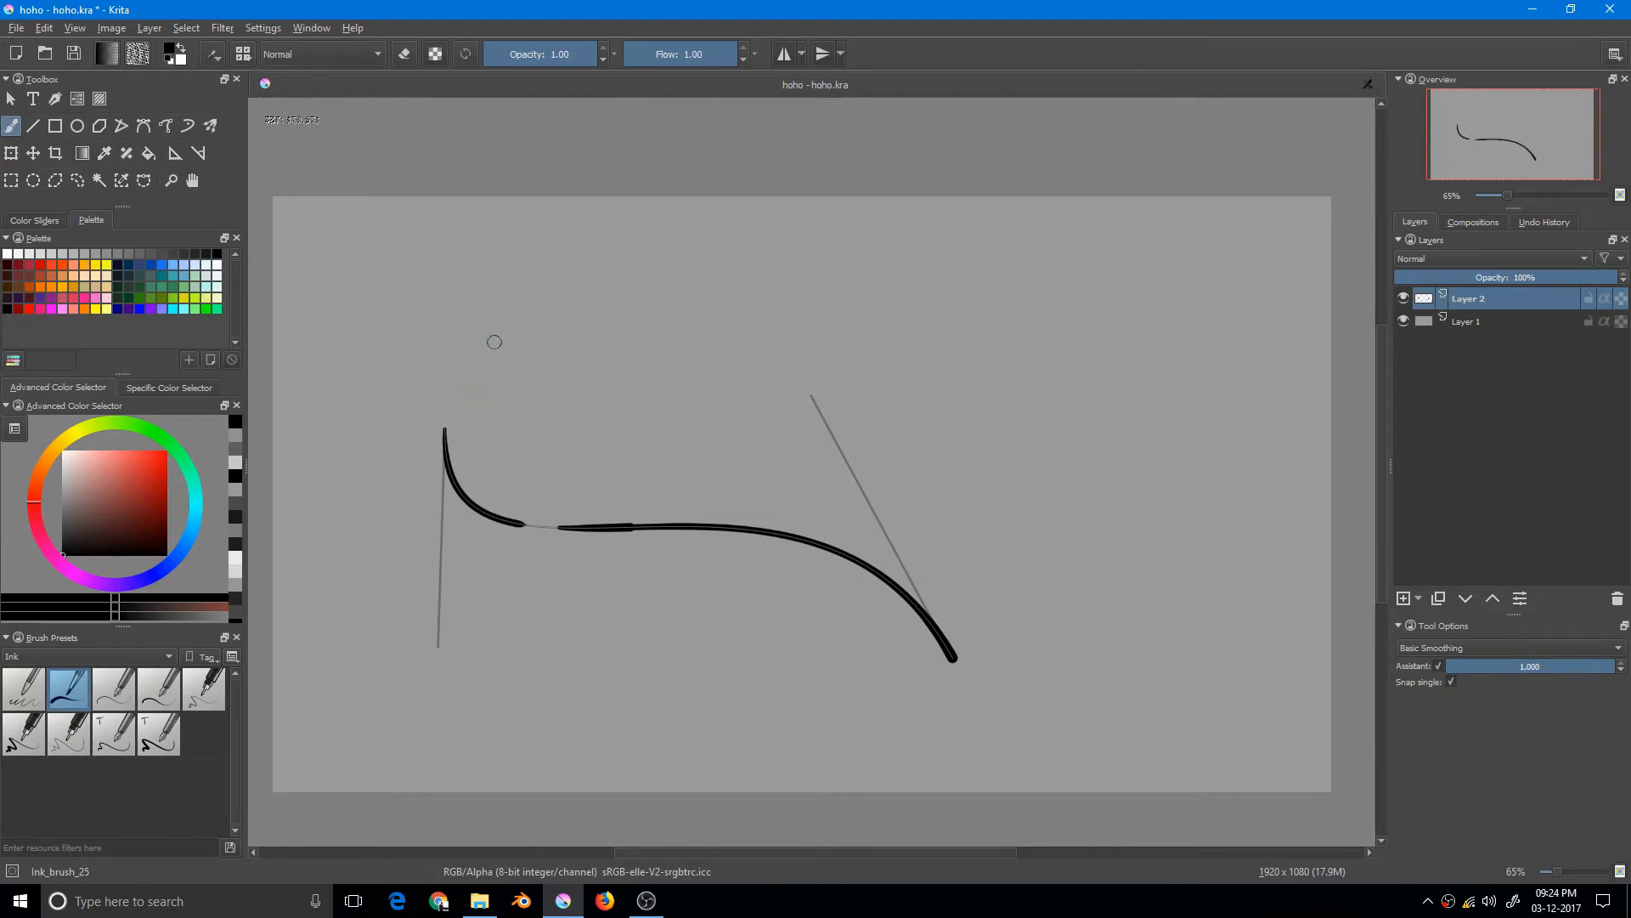
mouse_move(491, 331)
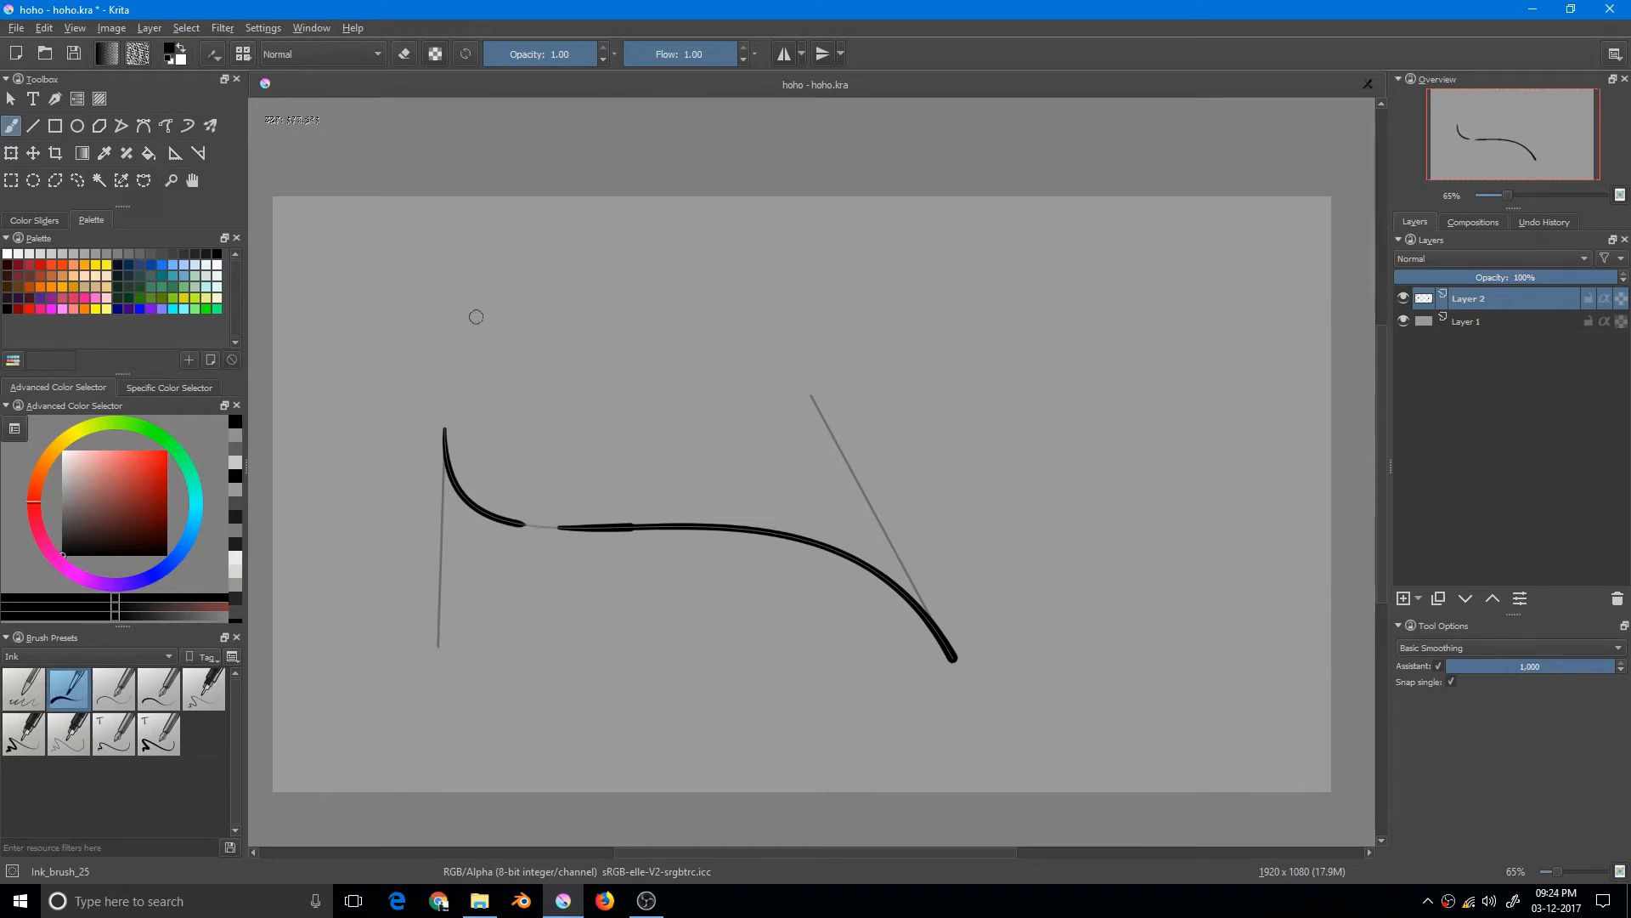
left_click(175, 153)
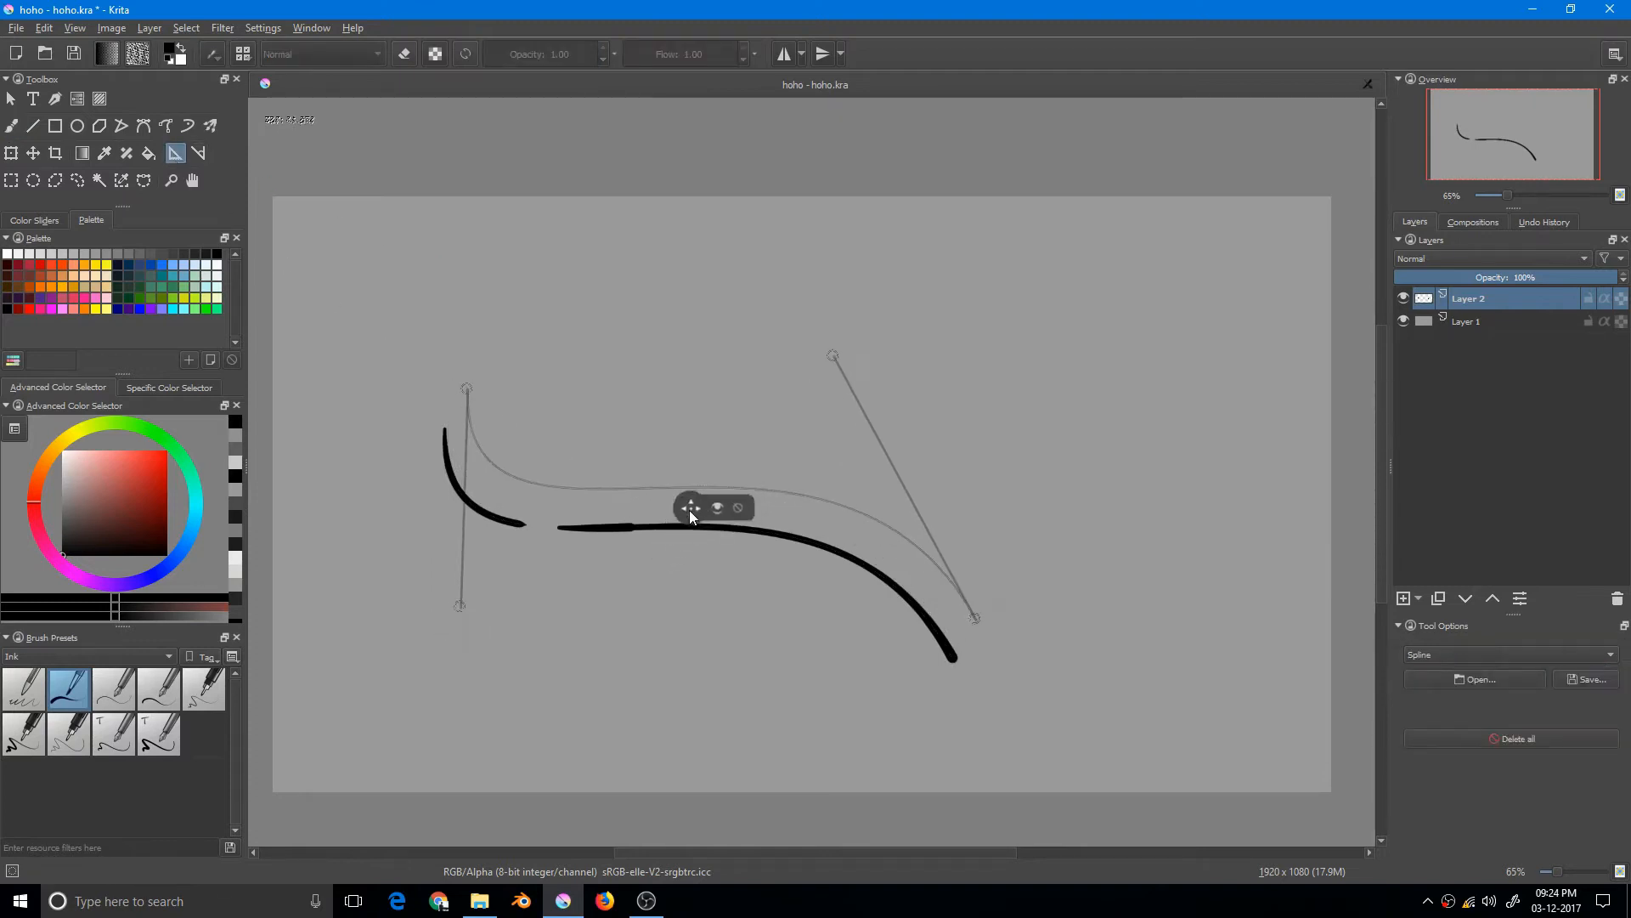
Step: Move the spline guide right and drag its handles into a new curve crossing the strokes
left_click_drag(466, 389, 608, 418)
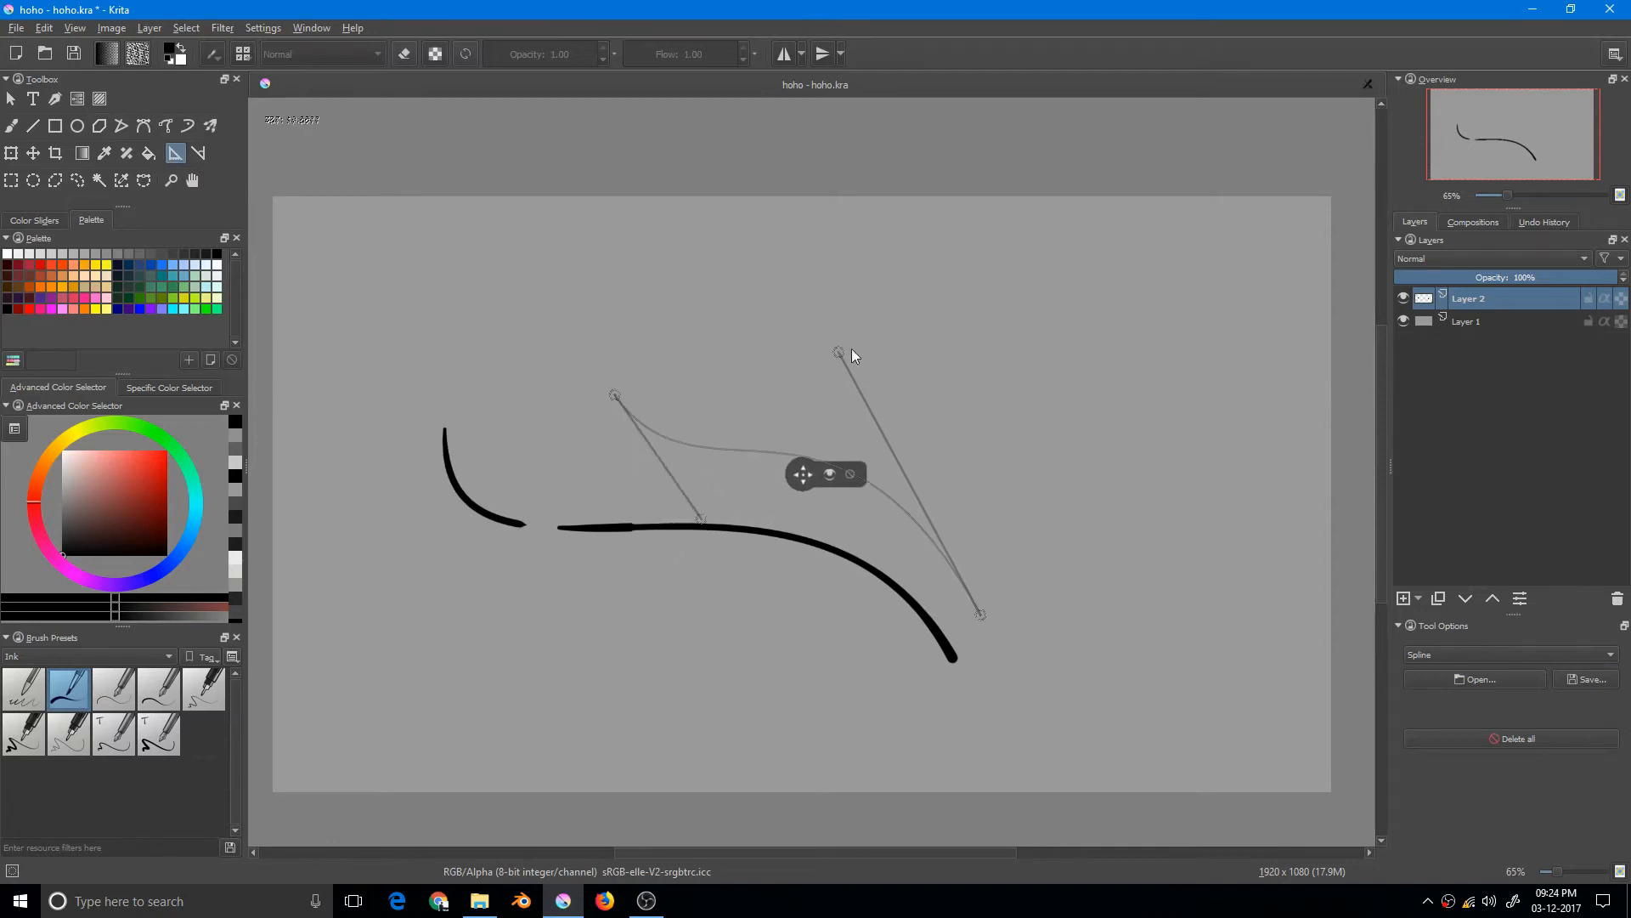
left_click_drag(838, 352, 955, 455)
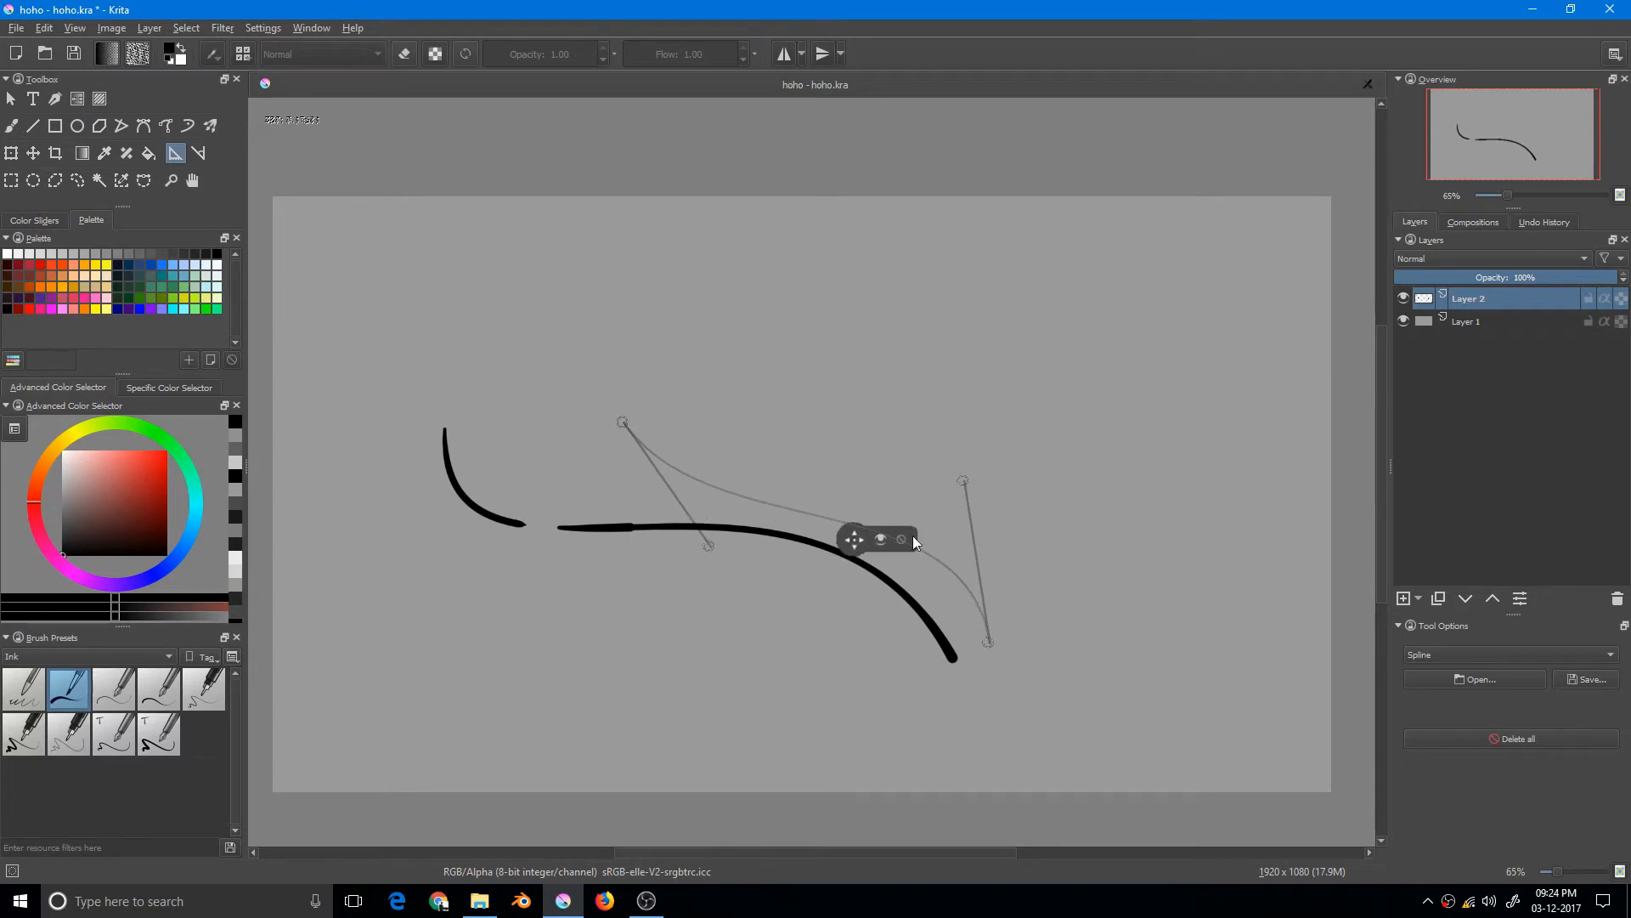
left_click_drag(622, 423, 642, 443)
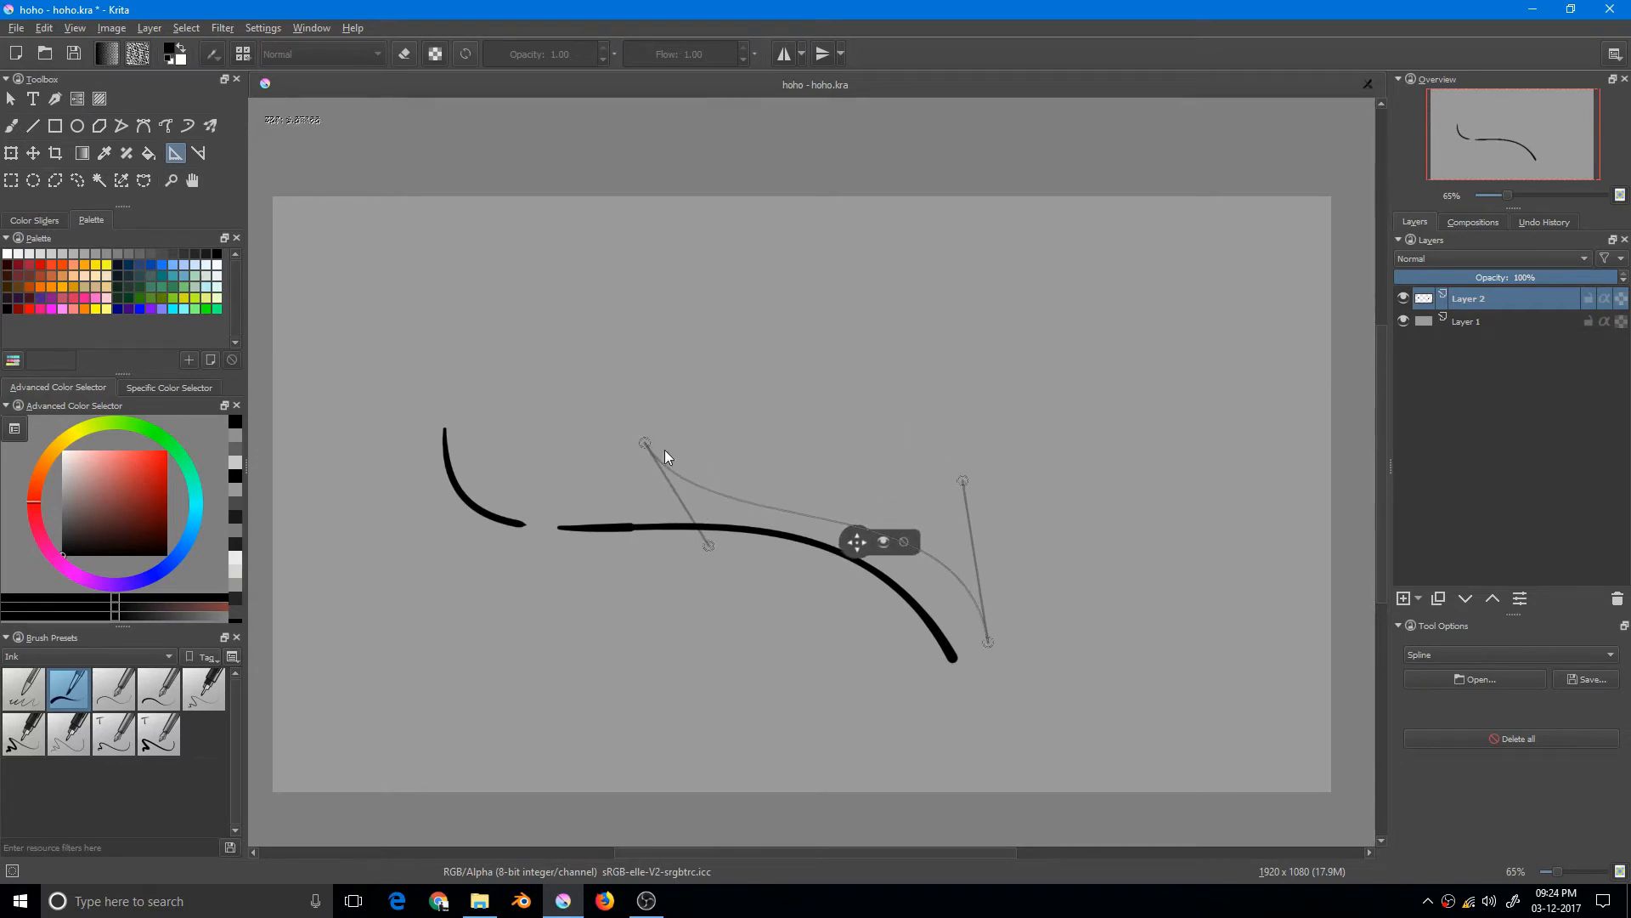
mouse_move(707, 461)
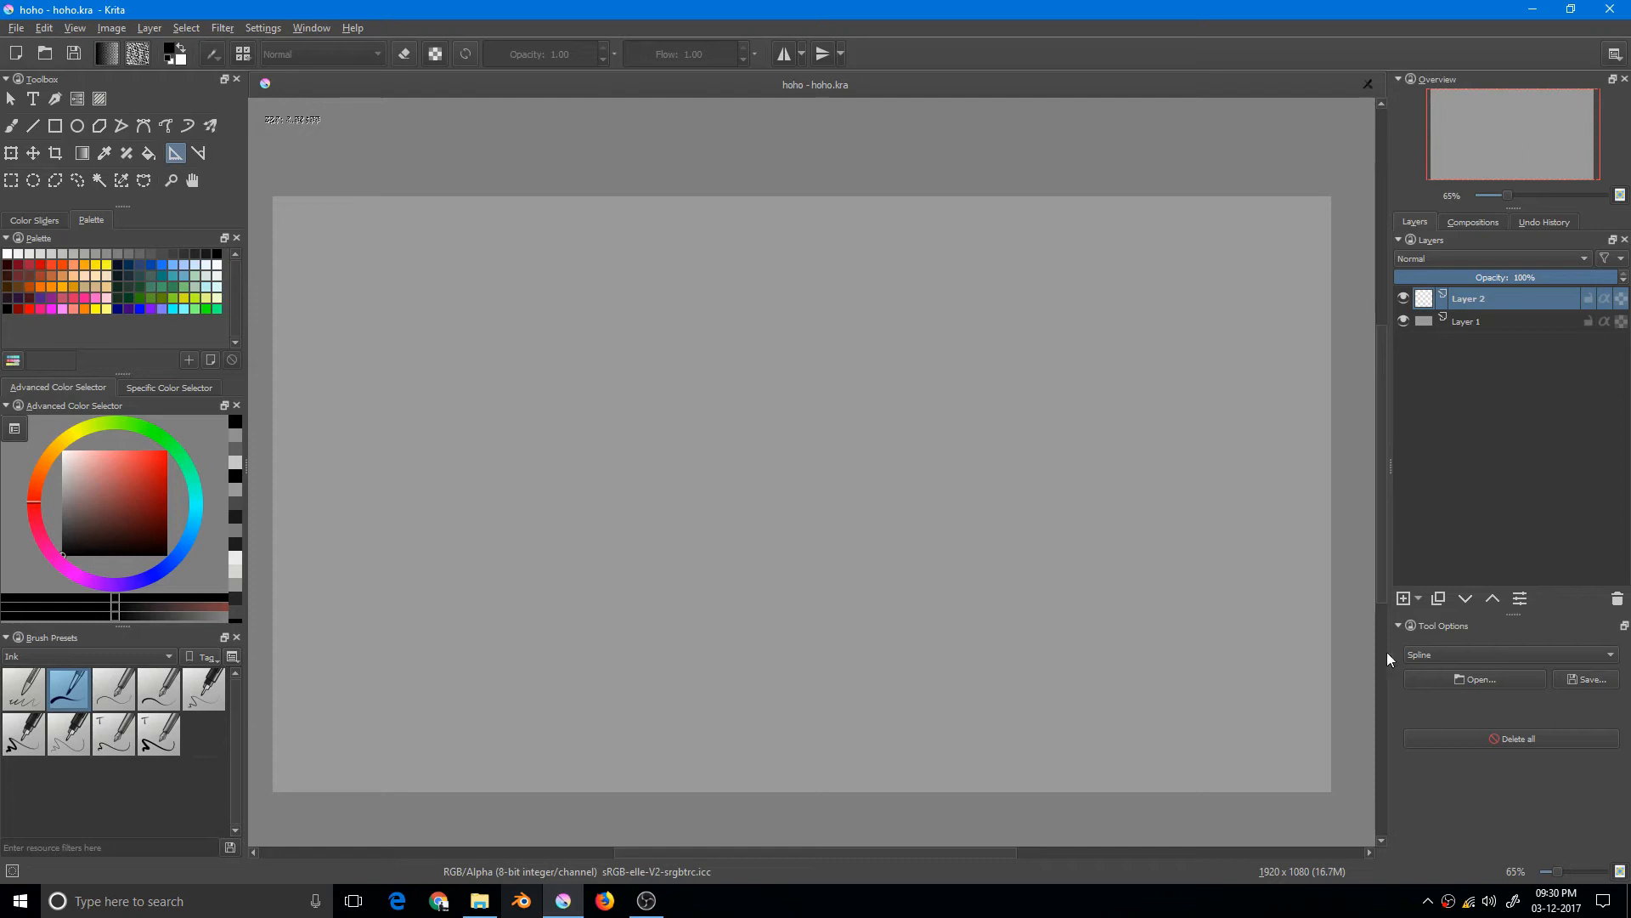
Step: Choose Ellipse as the assistant type in Tool Options
left_click(1509, 654)
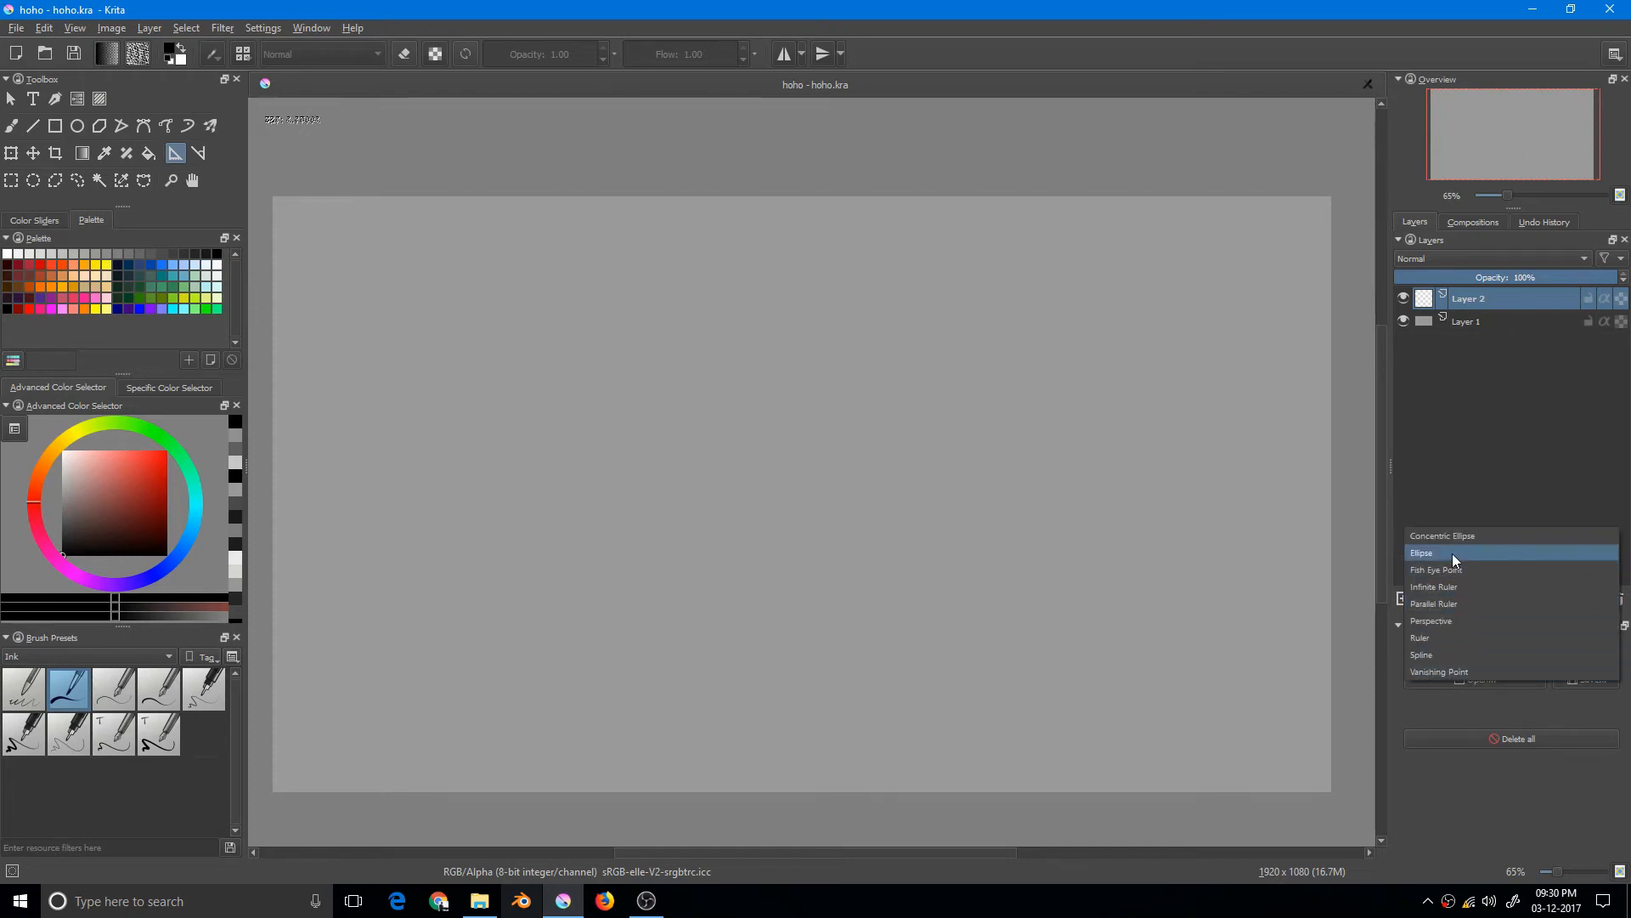
left_click(1421, 552)
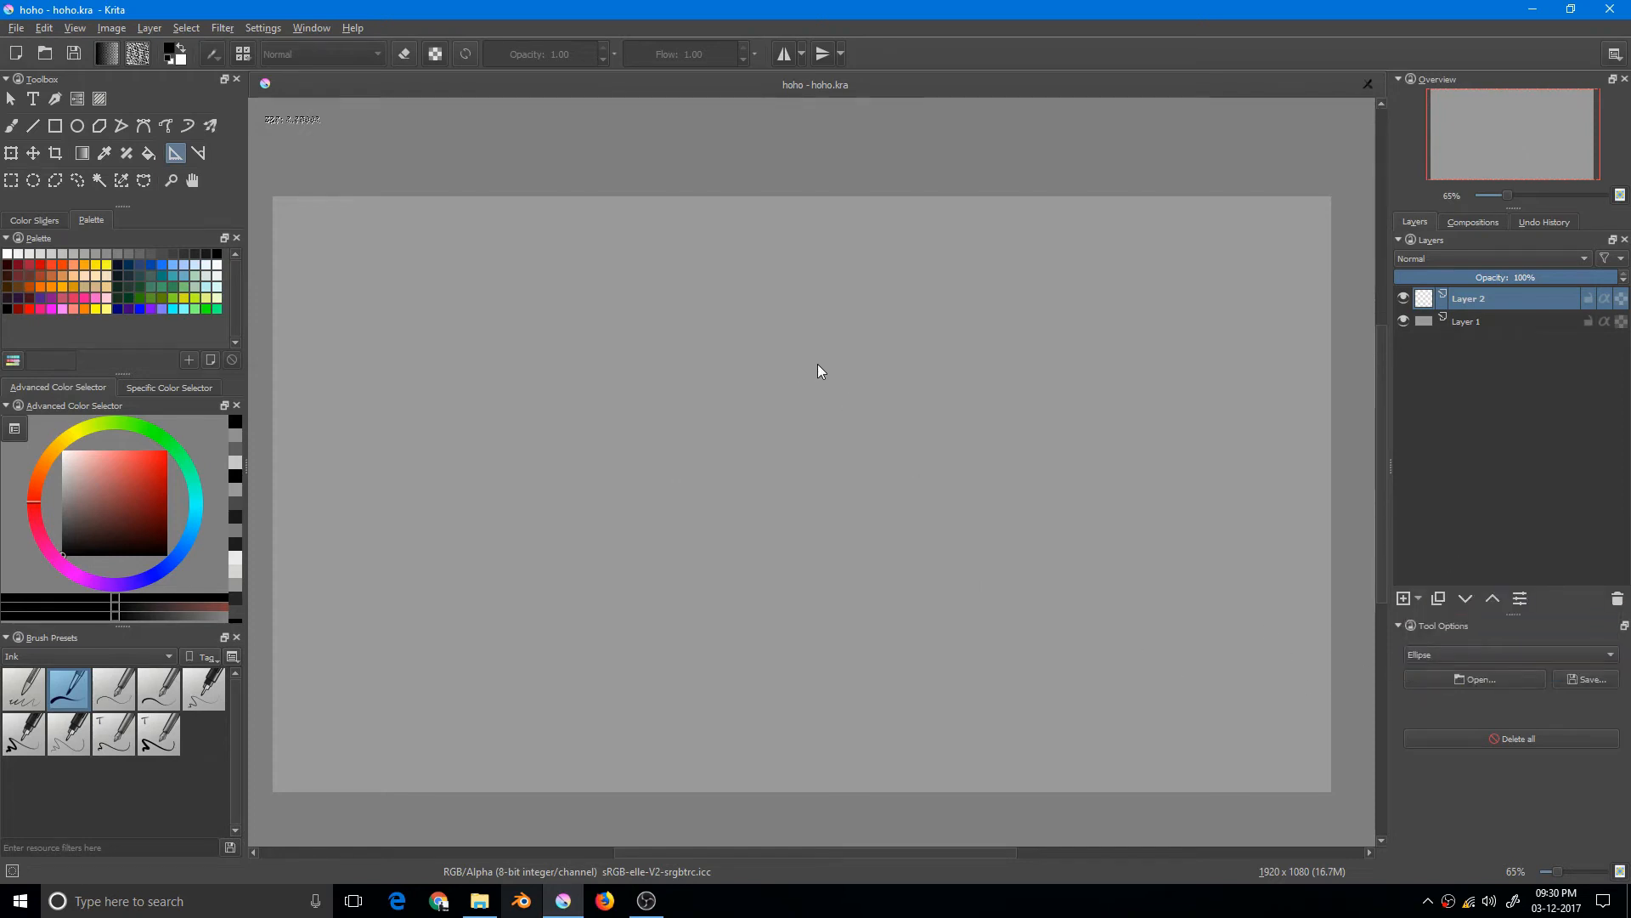
mouse_move(822, 323)
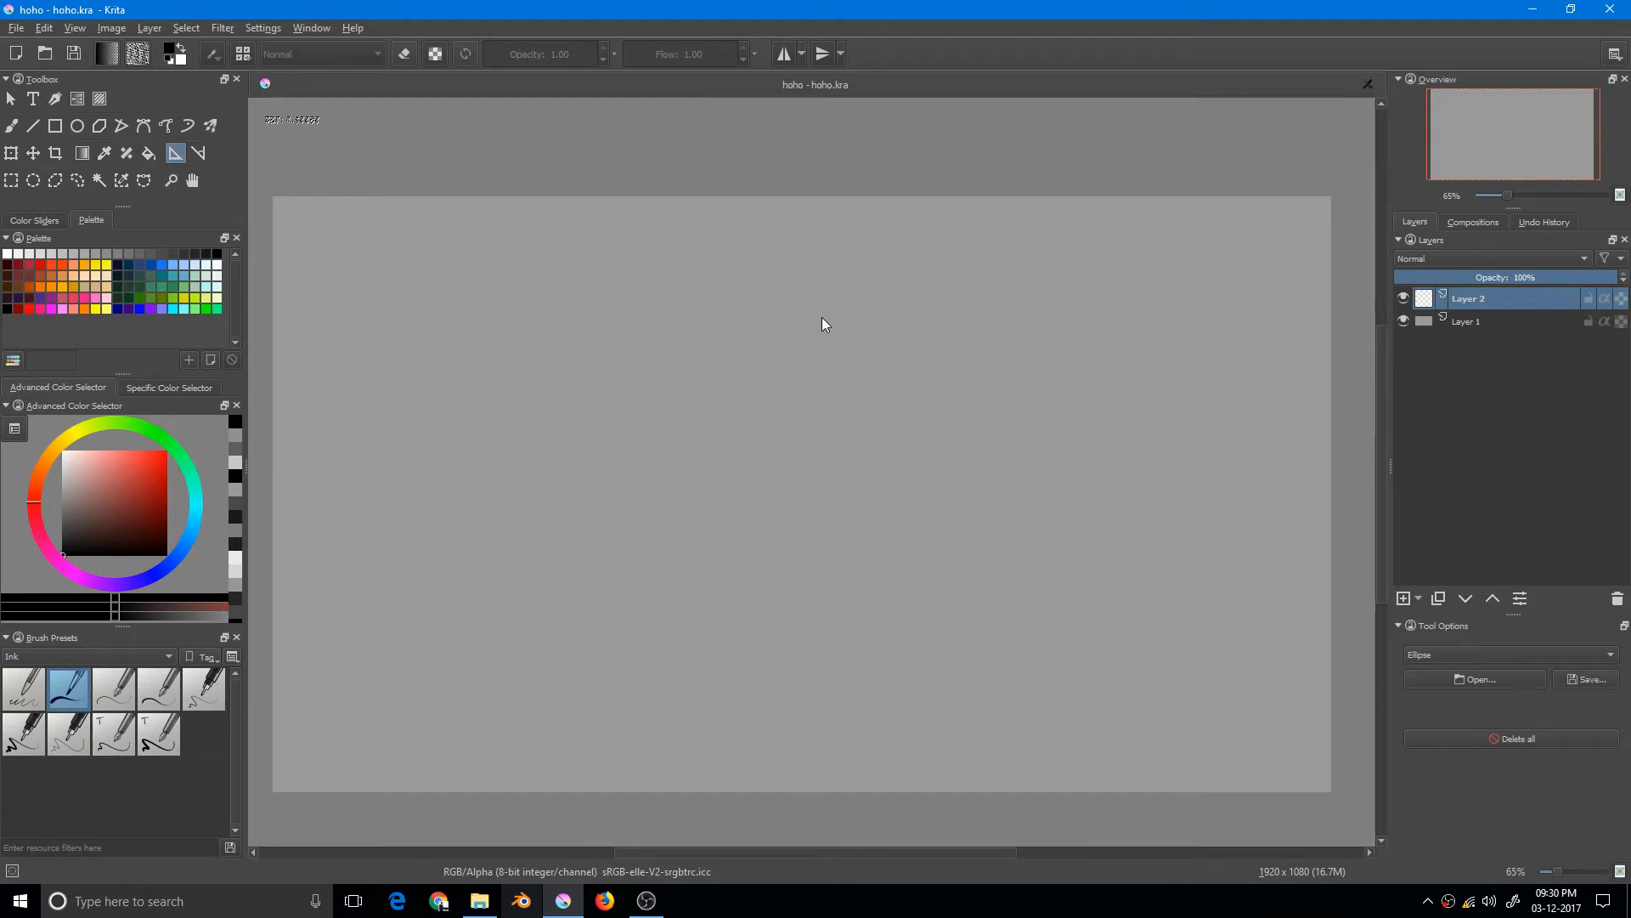
mouse_move(773, 372)
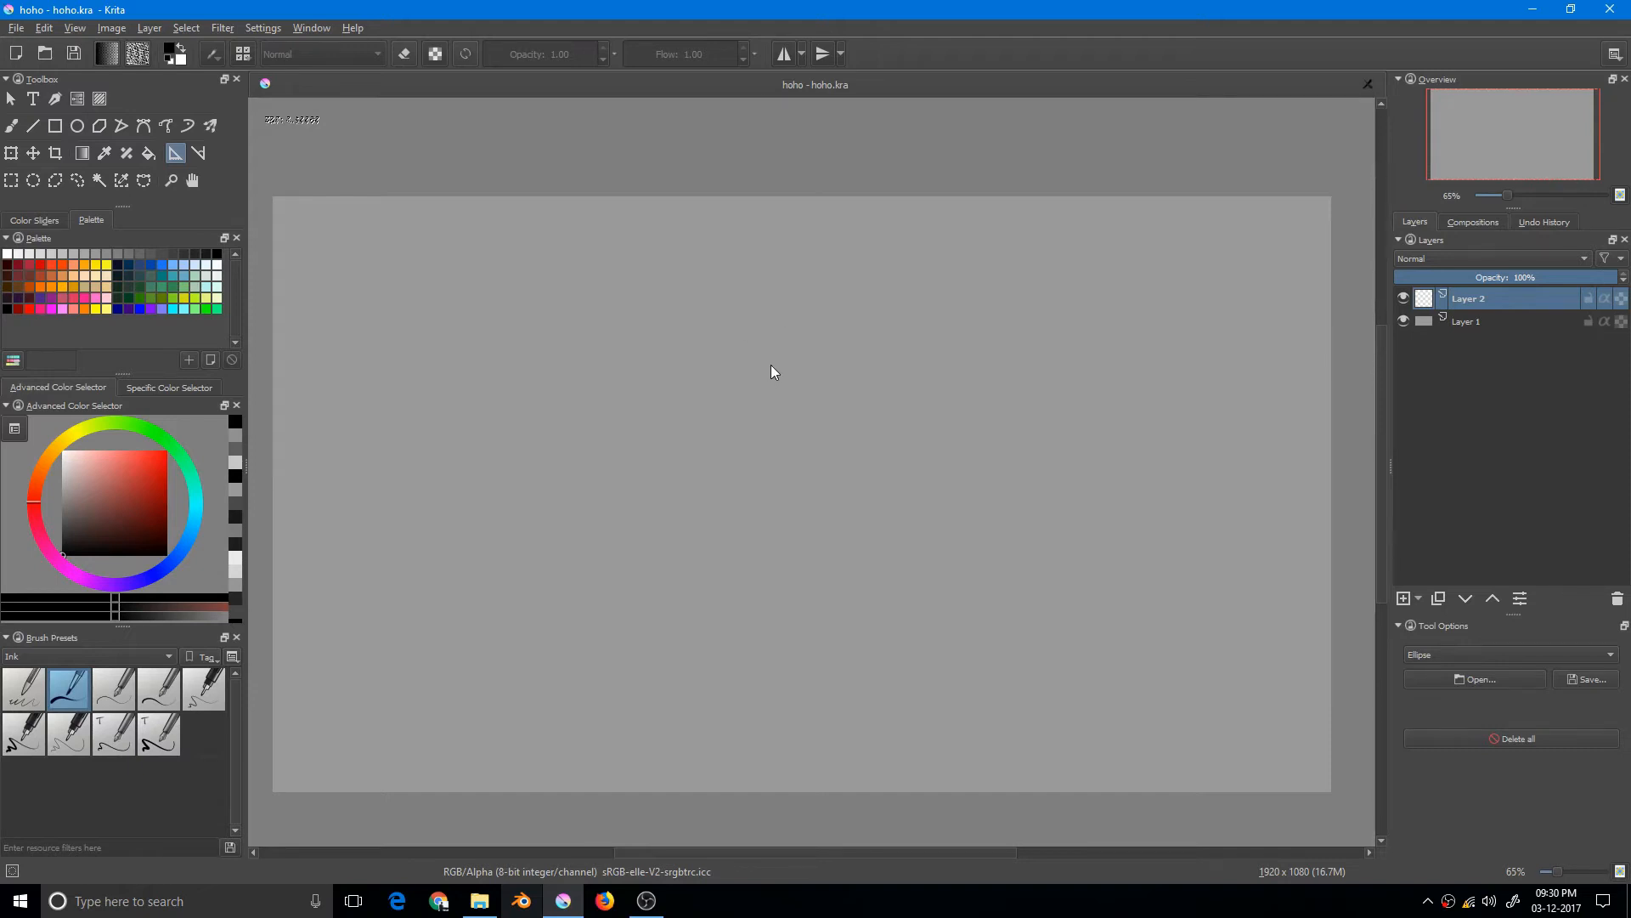
mouse_move(671, 401)
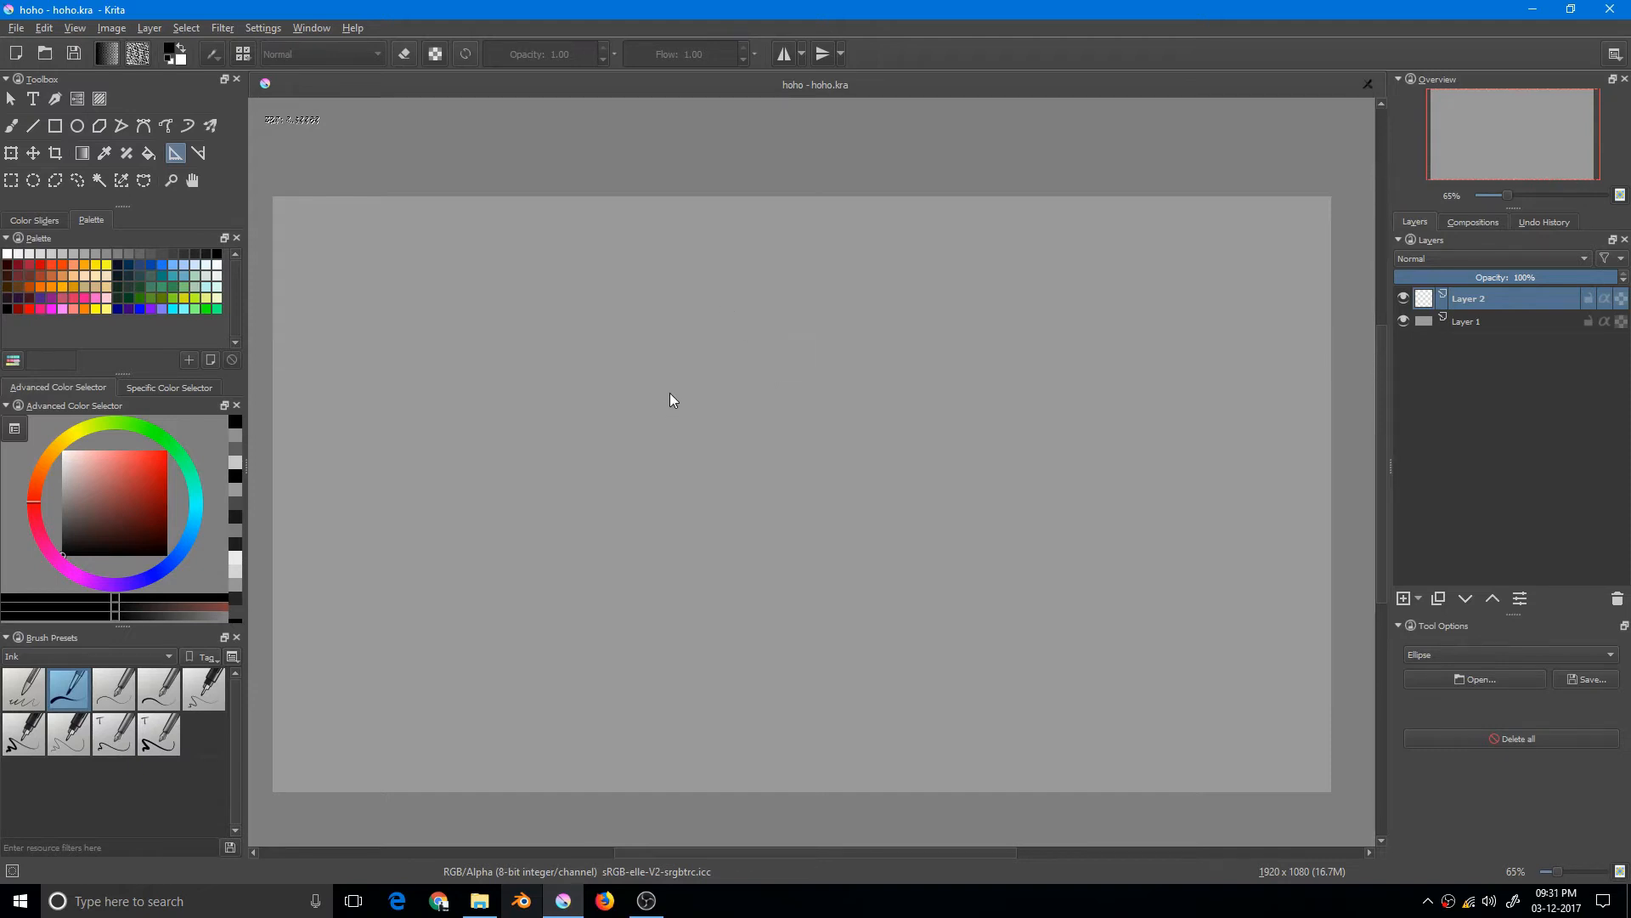
mouse_move(607, 438)
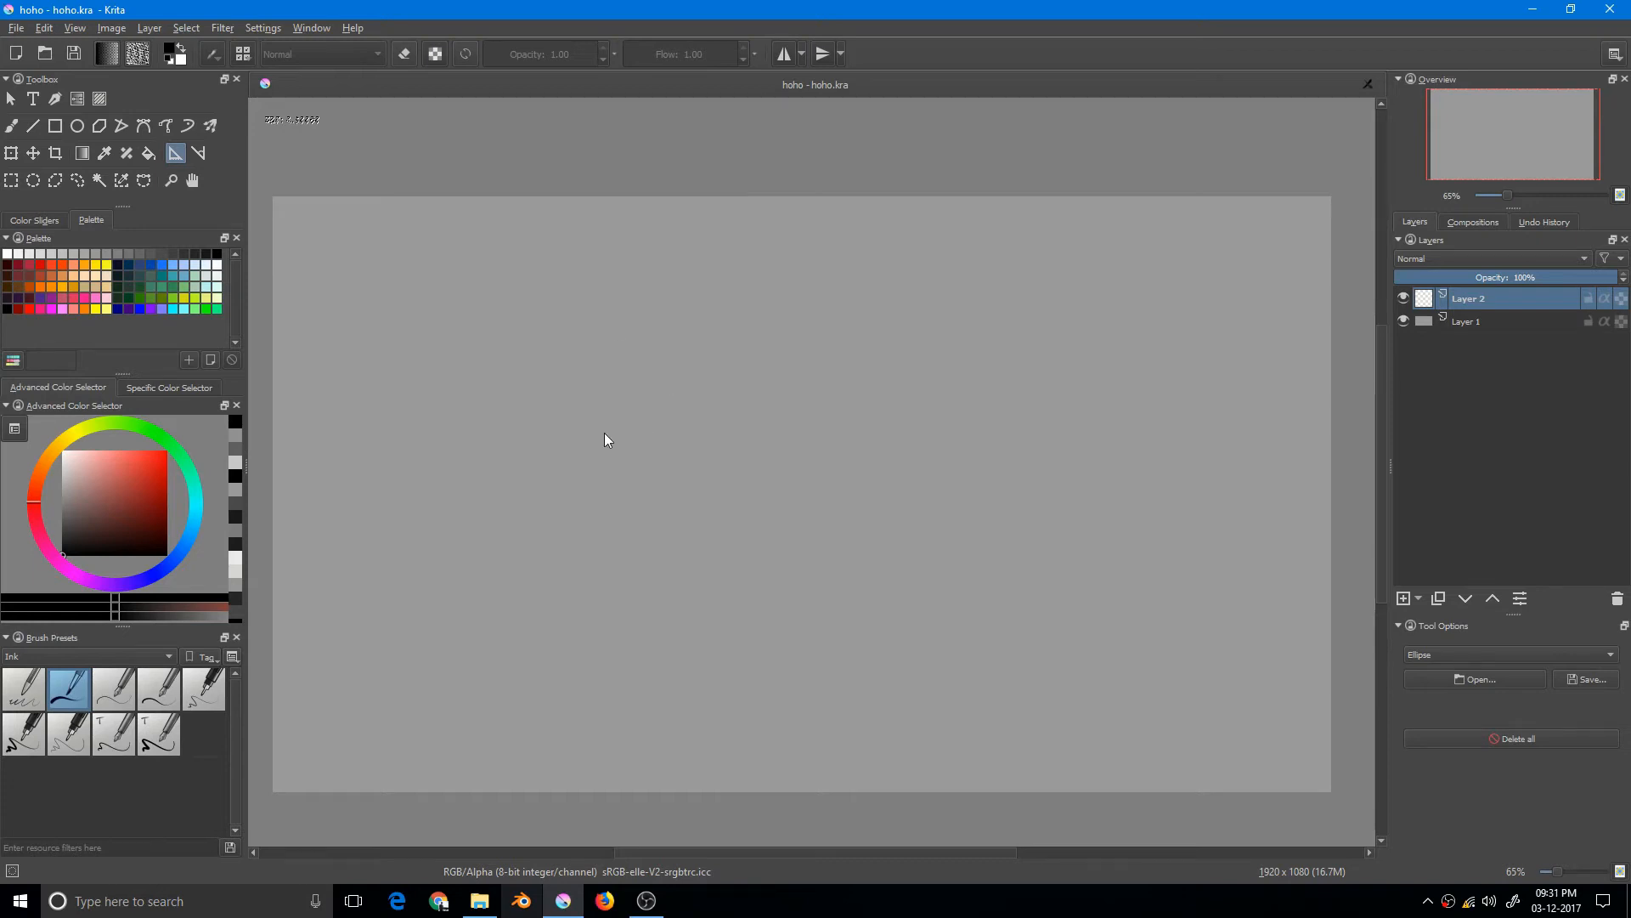
Step: Lay out an ellipse assistant's main axis across the canvas and set its width
left_click_drag(602, 431, 712, 444)
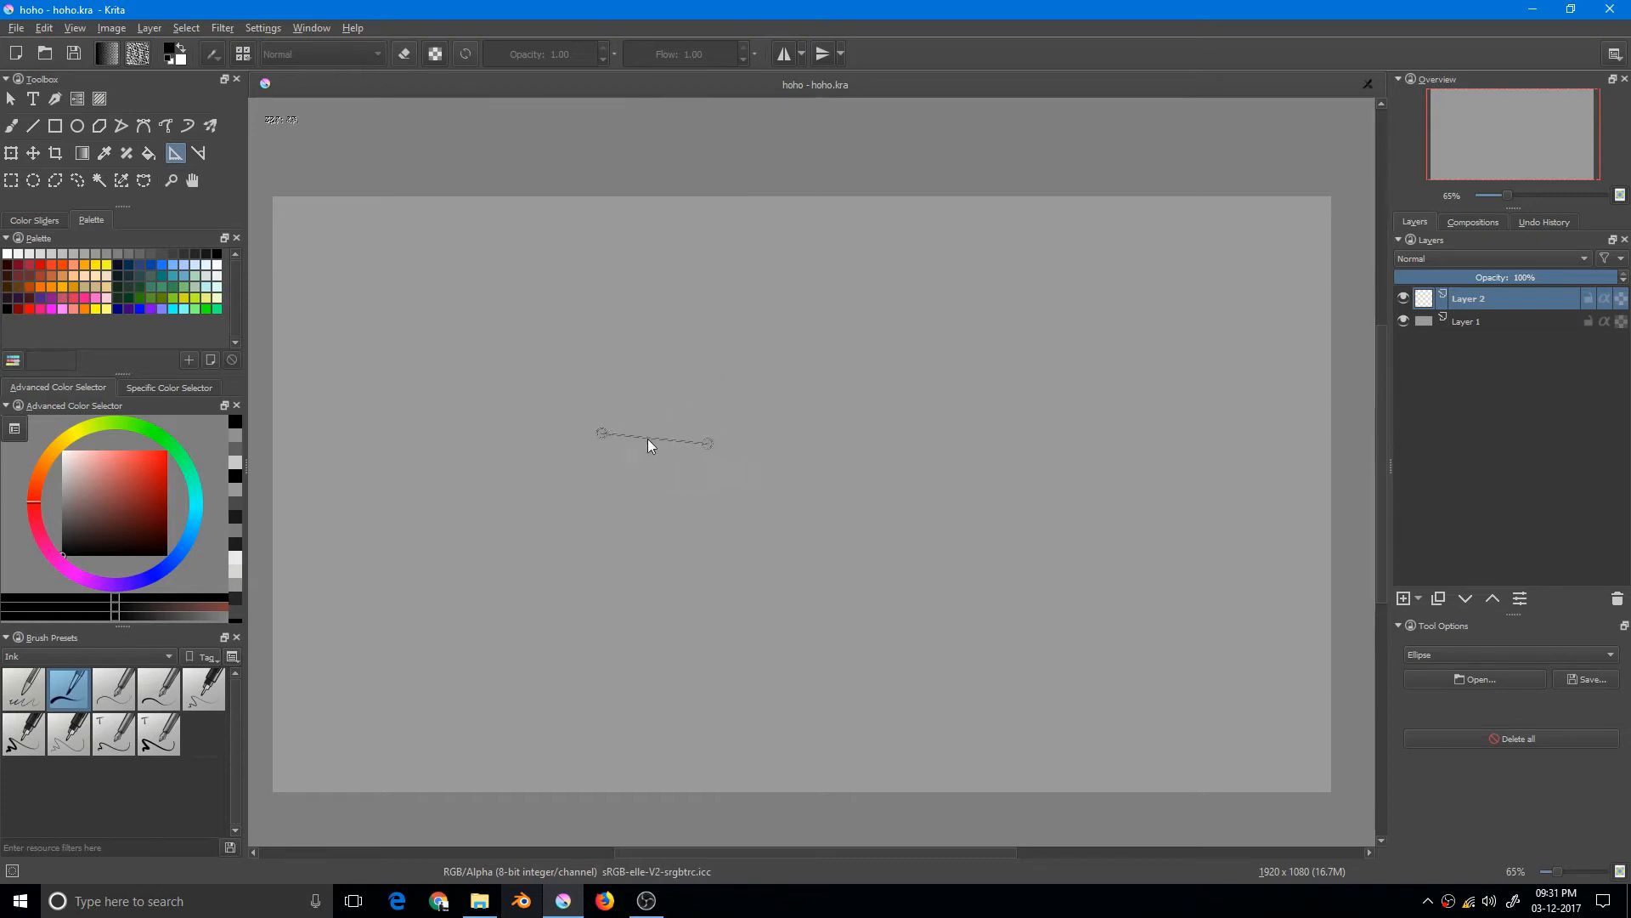
left_click_drag(647, 445, 748, 452)
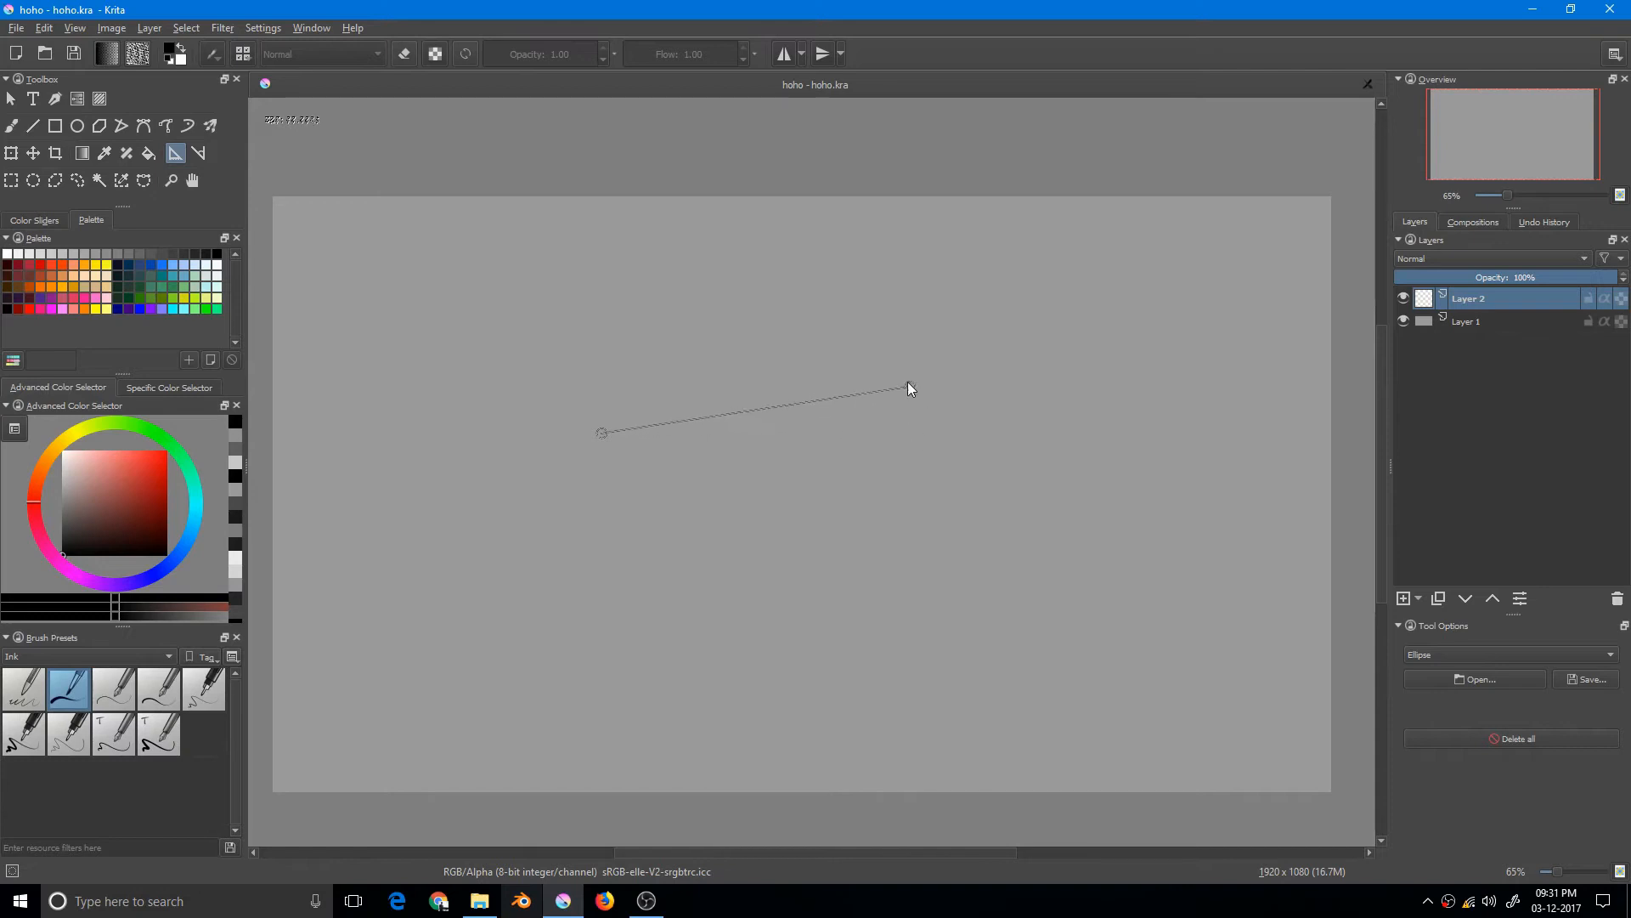
left_click_drag(911, 388, 930, 425)
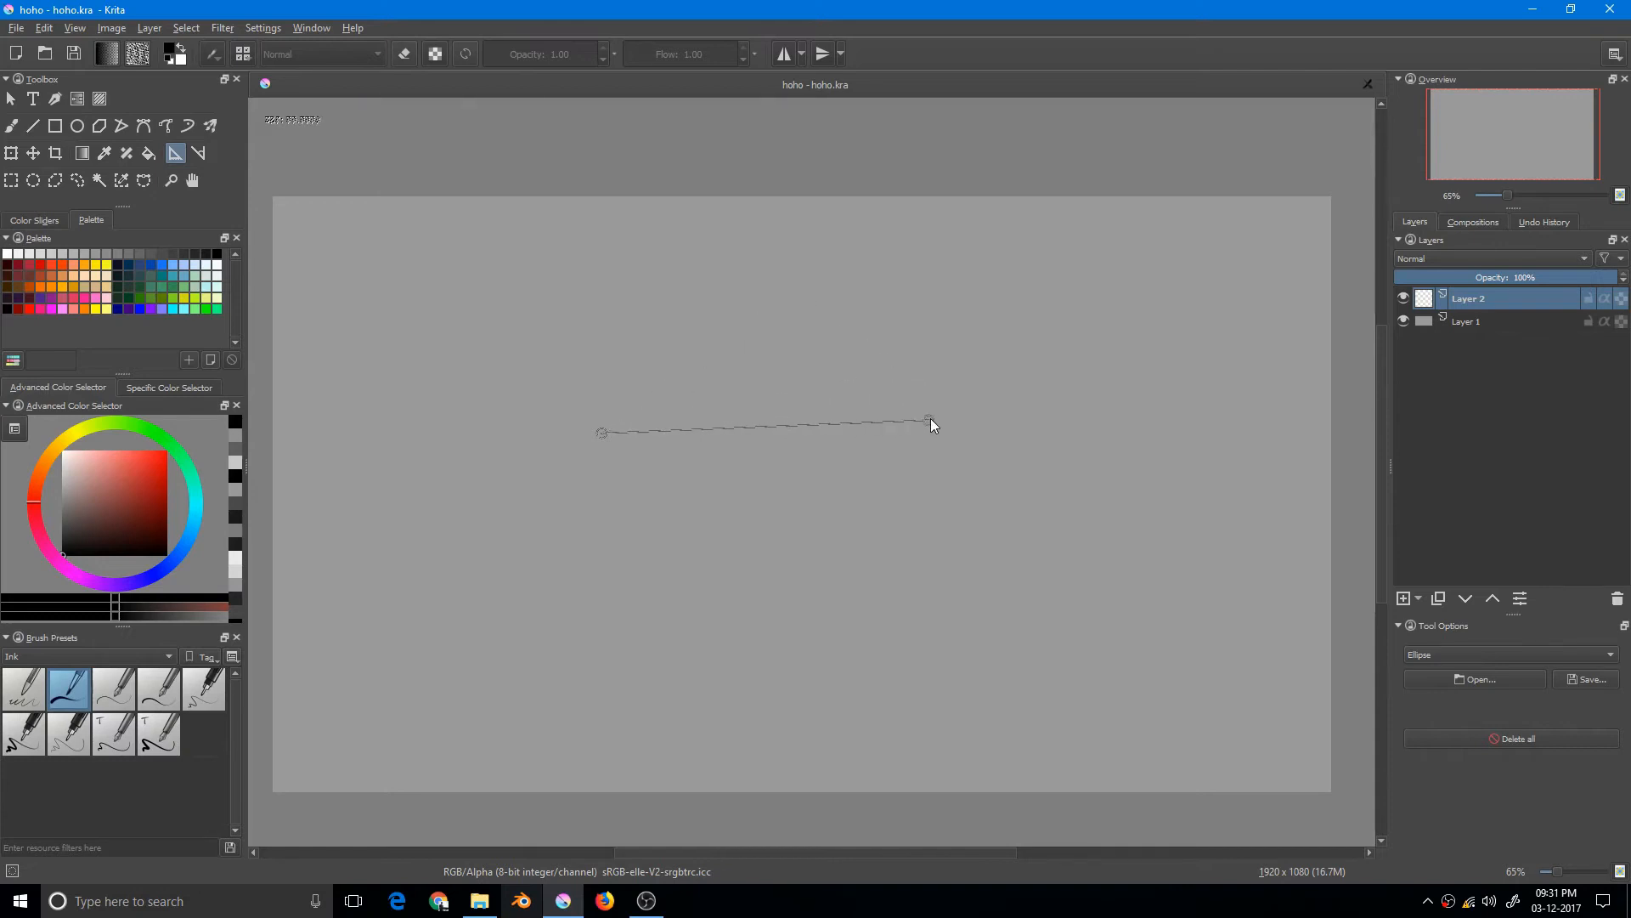
left_click_drag(601, 432, 929, 425)
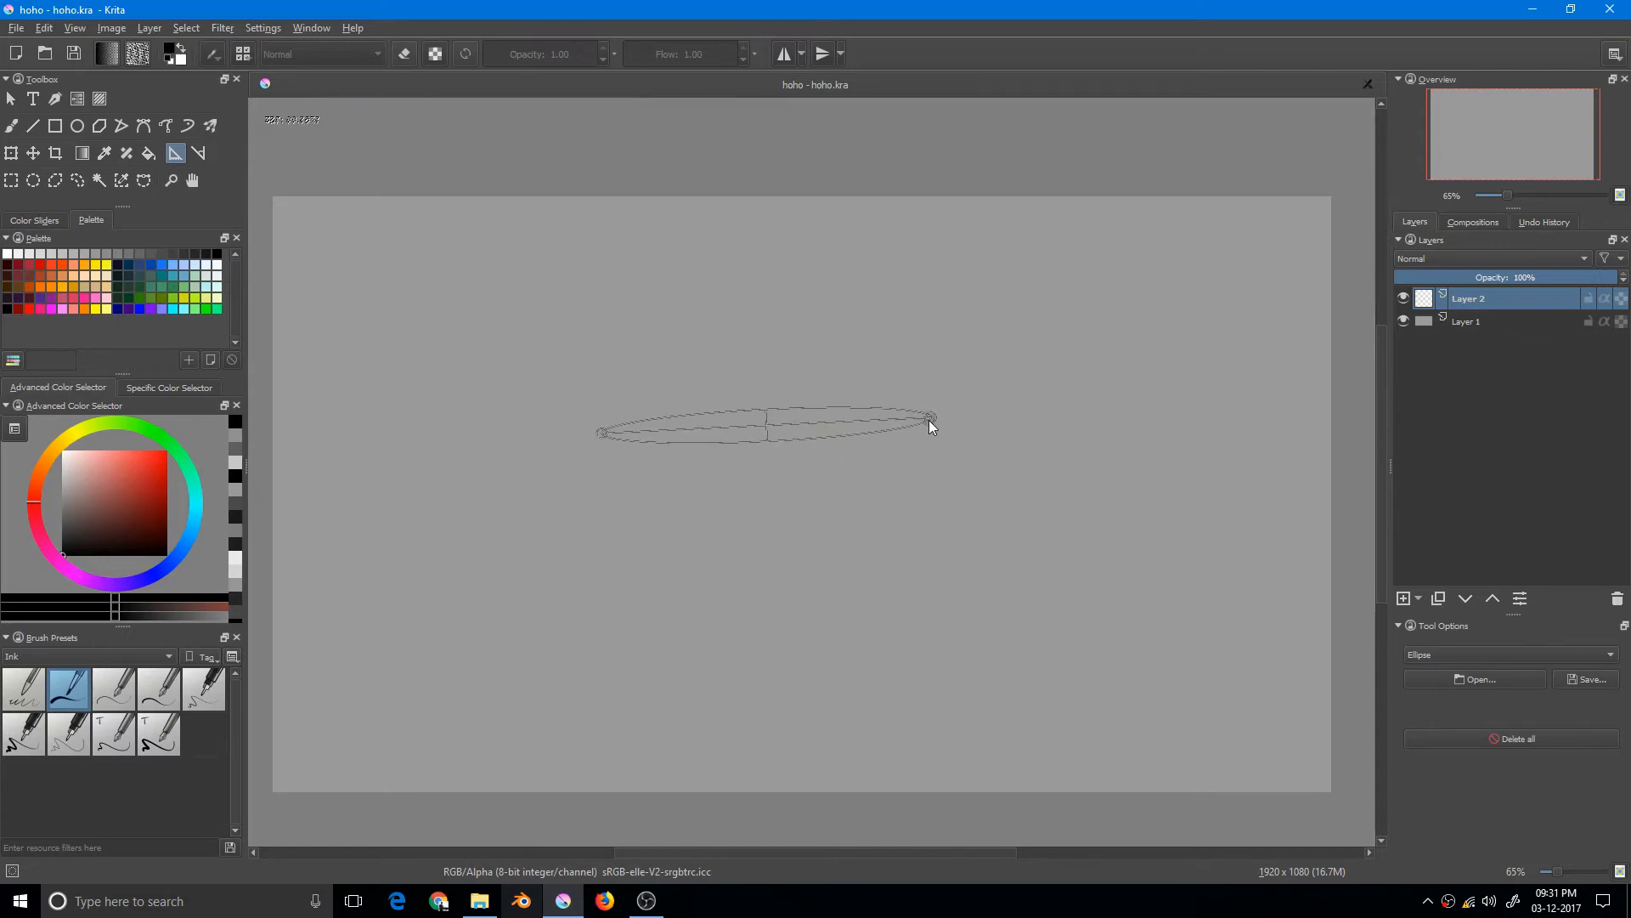
left_click_drag(931, 427, 779, 539)
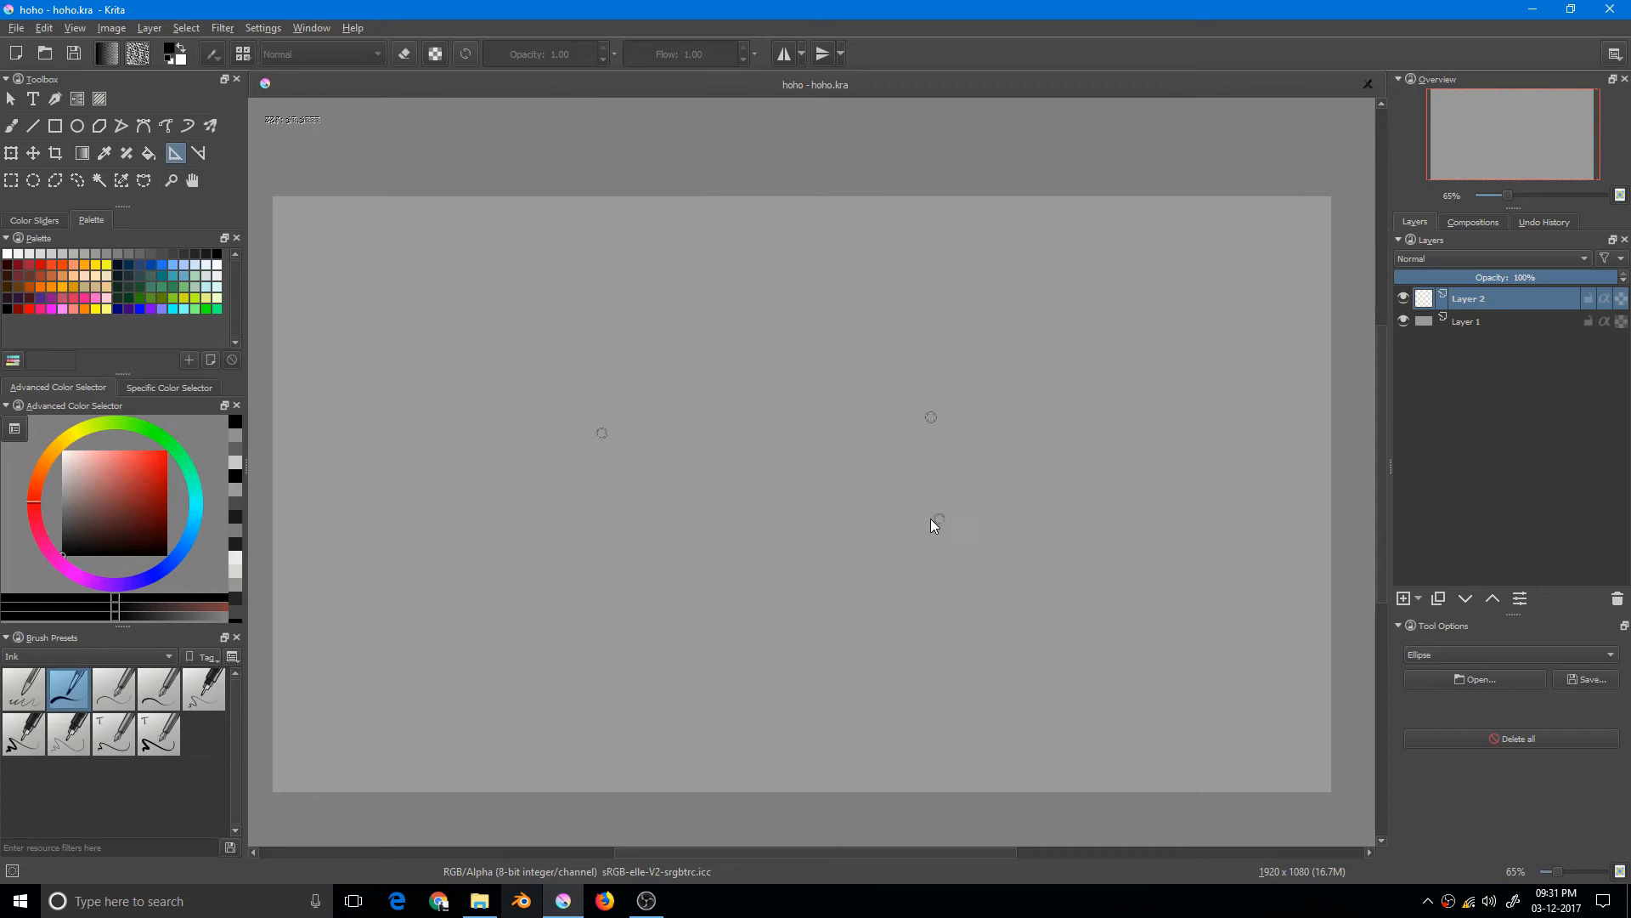
mouse_move(972, 540)
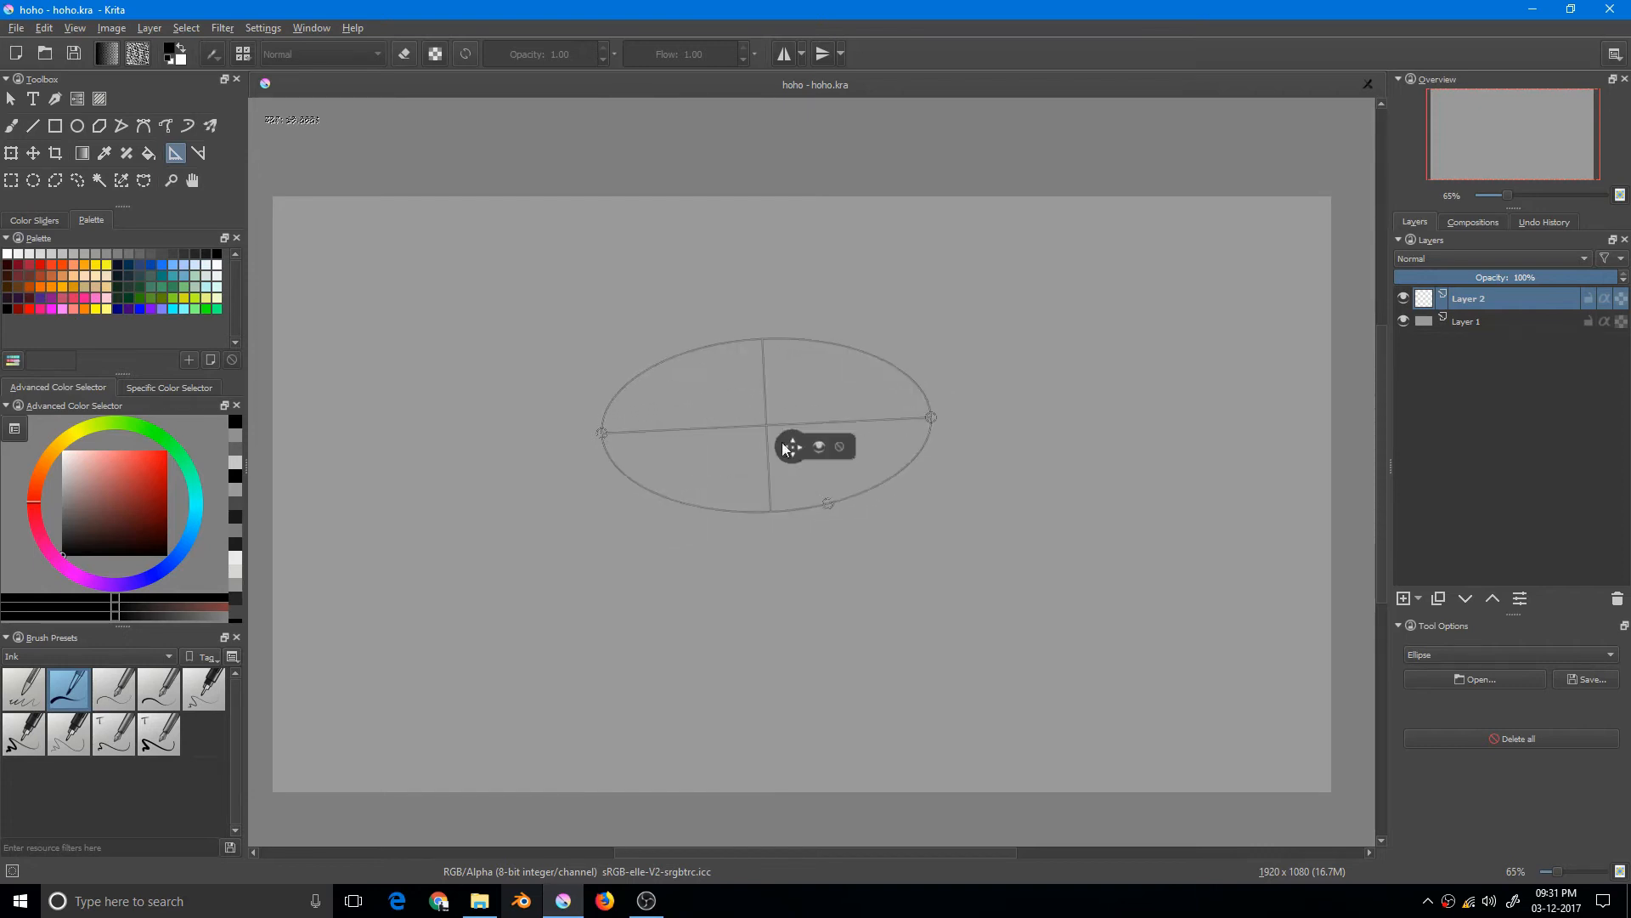
mouse_move(5, 157)
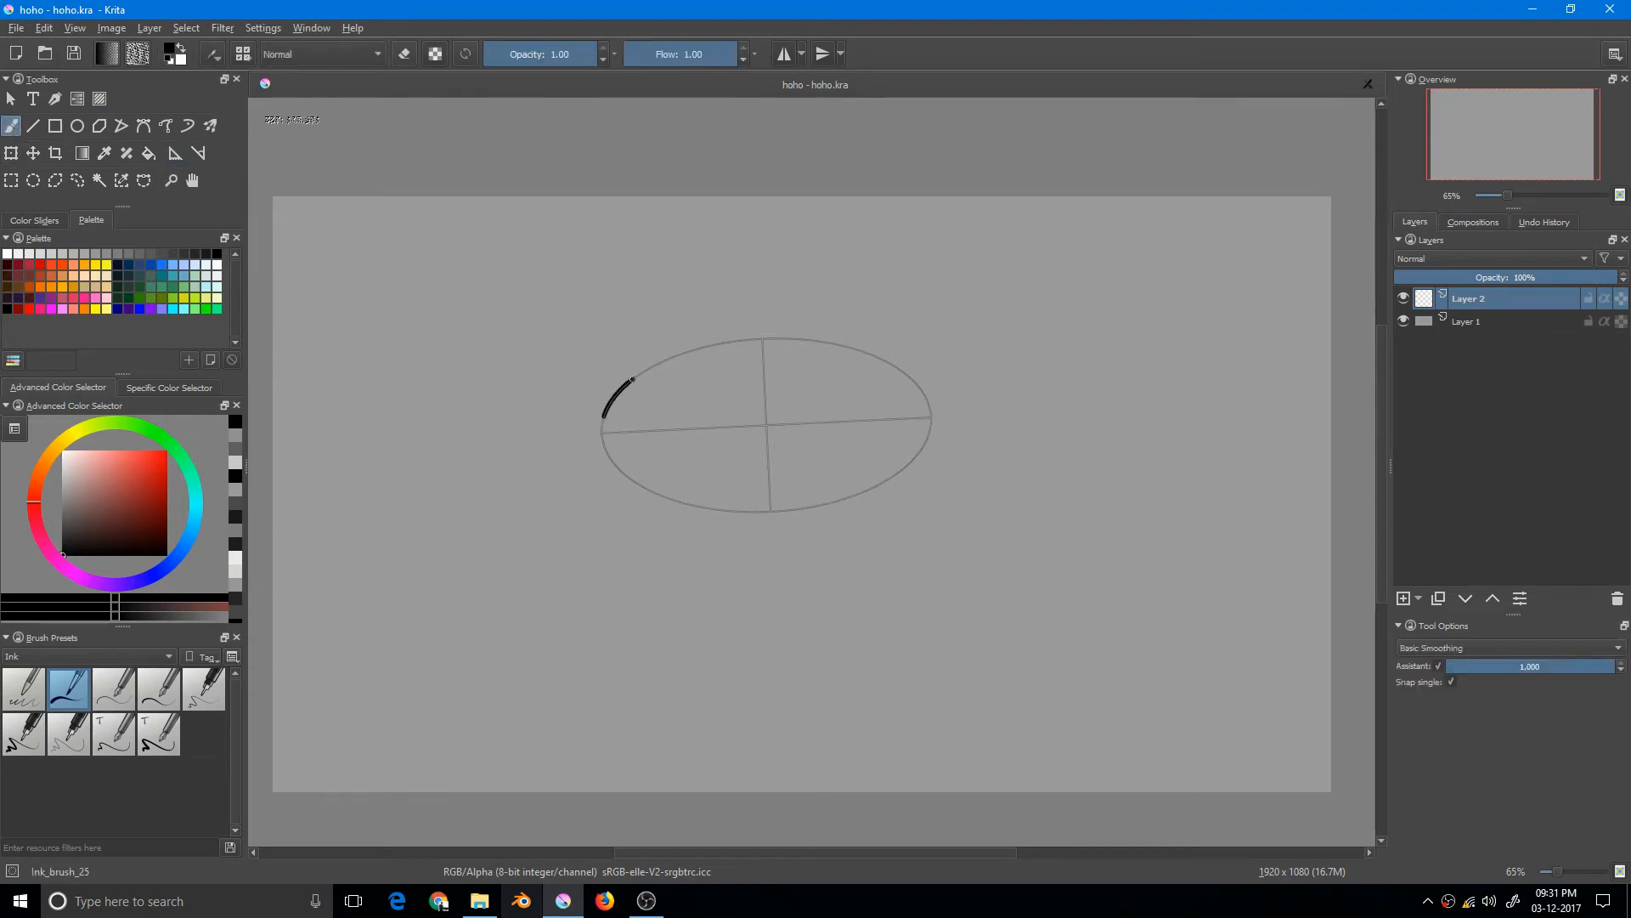
Step: Ink a thick black ellipse snapped around the ellipse guide
left_click_drag(624, 386, 916, 455)
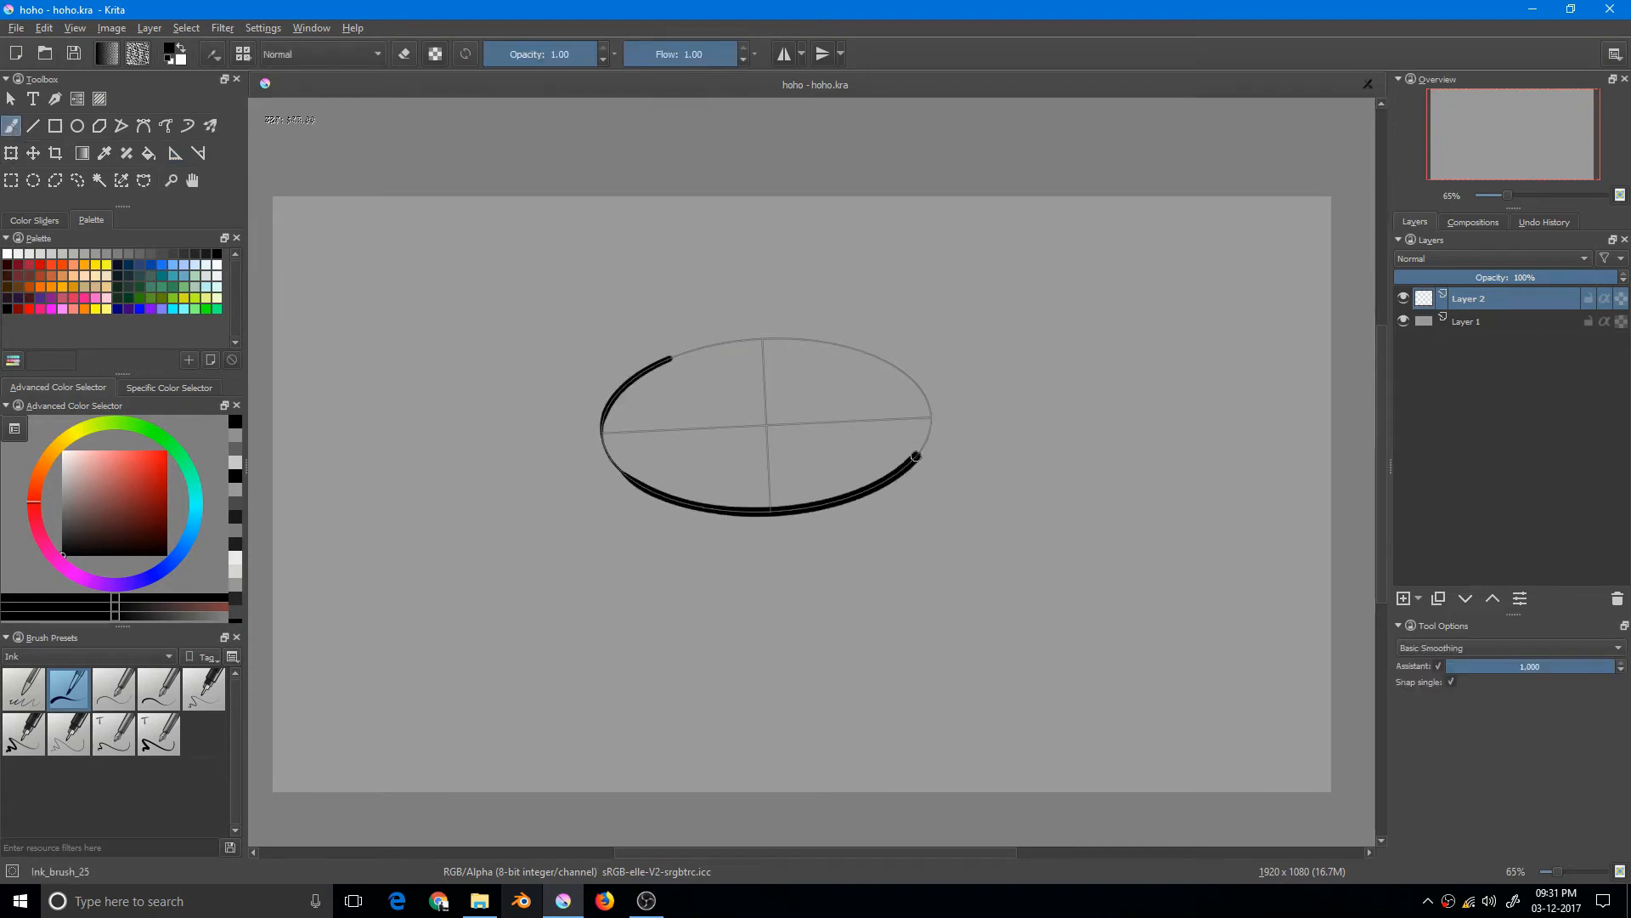
left_click_drag(914, 456, 608, 459)
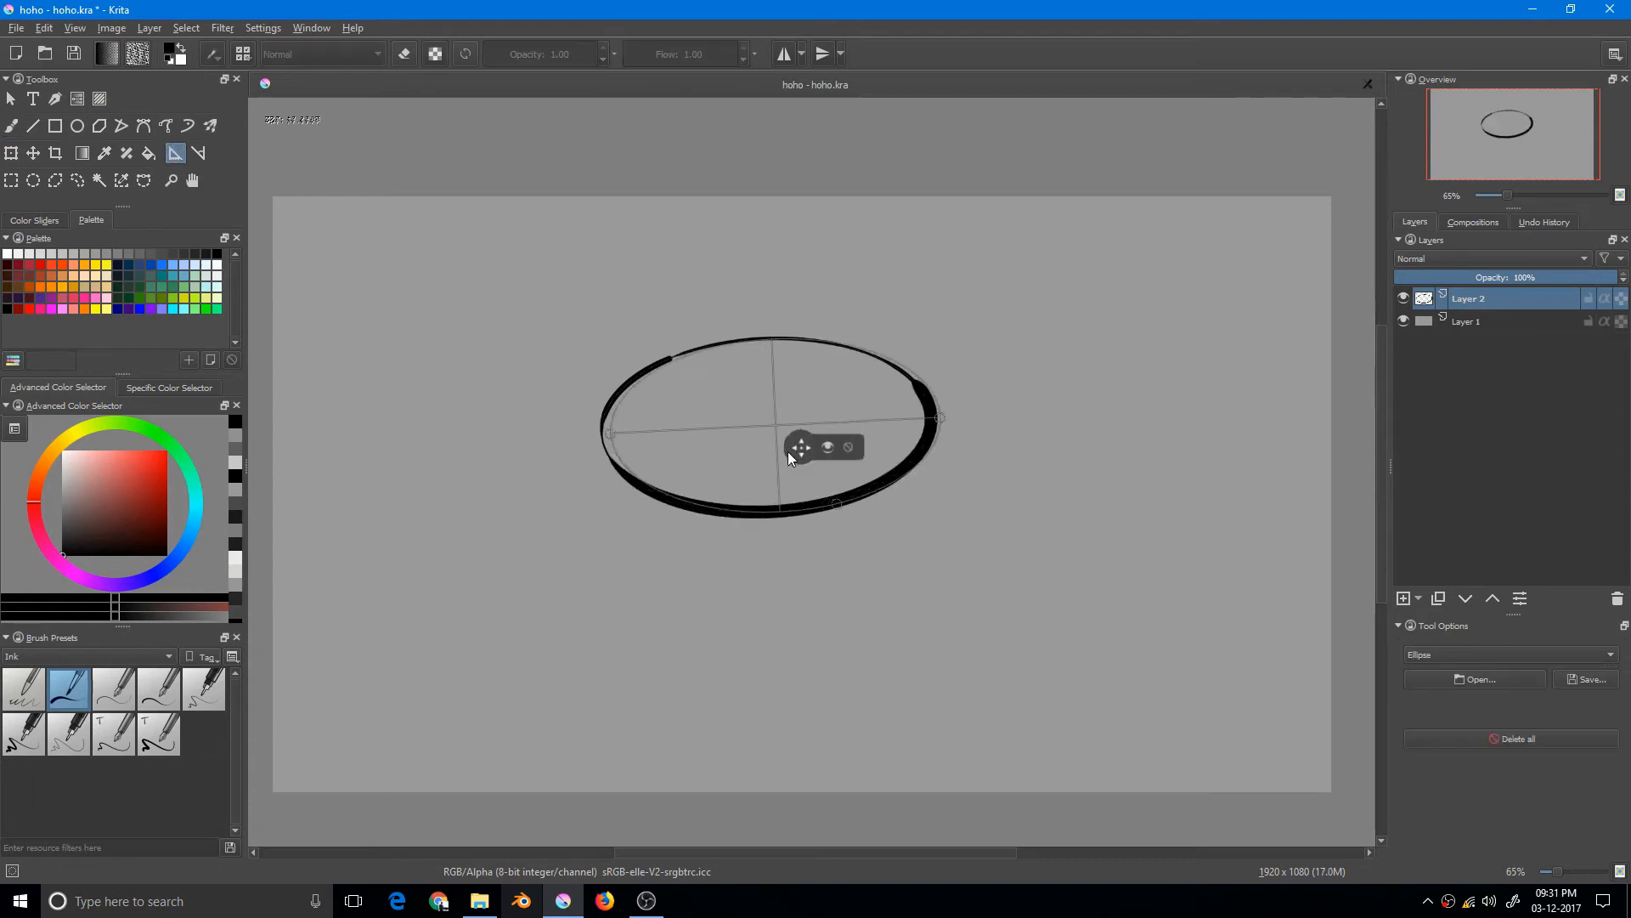
Step: Drag the ellipse guide down below the inked ellipse
left_click_drag(799, 447, 607, 641)
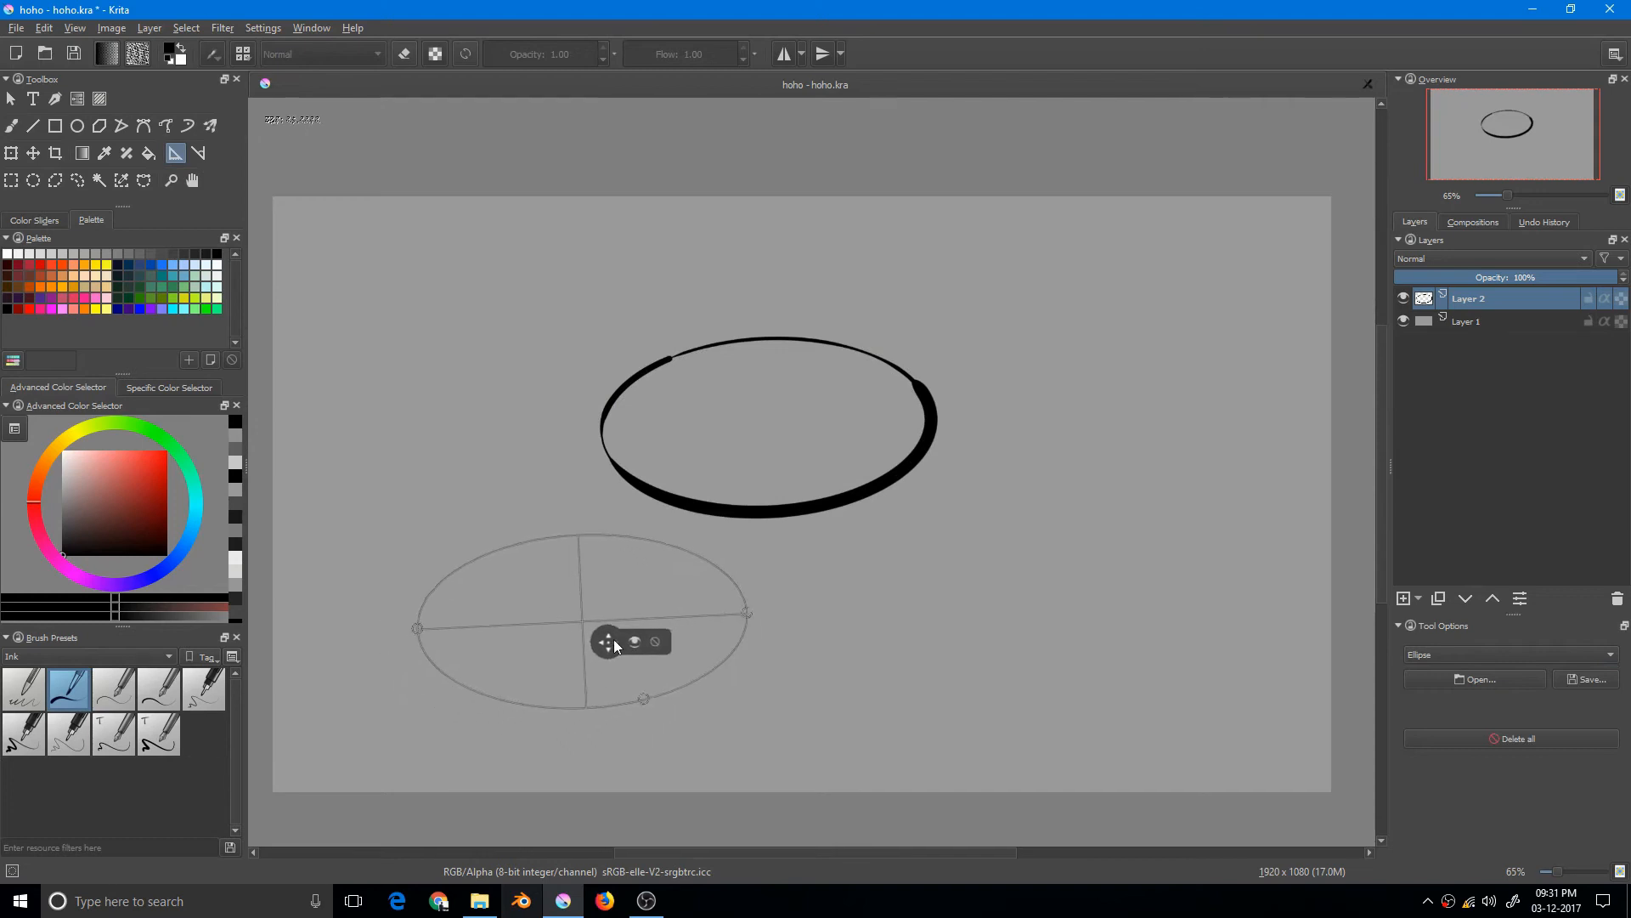
left_click_drag(607, 641, 674, 583)
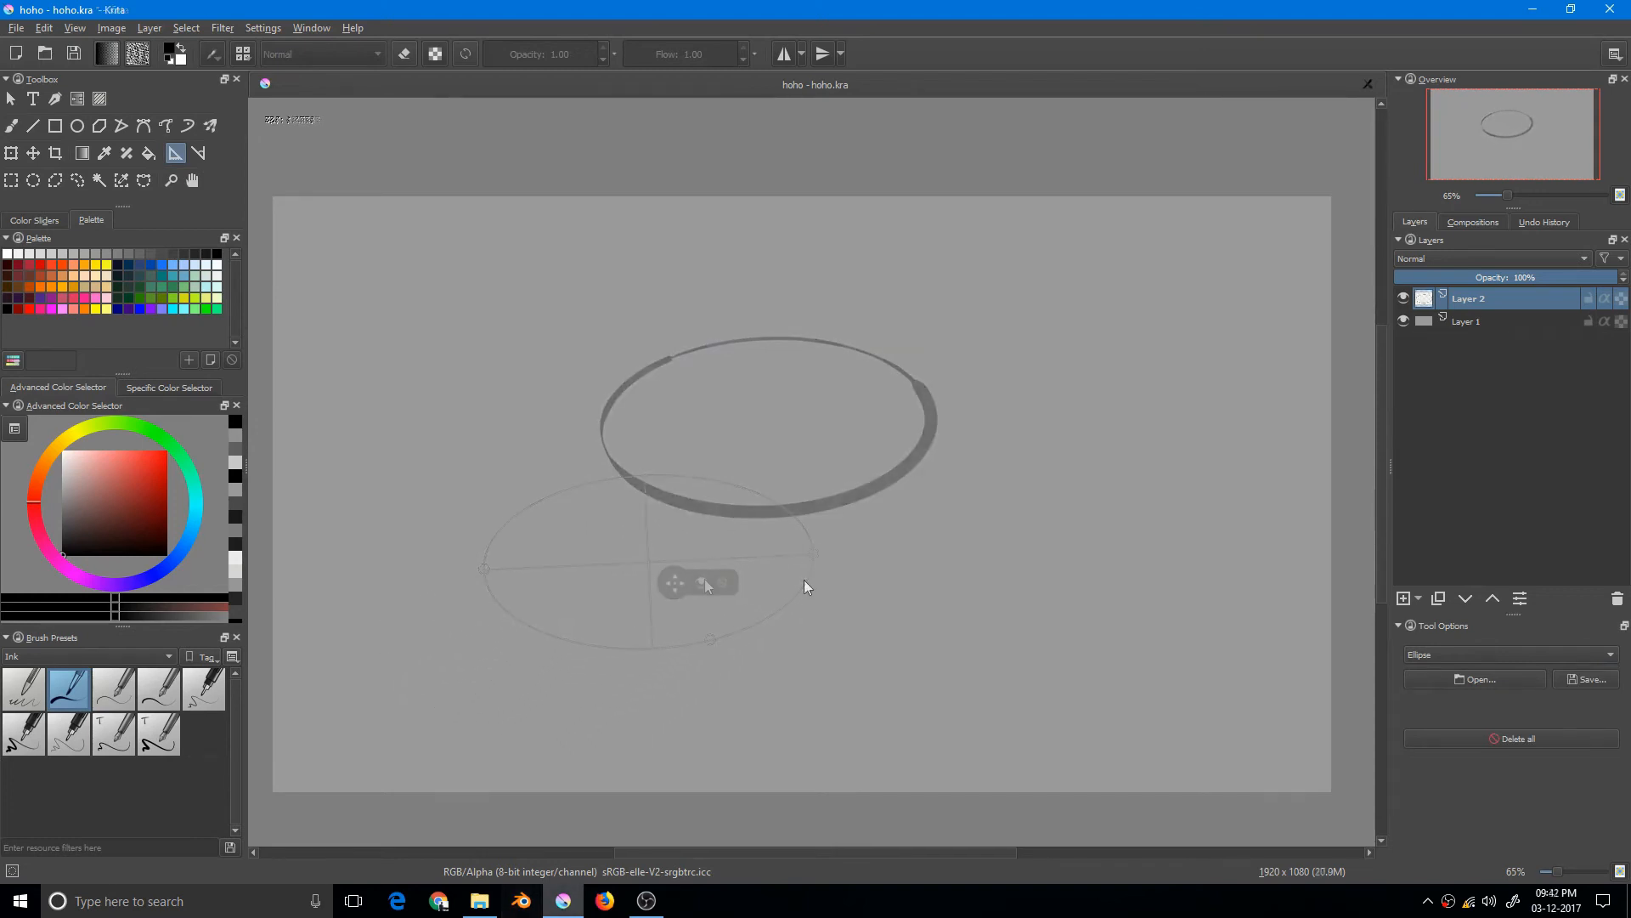
Step: Switch the assistant type to Concentric Ellipse and place a tilted one on the canvas
left_click(1508, 654)
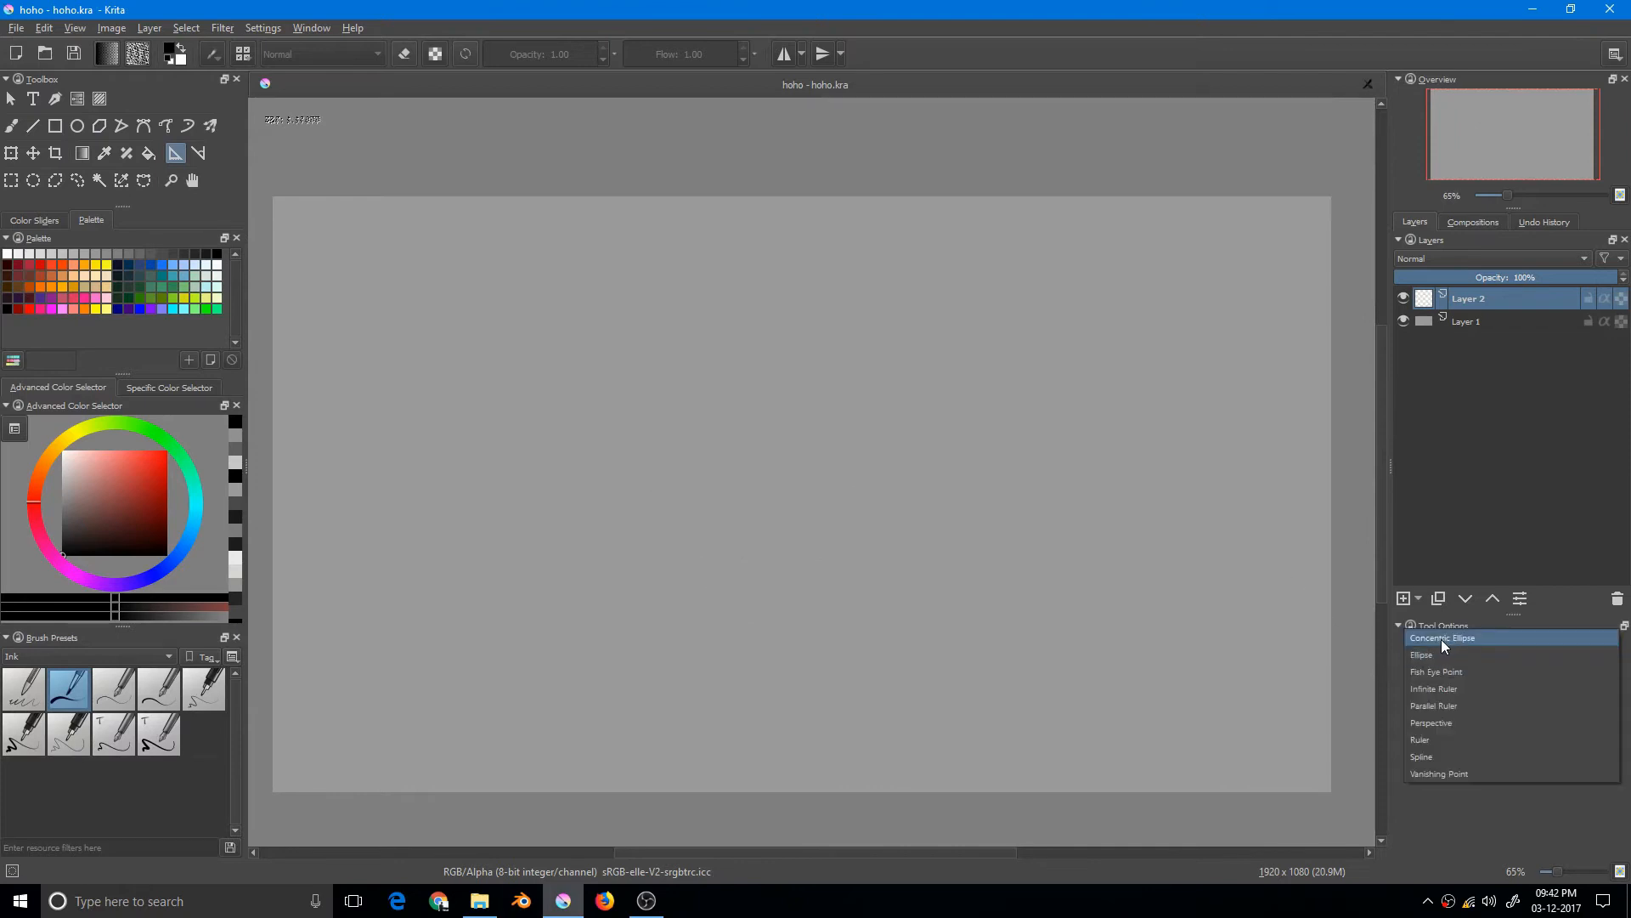
left_click(1442, 637)
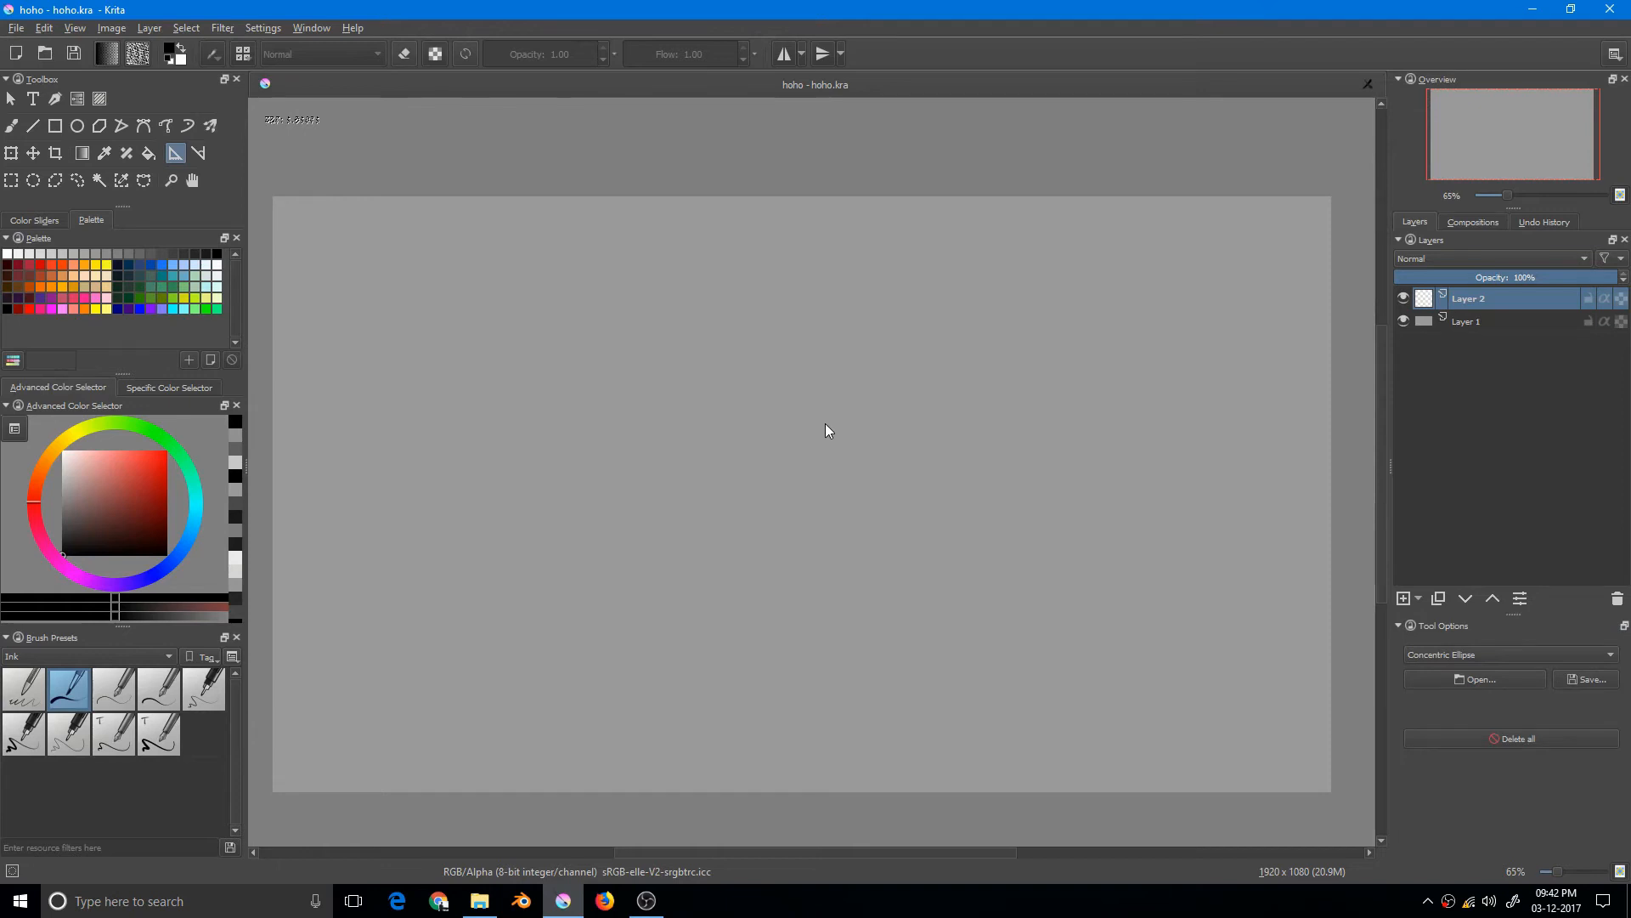
mouse_move(799, 408)
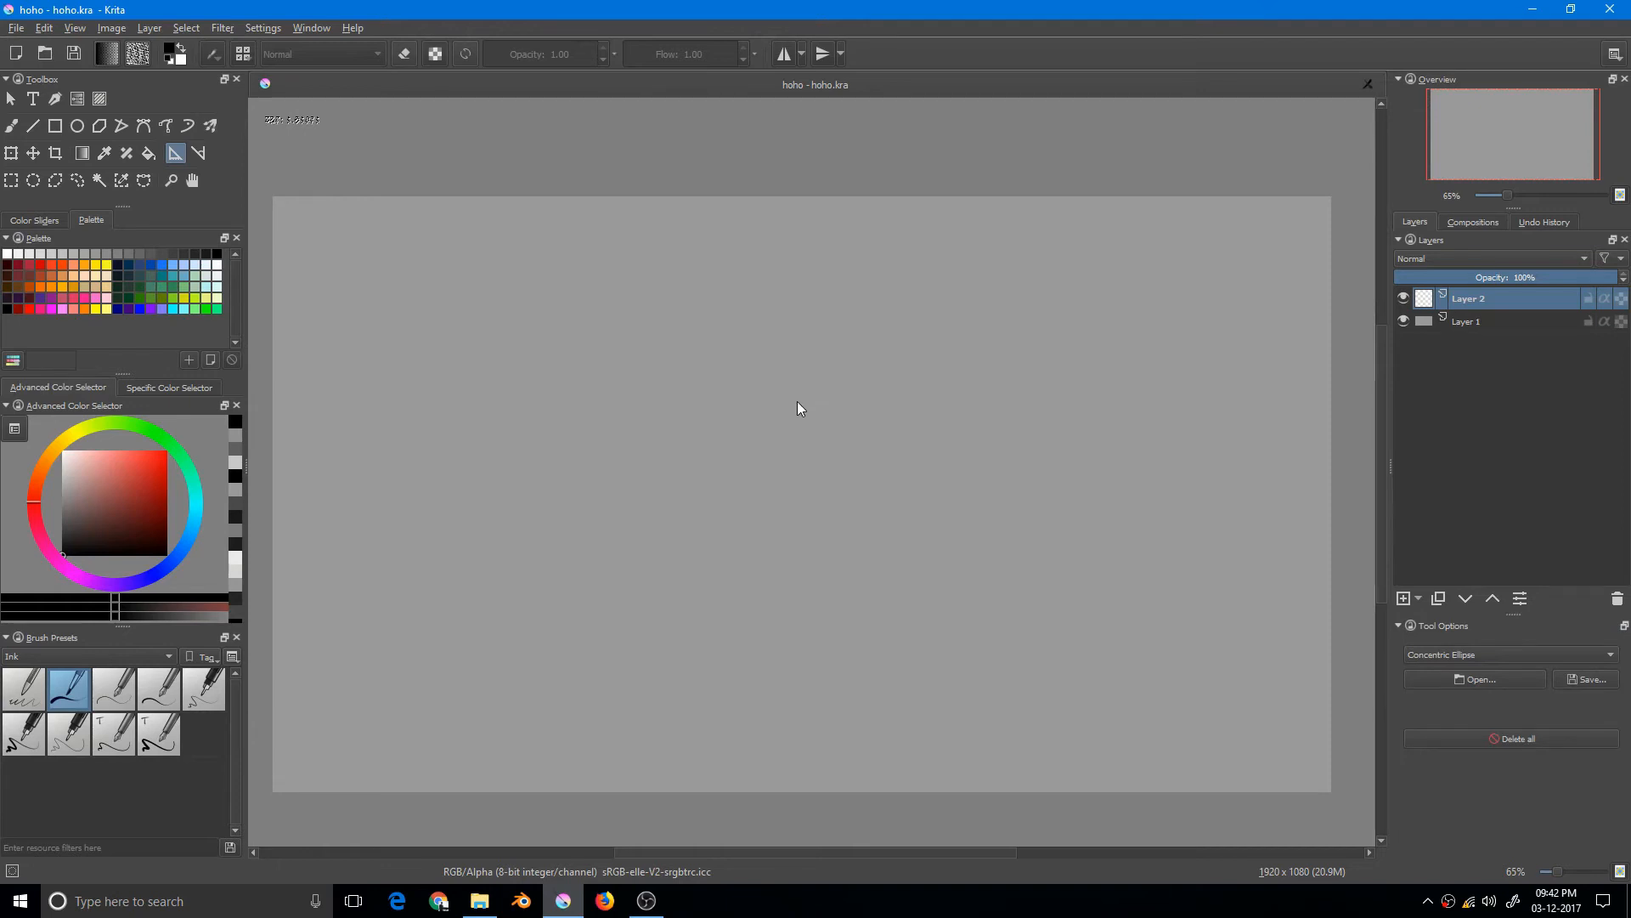
mouse_move(557, 552)
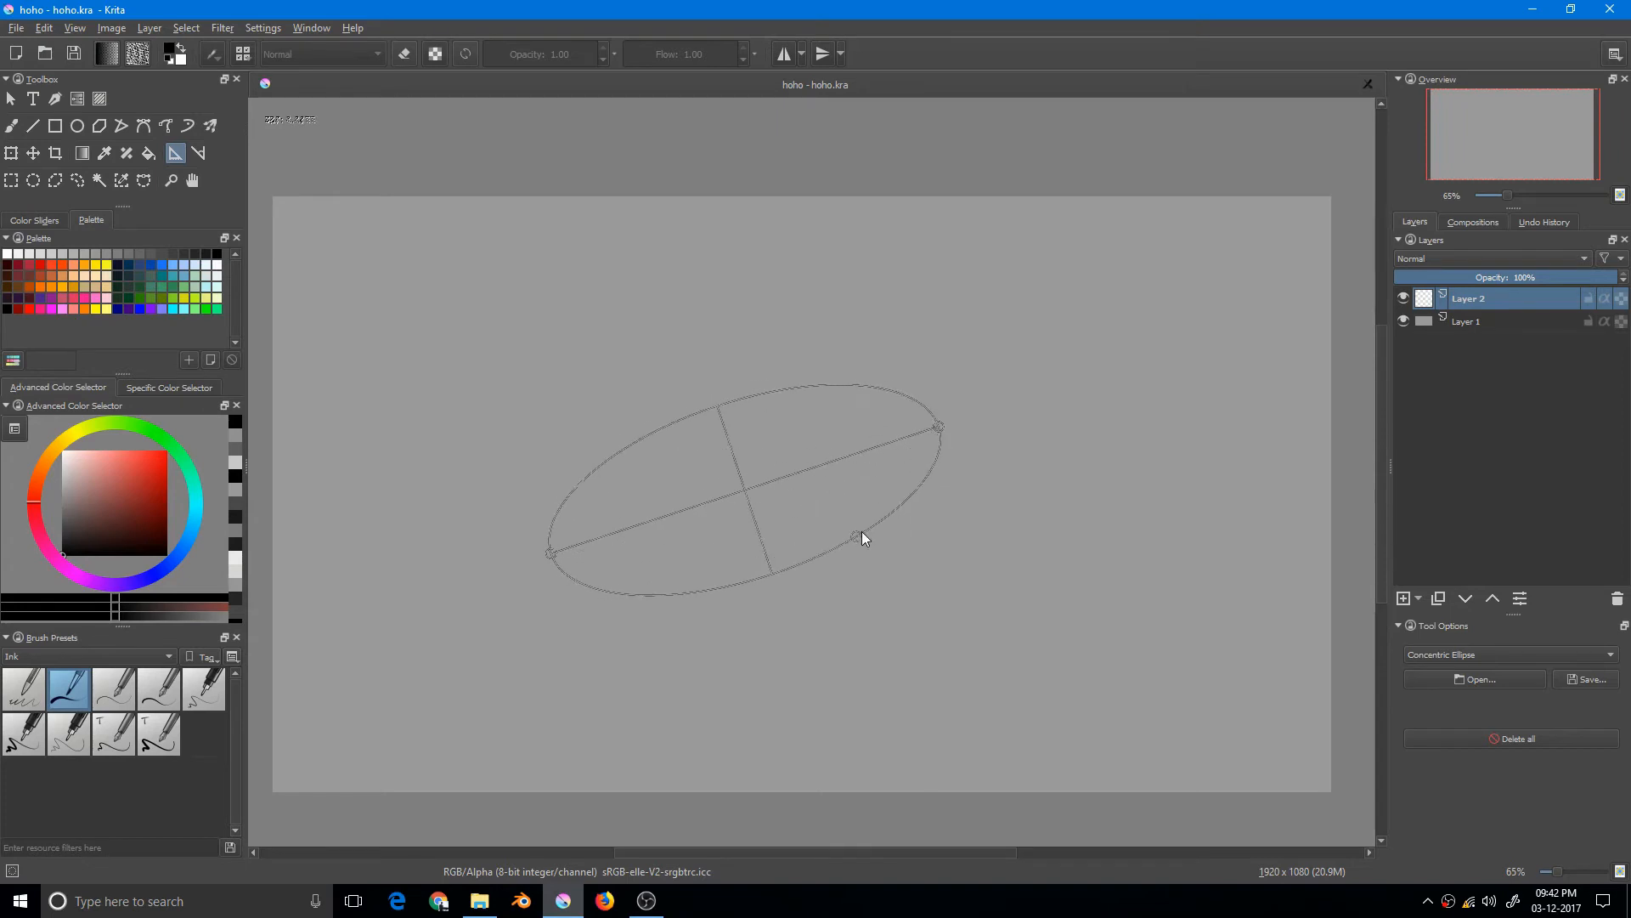
left_click(11, 124)
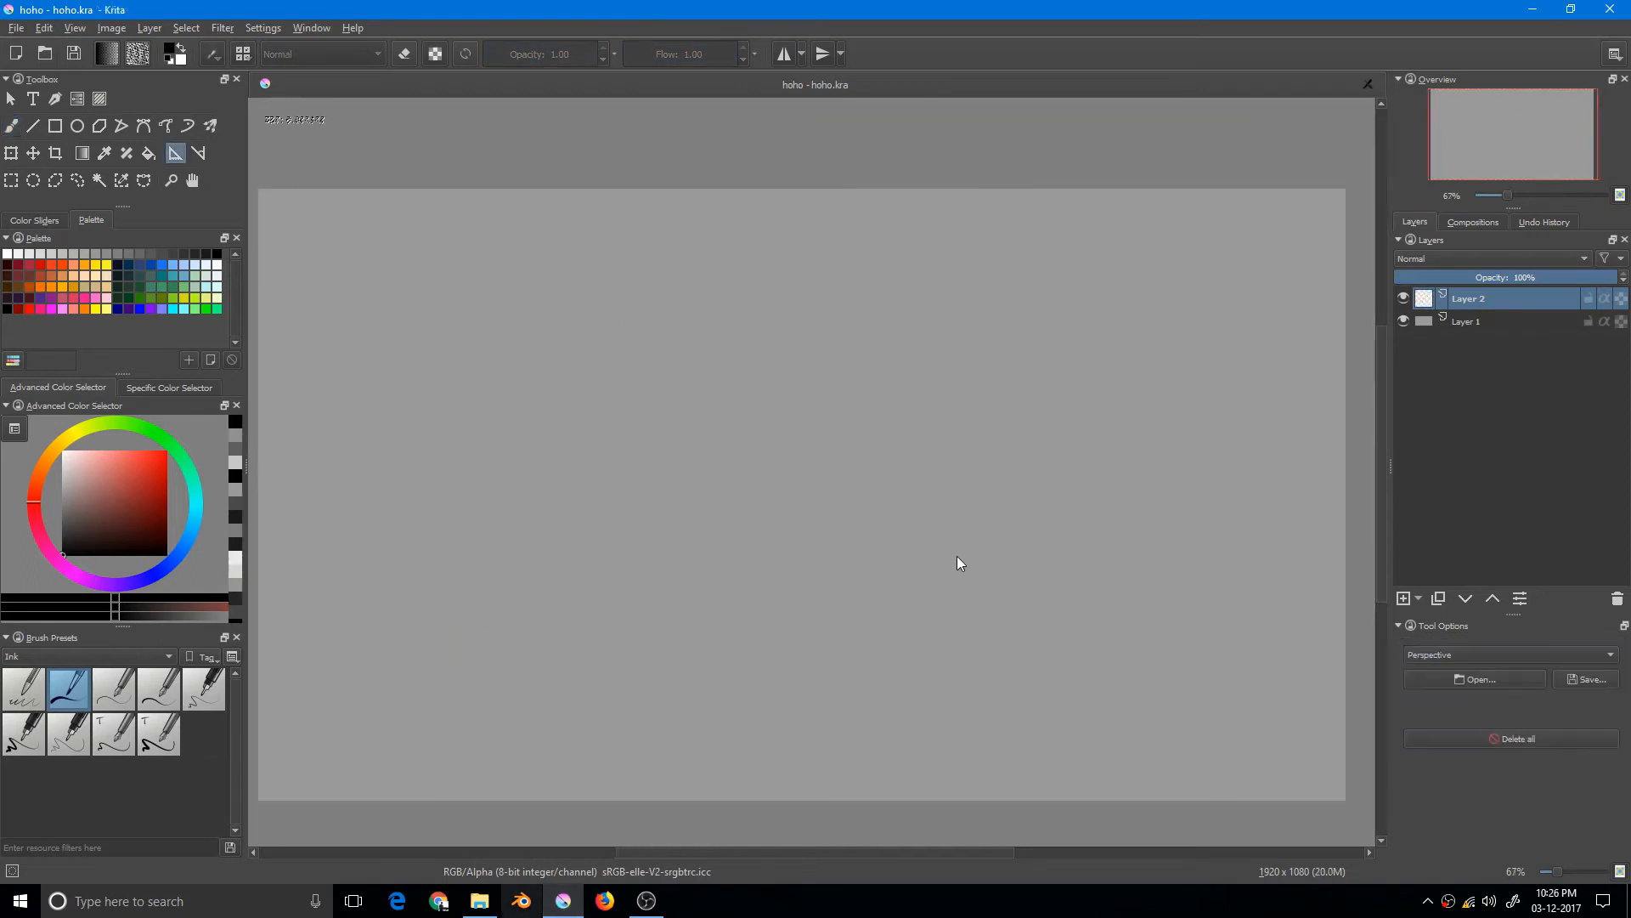
mouse_move(760, 327)
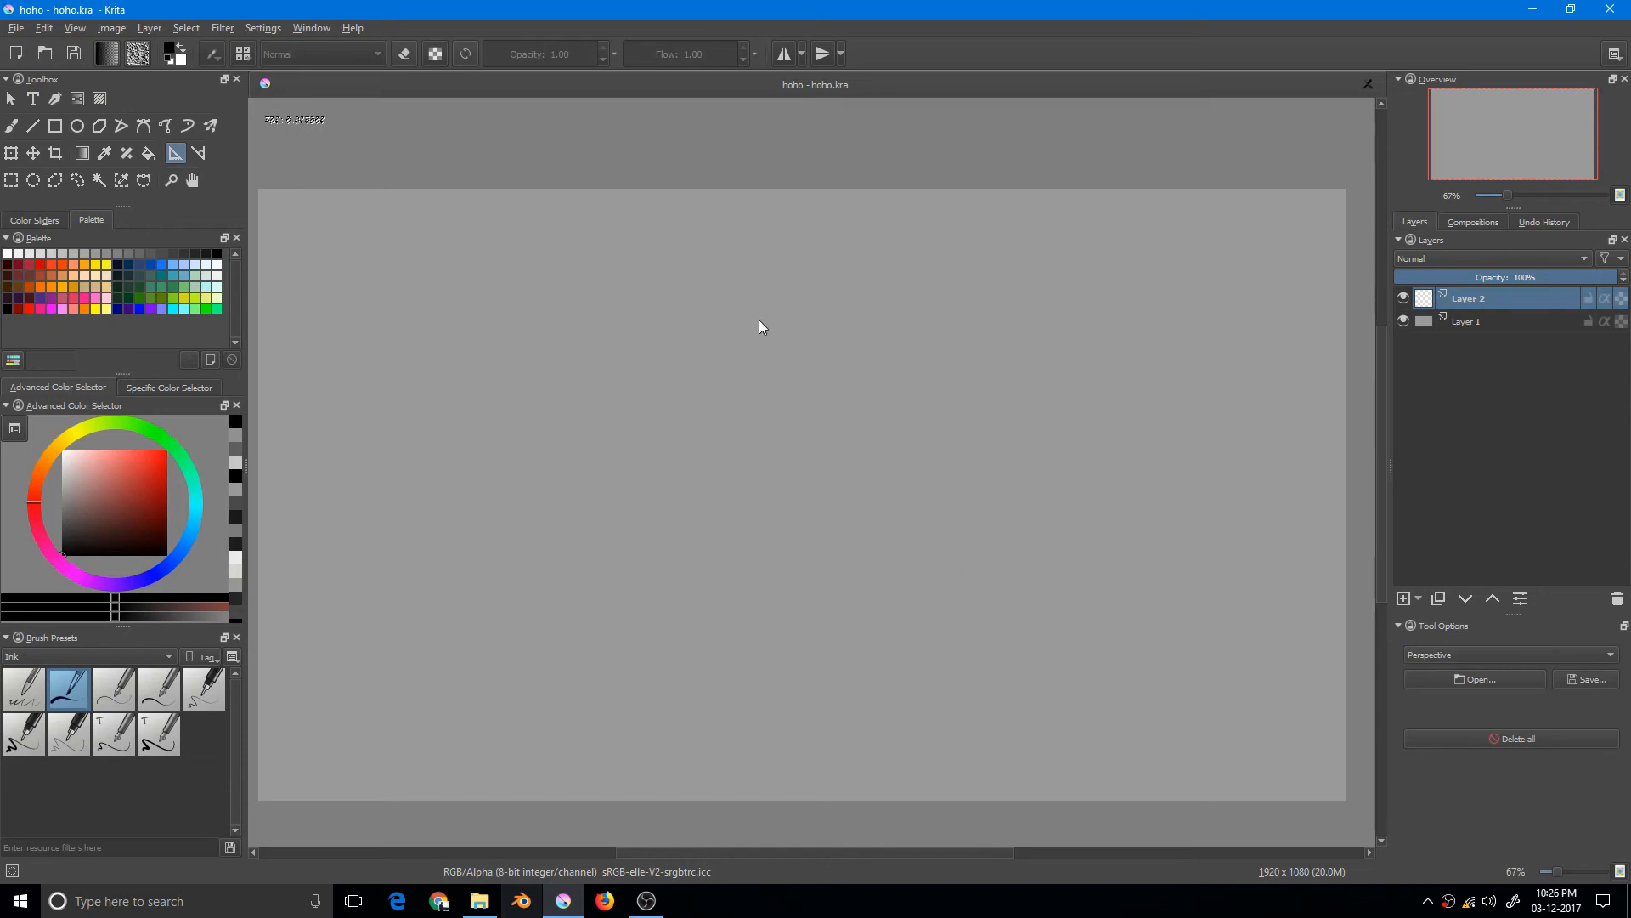
mouse_move(761, 406)
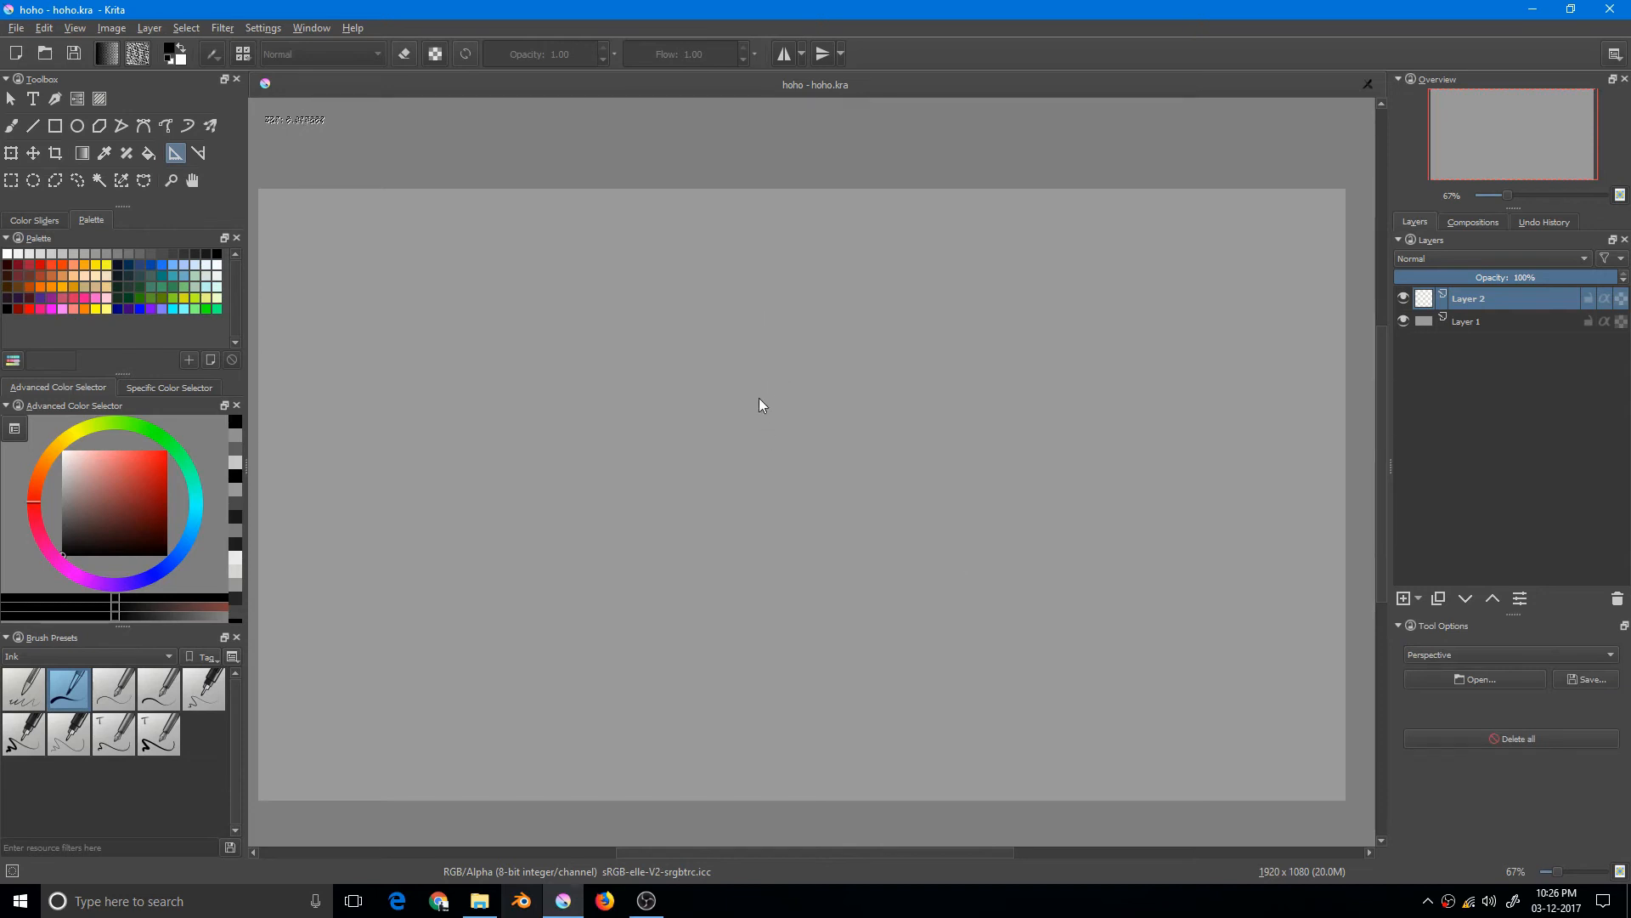
Step: Place a four-point perspective grid and start pulling its front corner up and inward
left_click_drag(752, 438, 1249, 415)
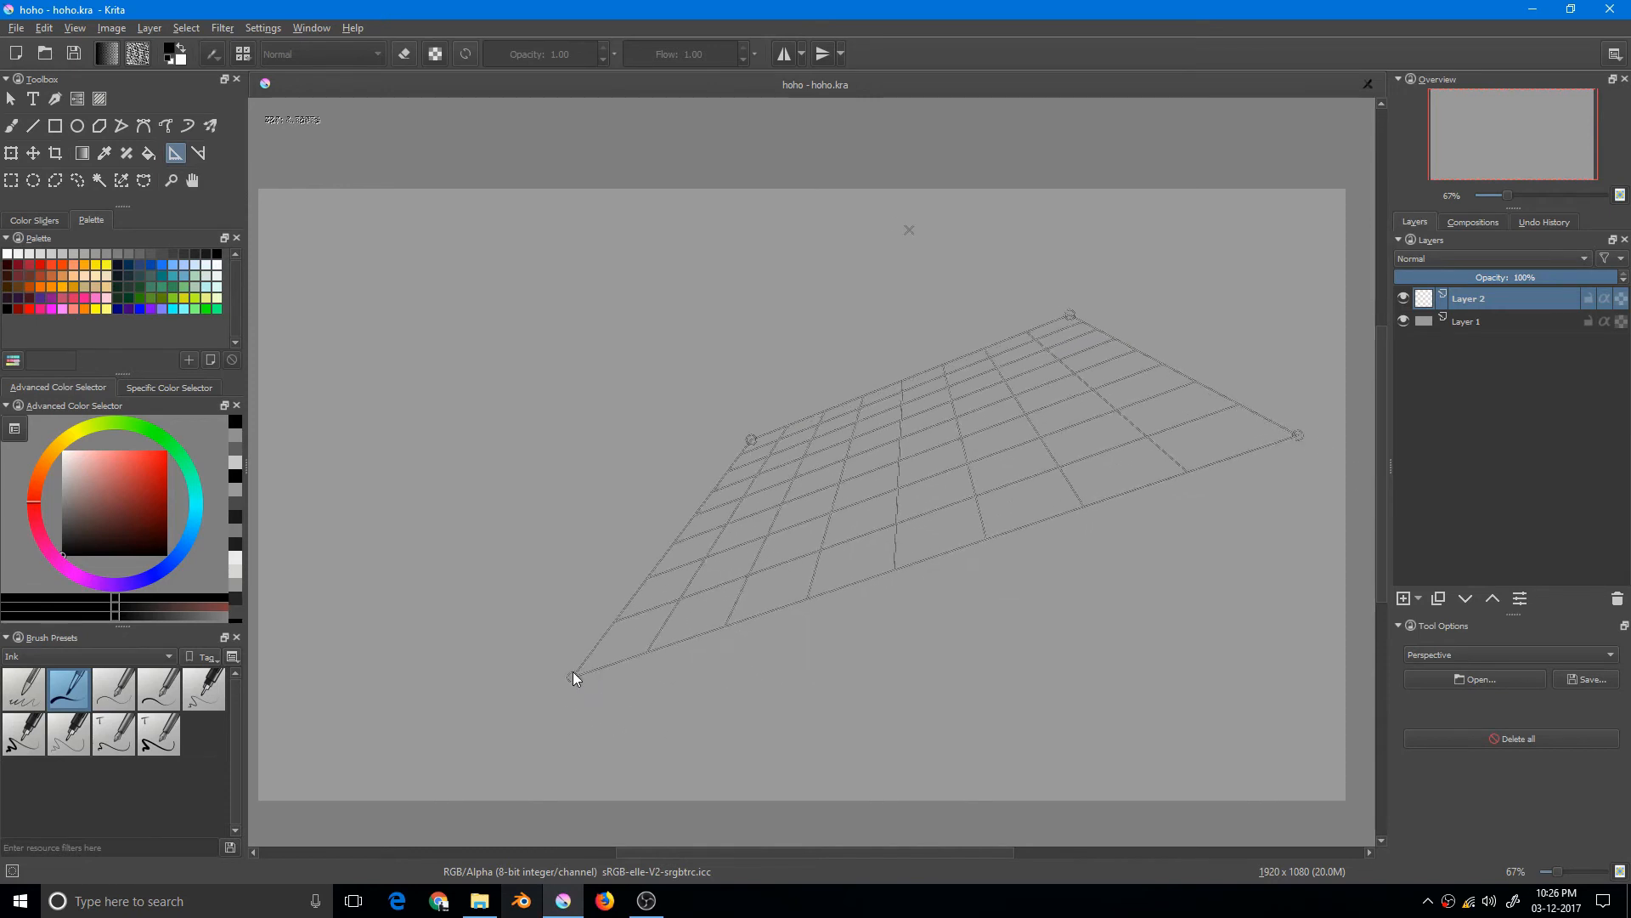
left_click_drag(576, 677, 583, 695)
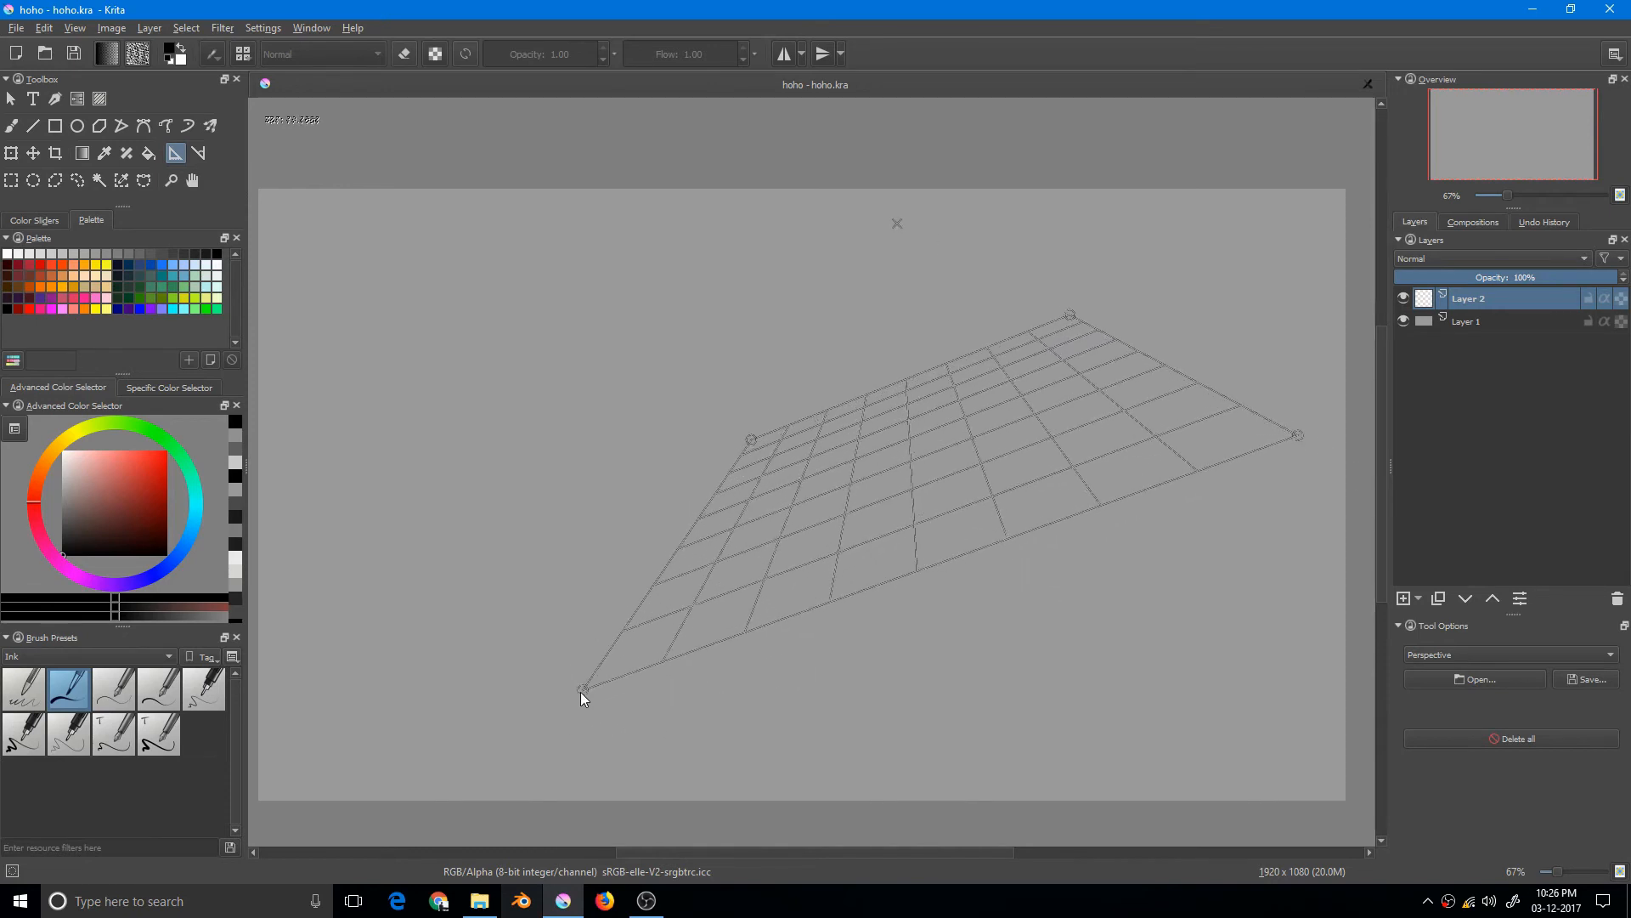
left_click_drag(583, 695, 615, 647)
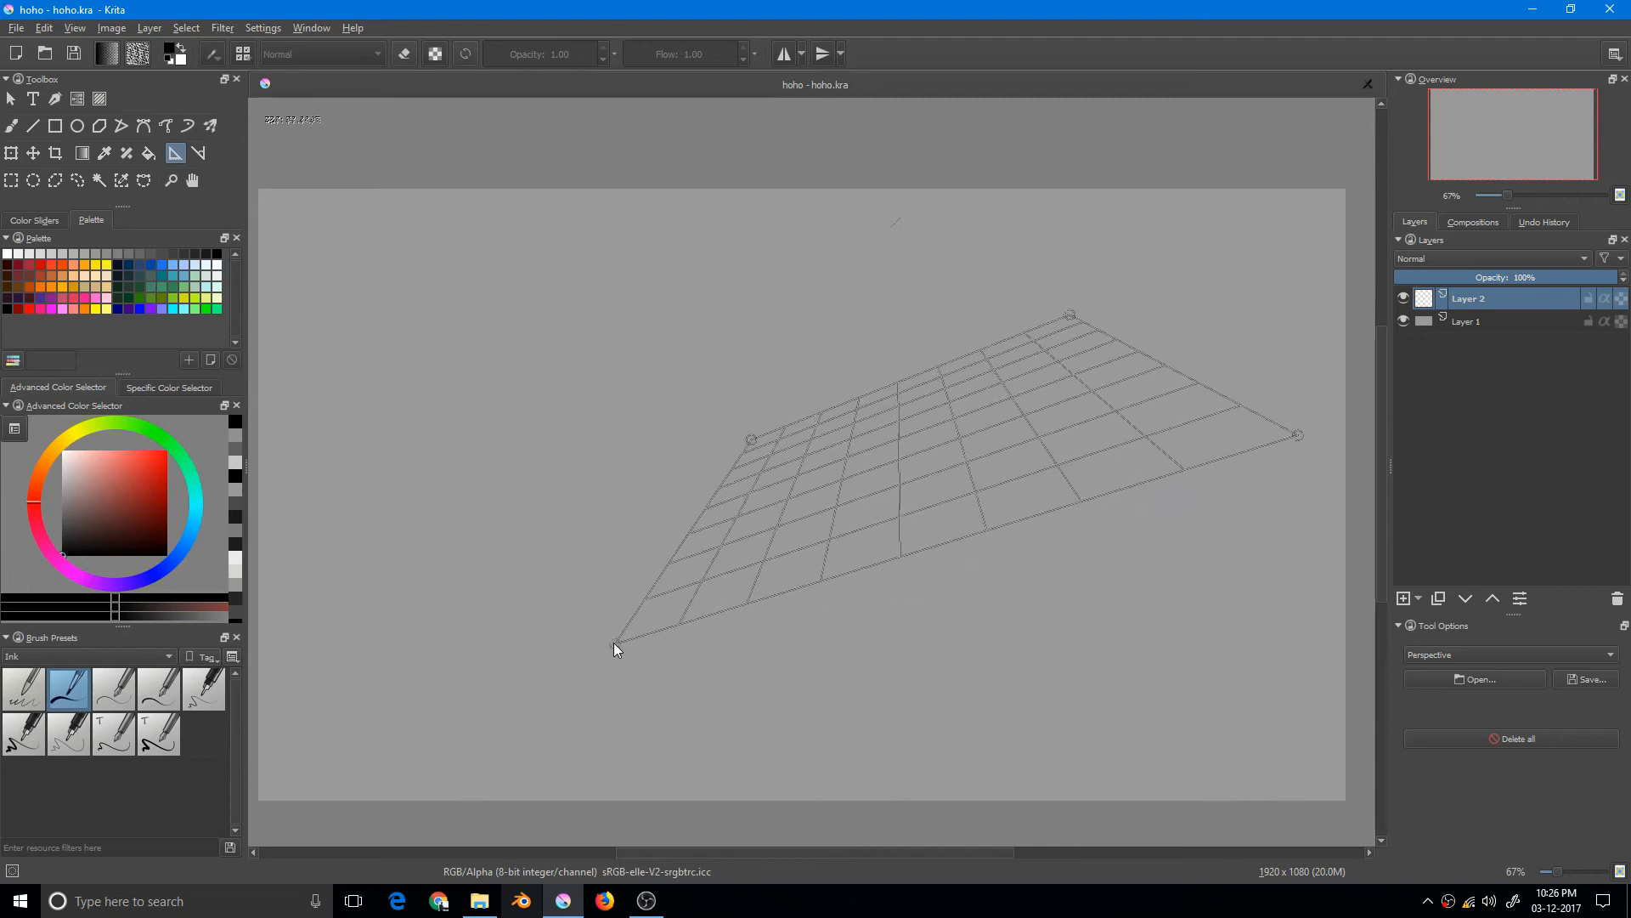
left_click_drag(616, 645, 662, 581)
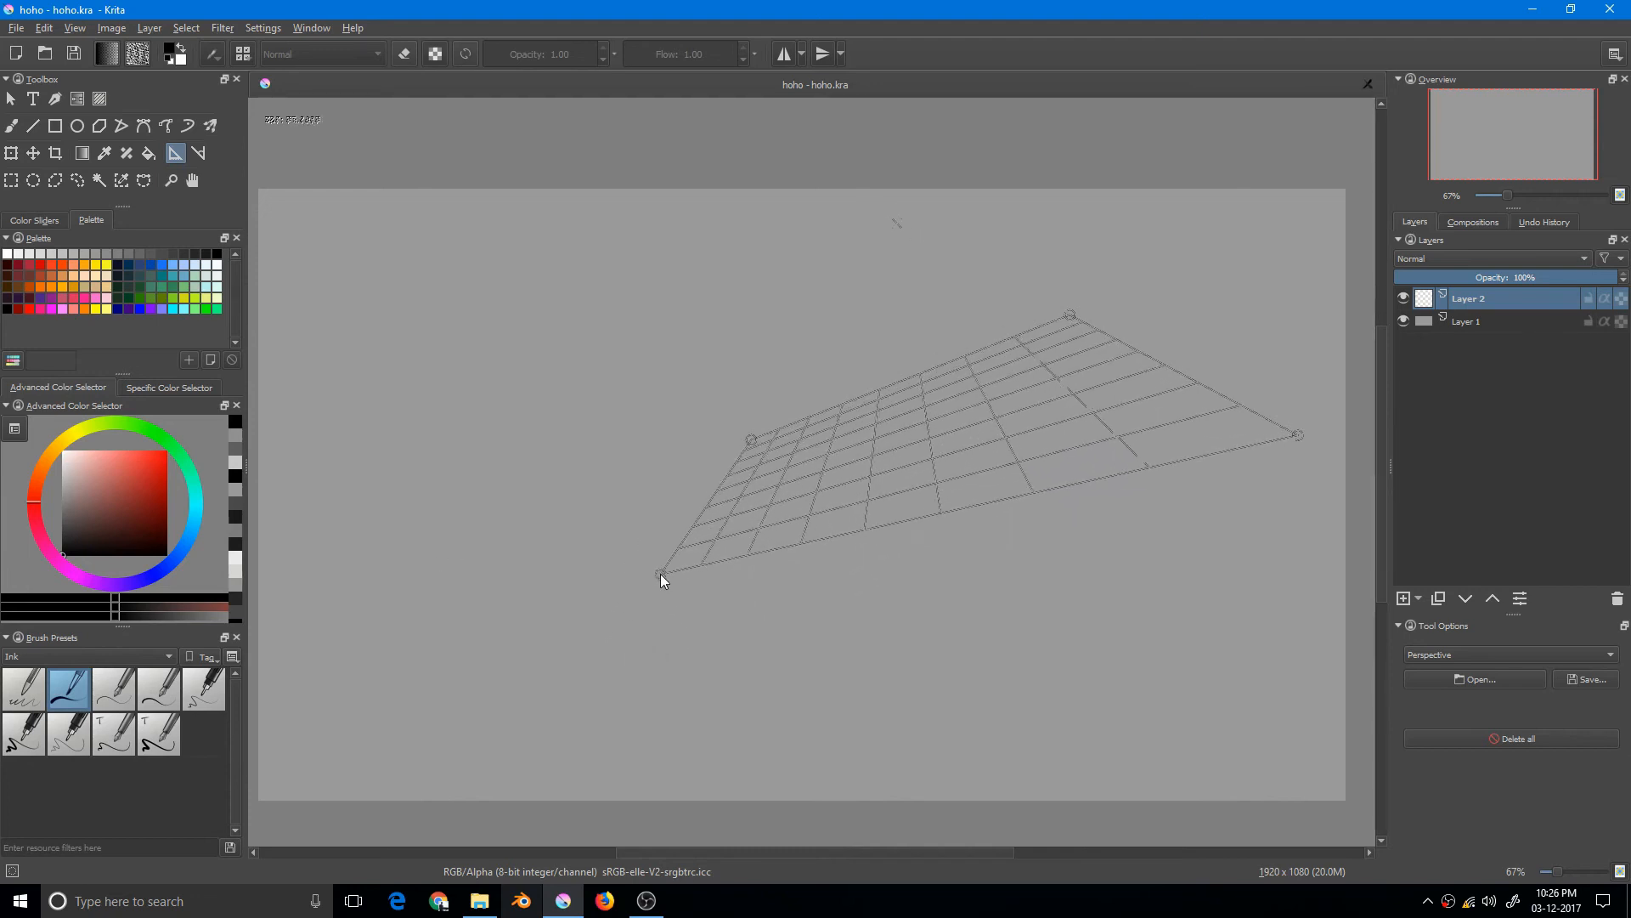
left_click_drag(665, 580, 639, 632)
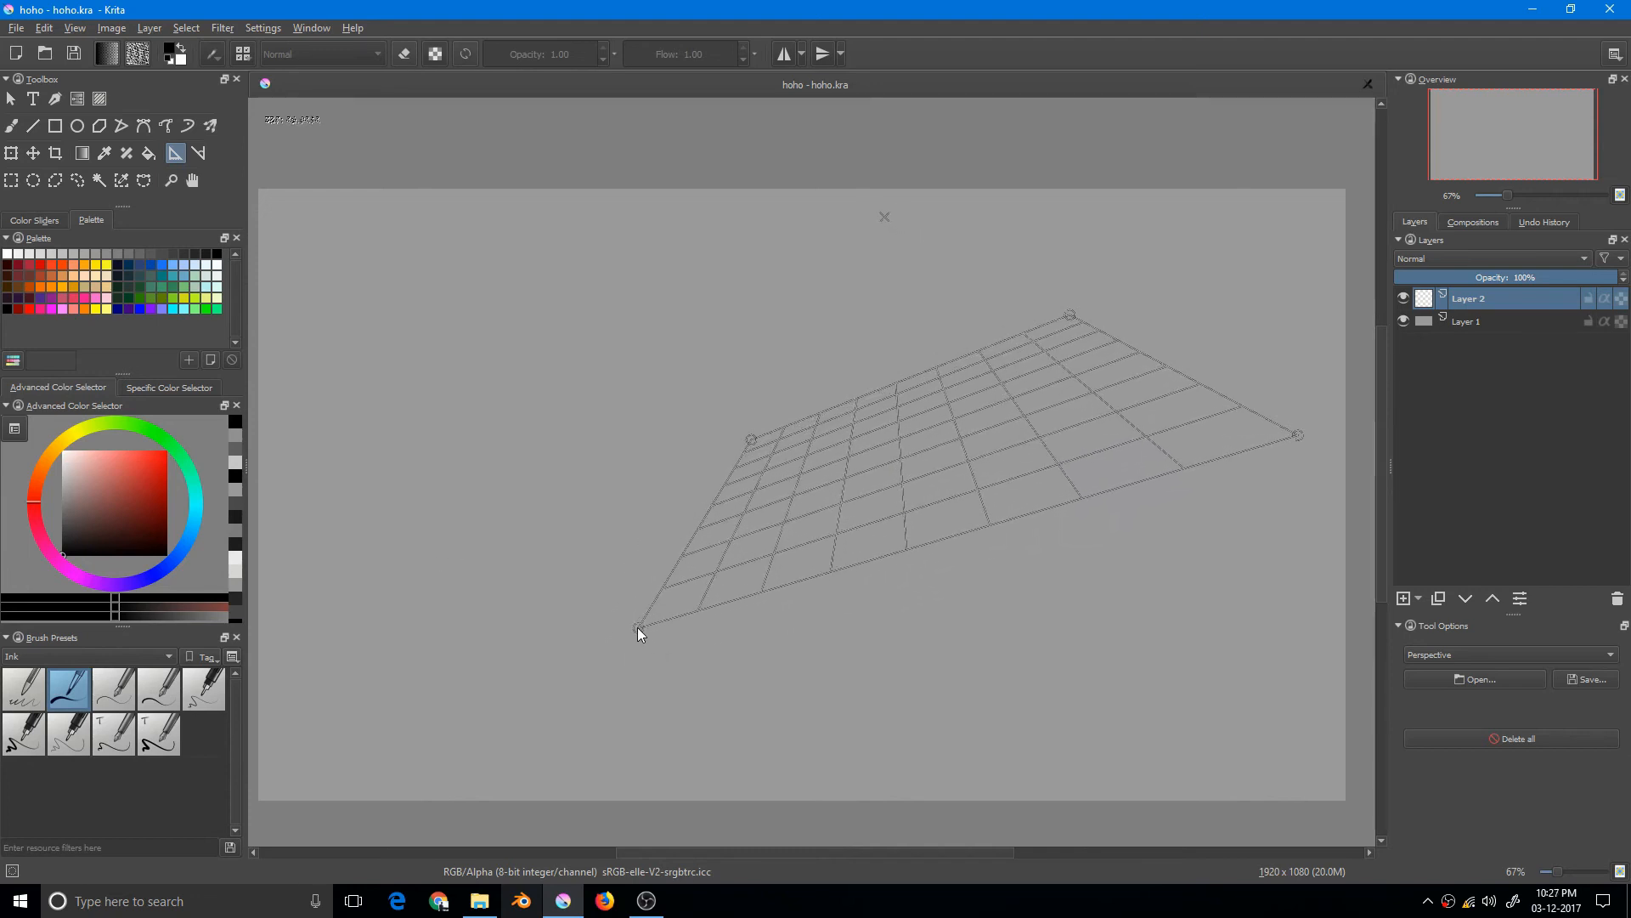
Step: Fine-tune the front corner, then add a second perspective grid along the left edge
left_click_drag(641, 633, 653, 544)
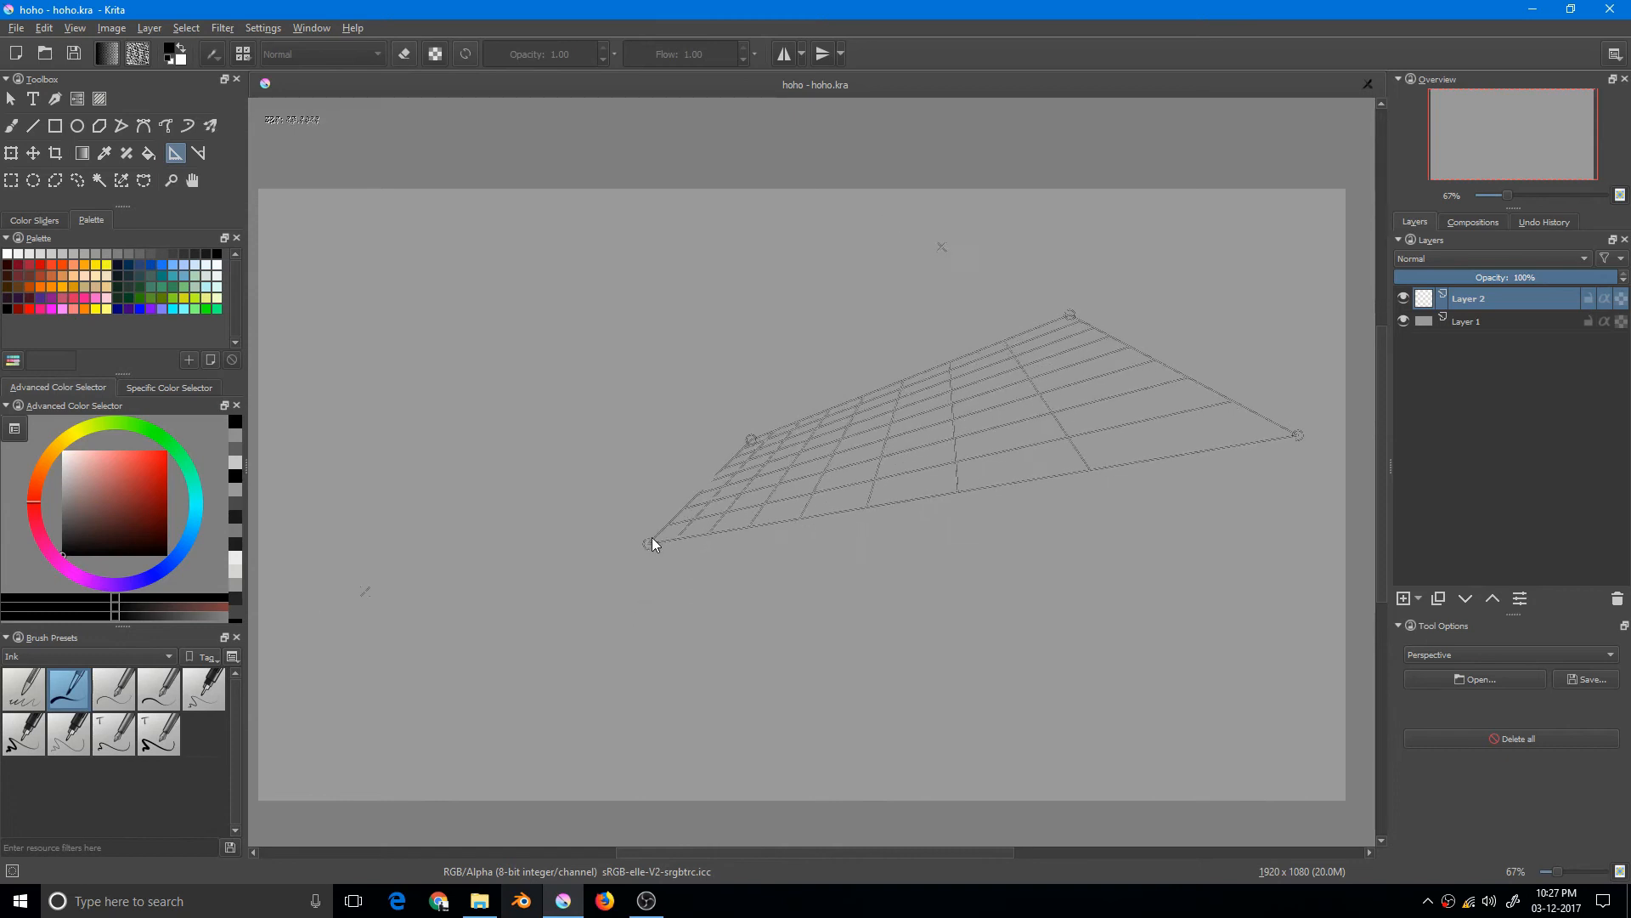
left_click_drag(652, 543, 669, 527)
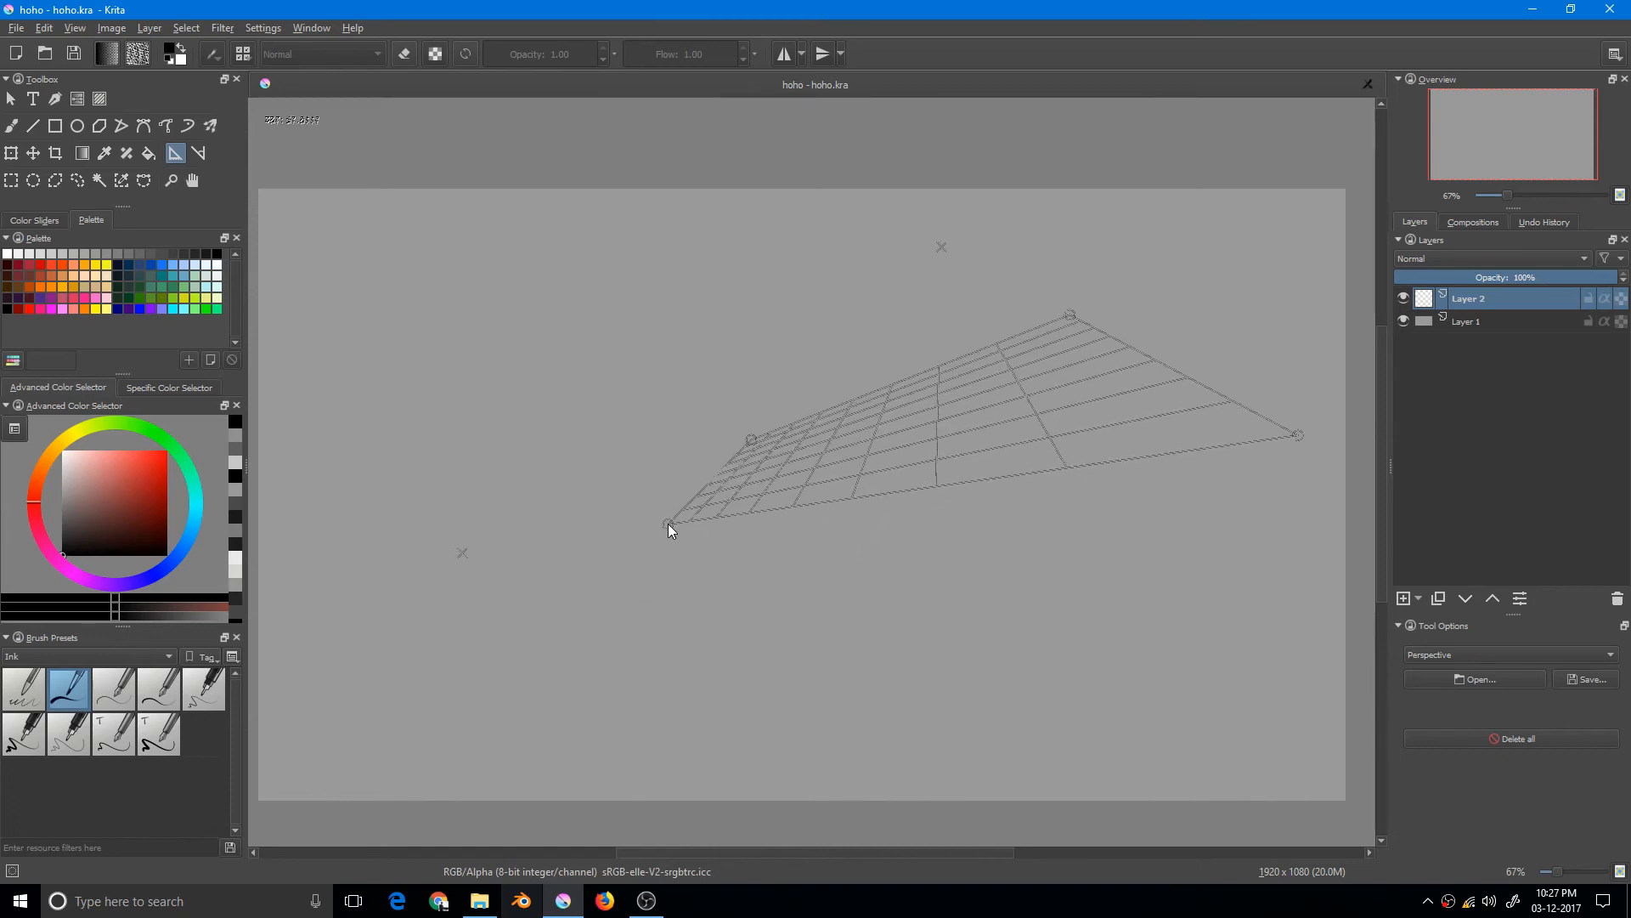
left_click_drag(669, 525, 673, 534)
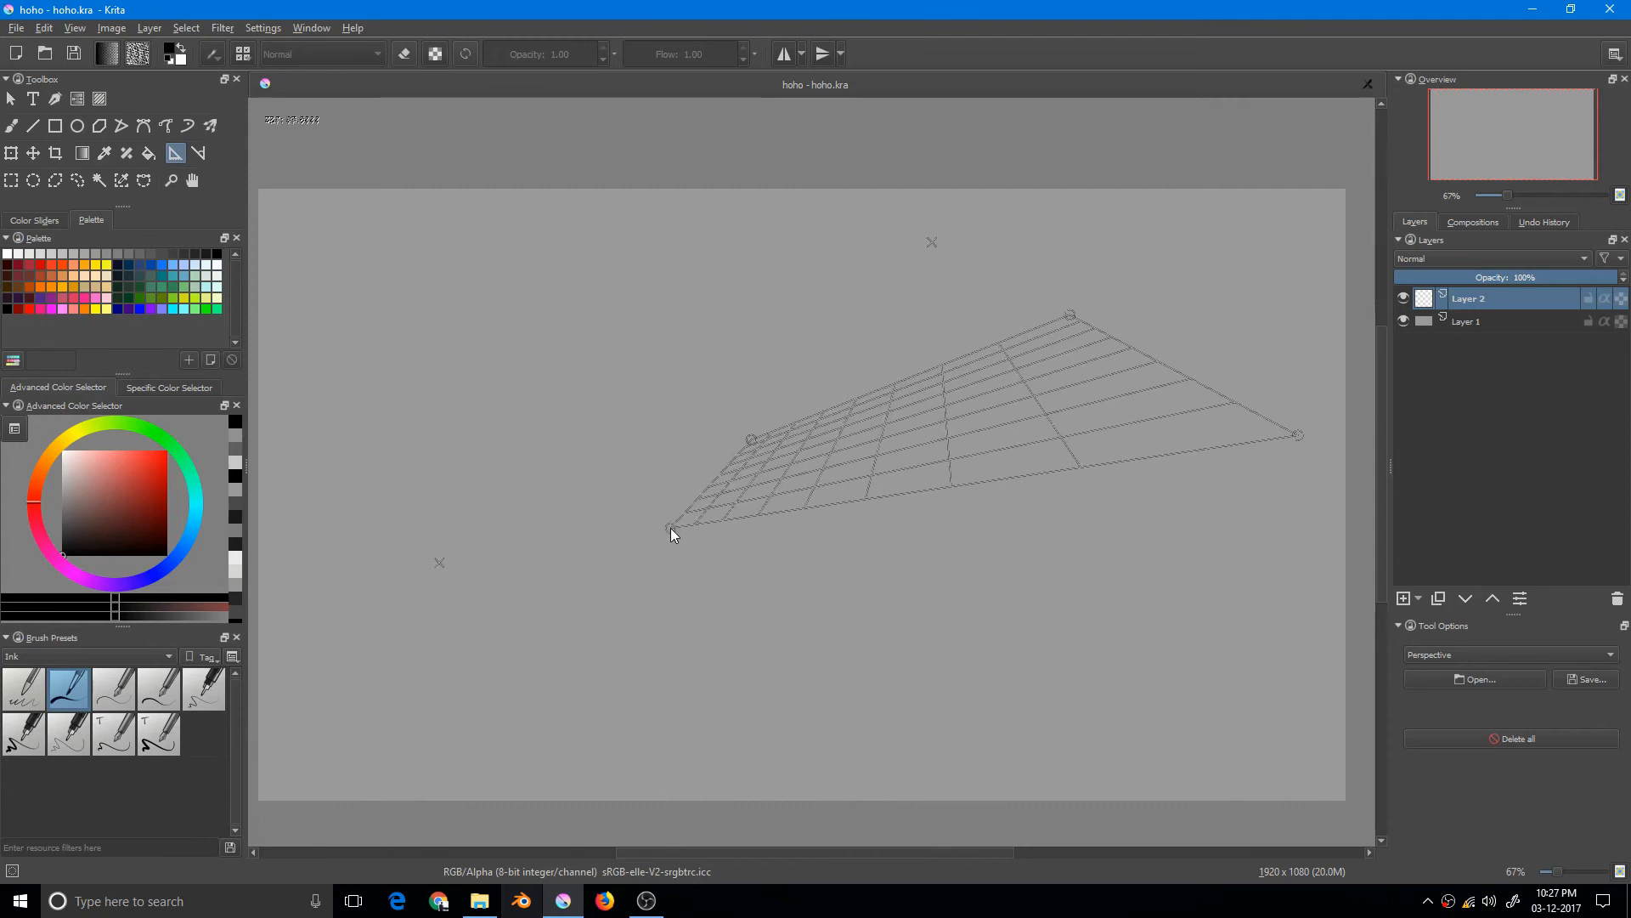
left_click_drag(672, 530, 613, 675)
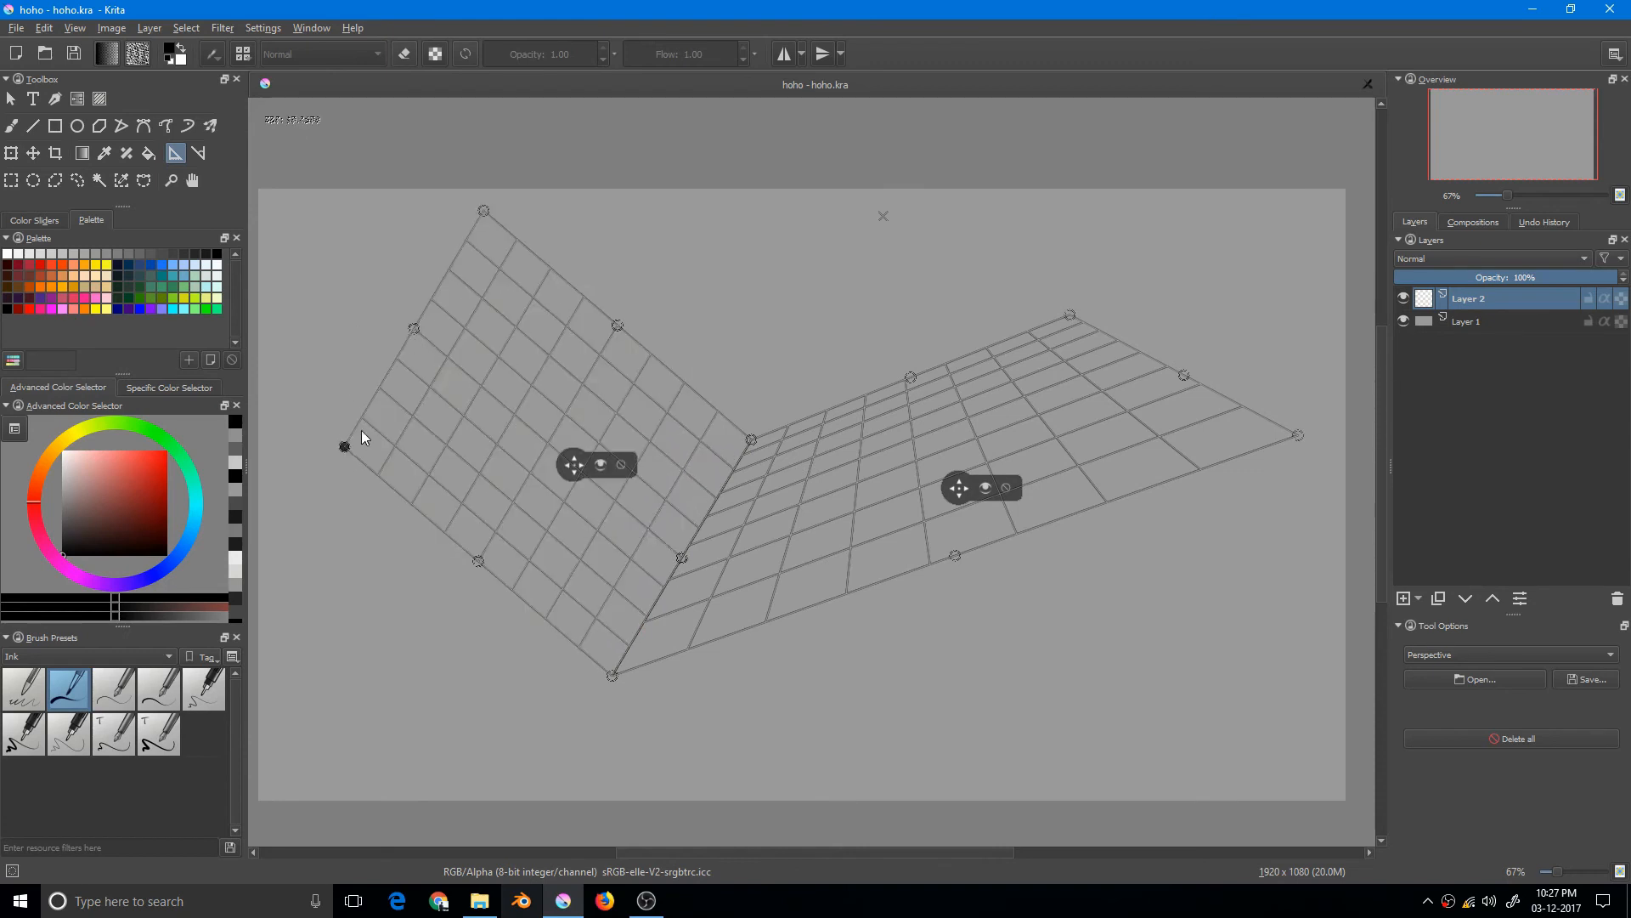
Step: Drag the left grid's outer and top corners so it recedes back like a floor
left_click_drag(345, 445, 393, 399)
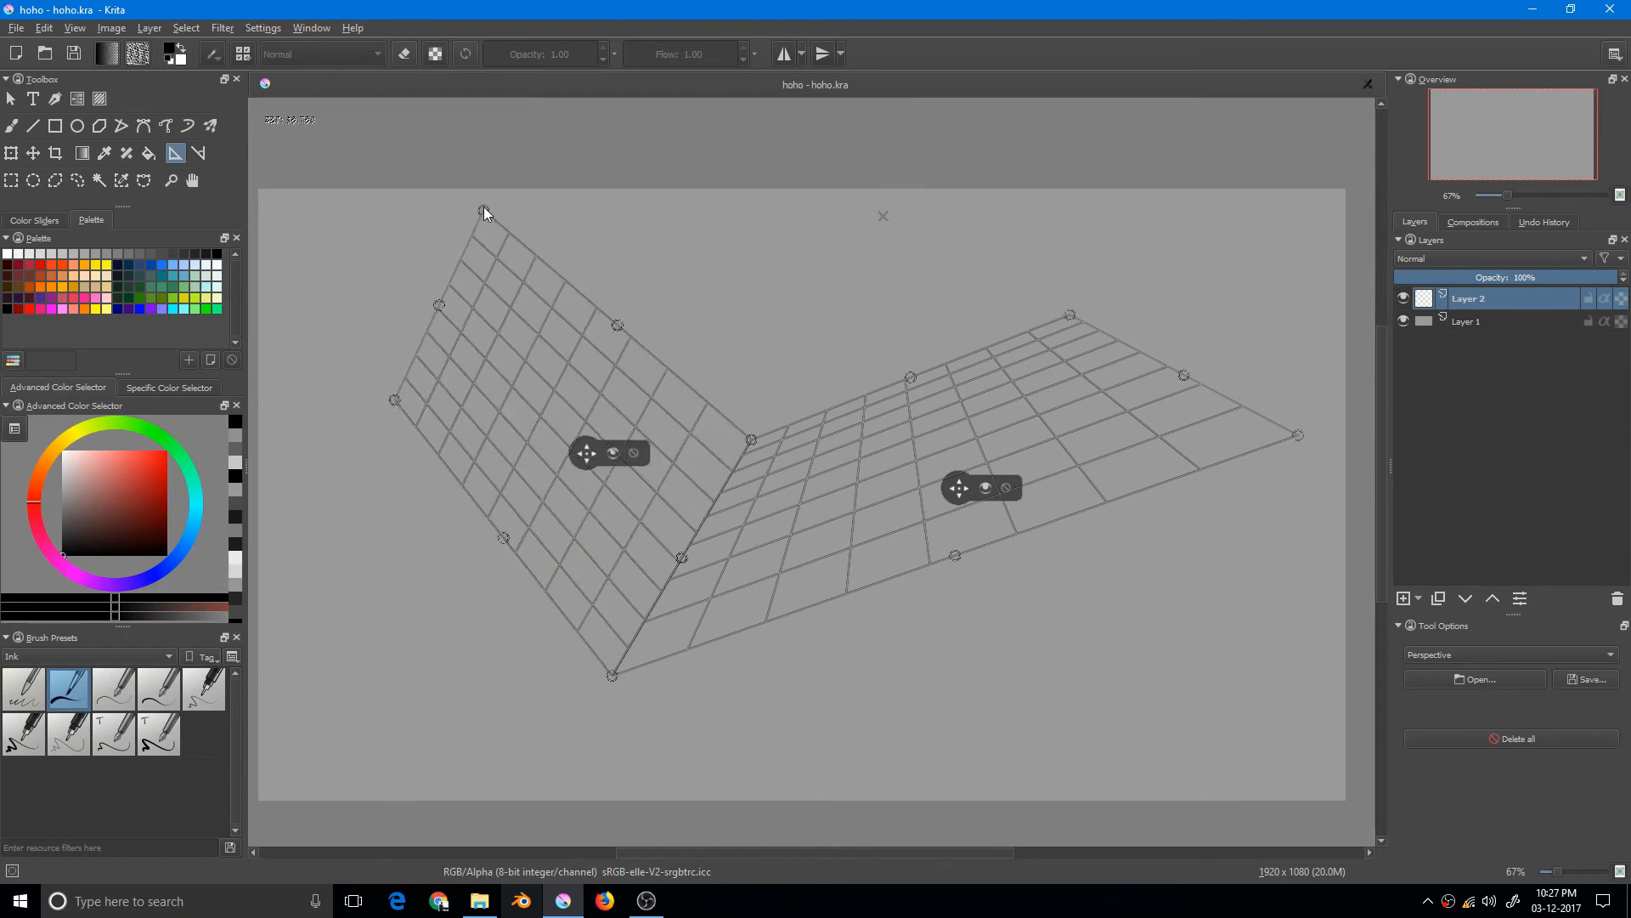
left_click_drag(481, 211, 598, 294)
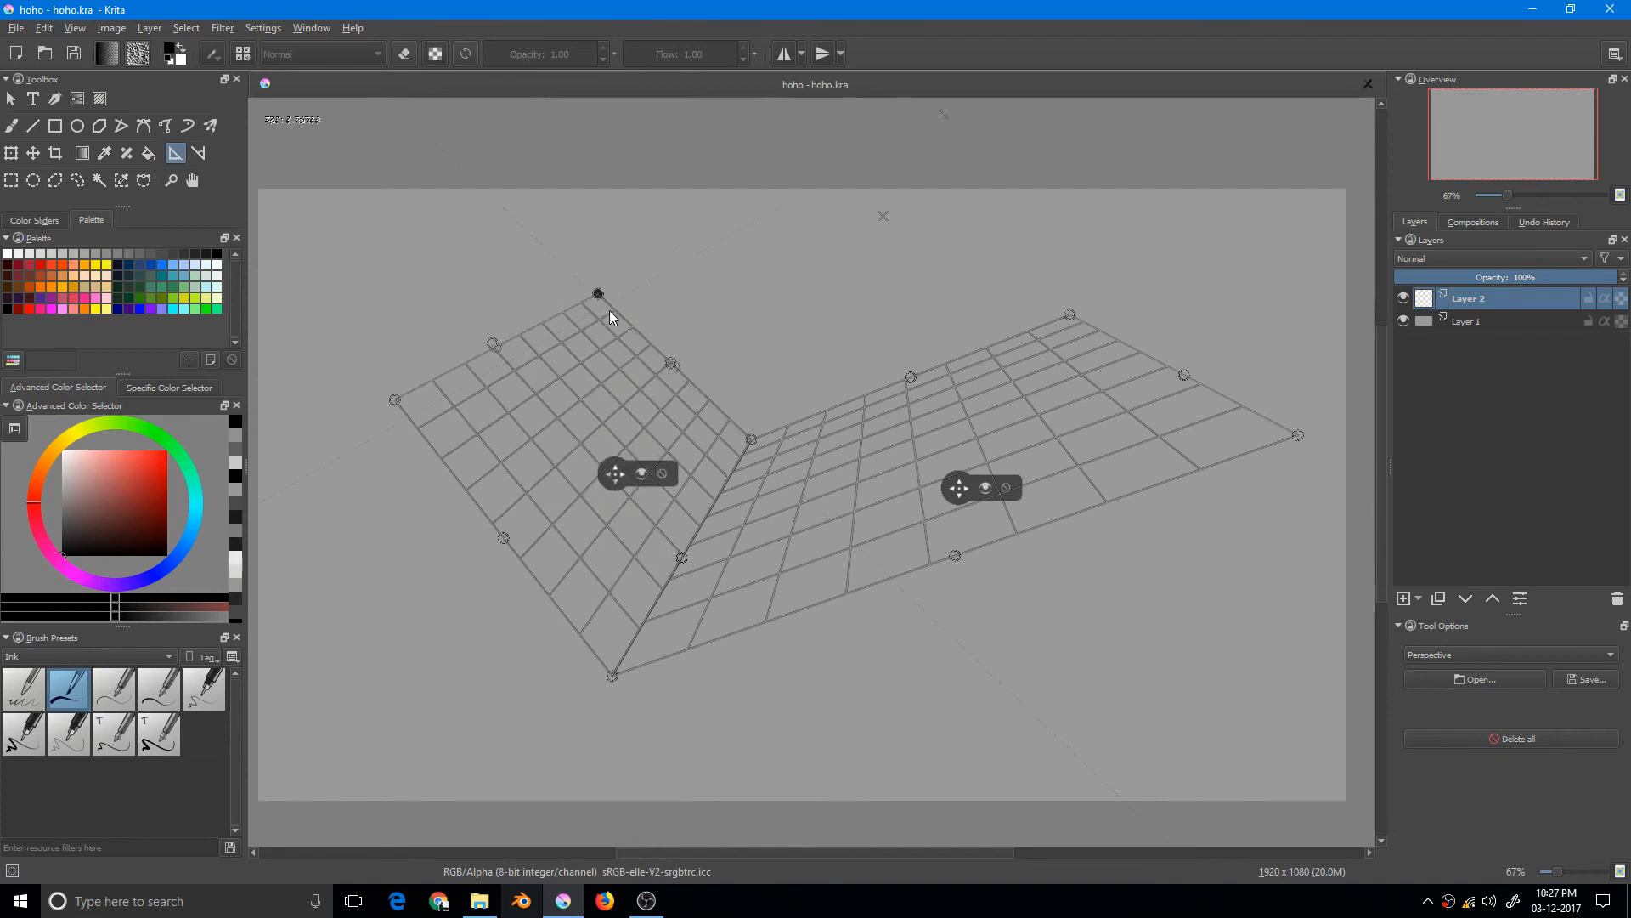
left_click_drag(596, 294, 608, 319)
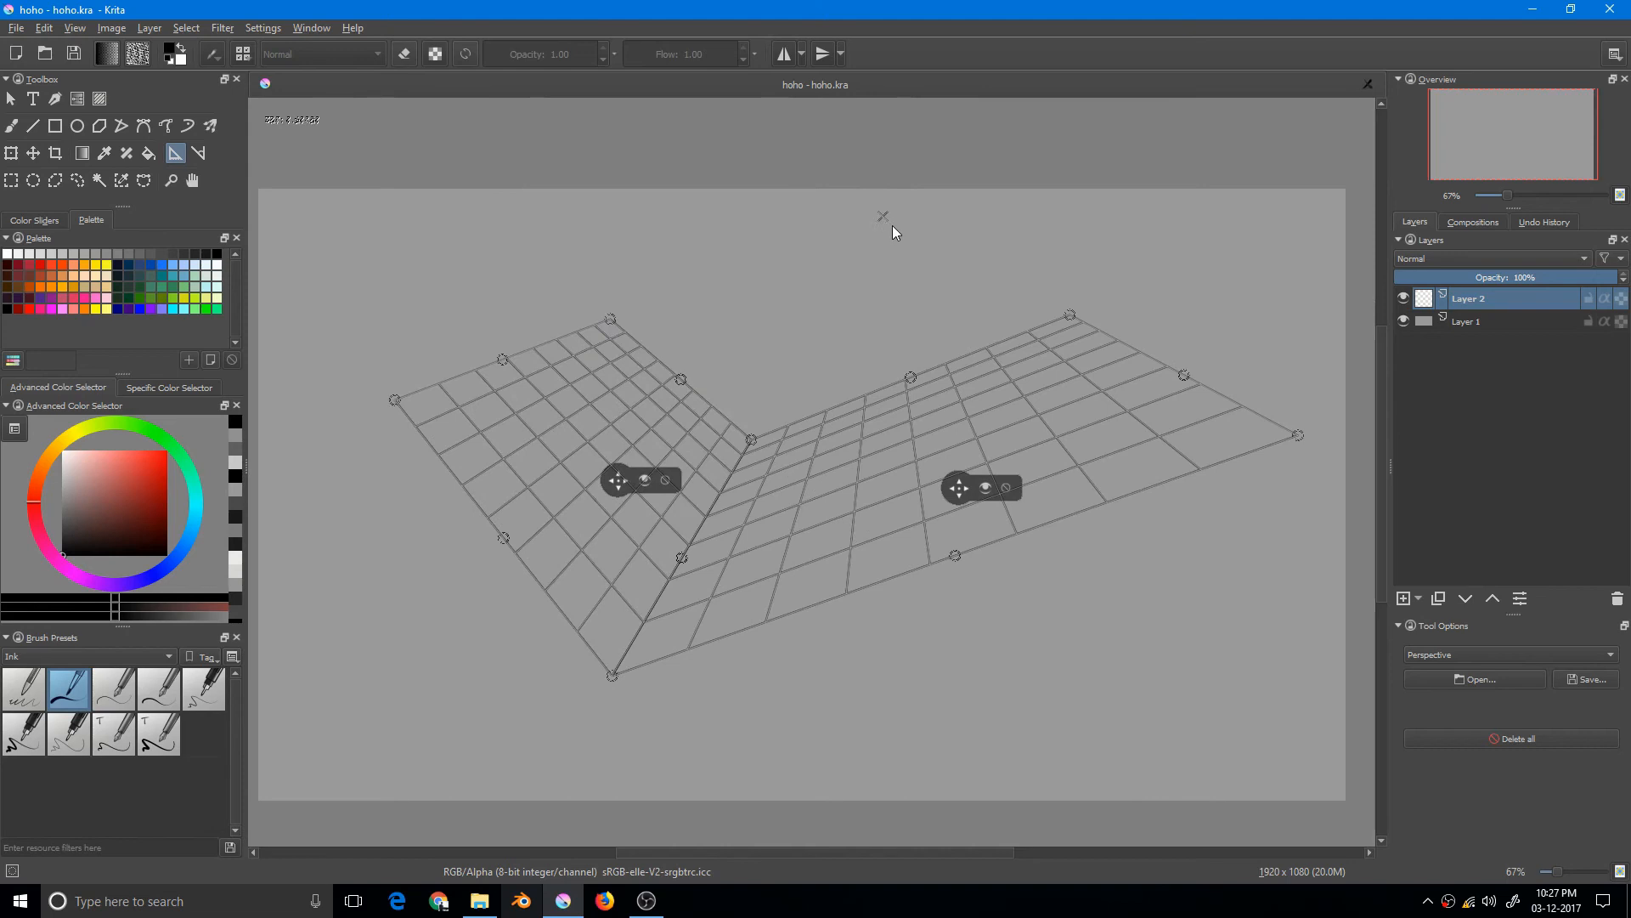
mouse_move(887, 233)
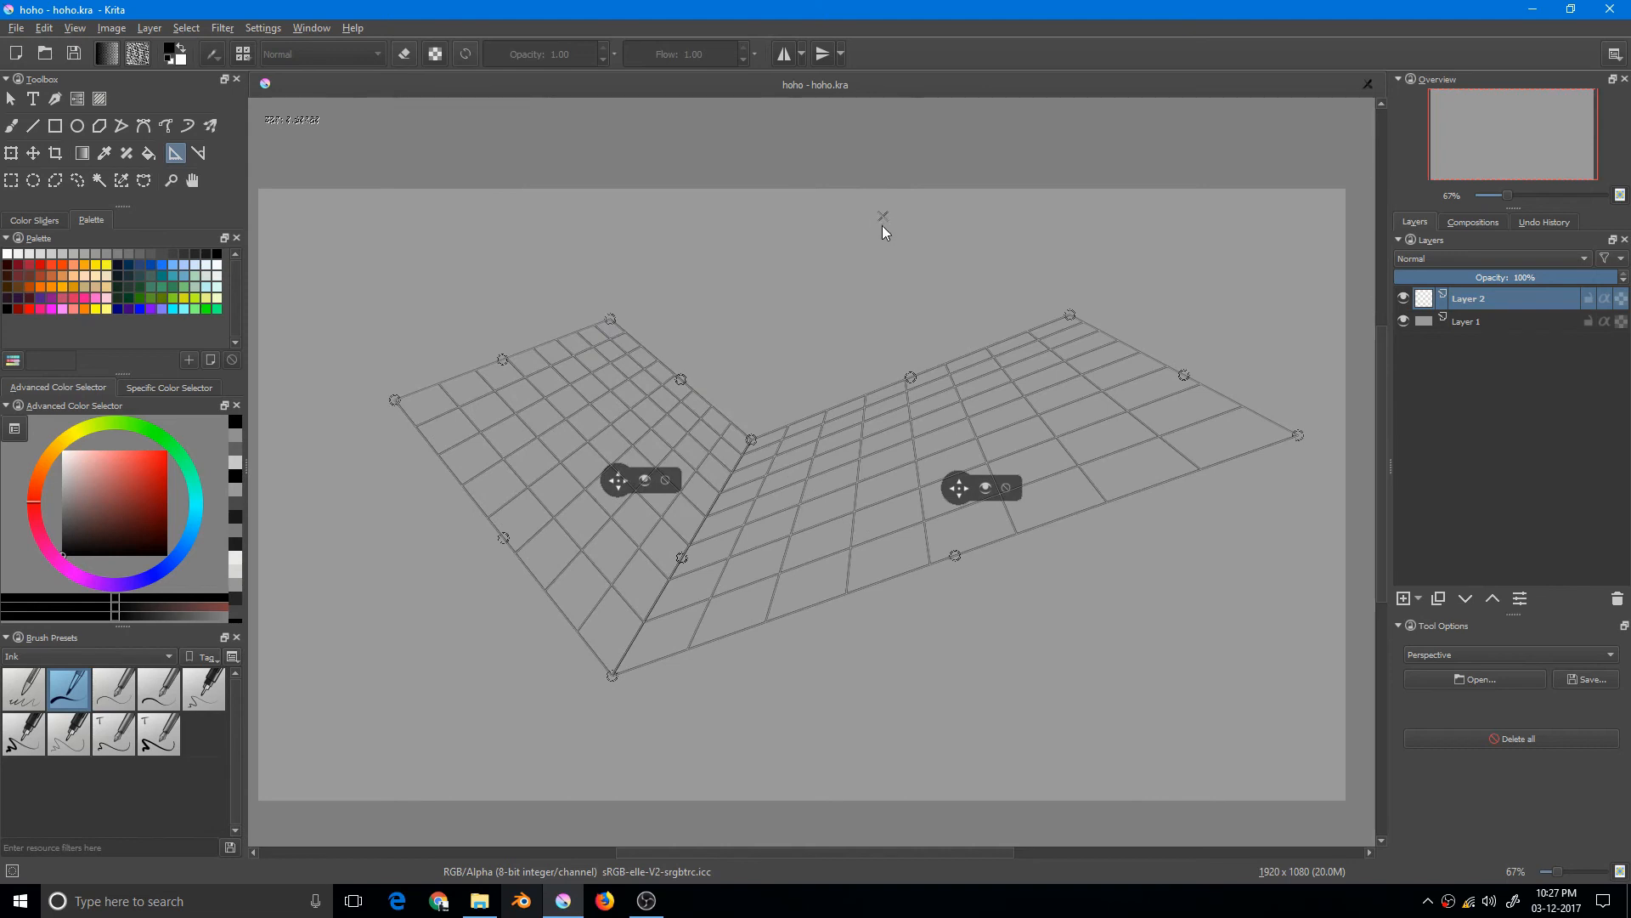
mouse_move(567, 471)
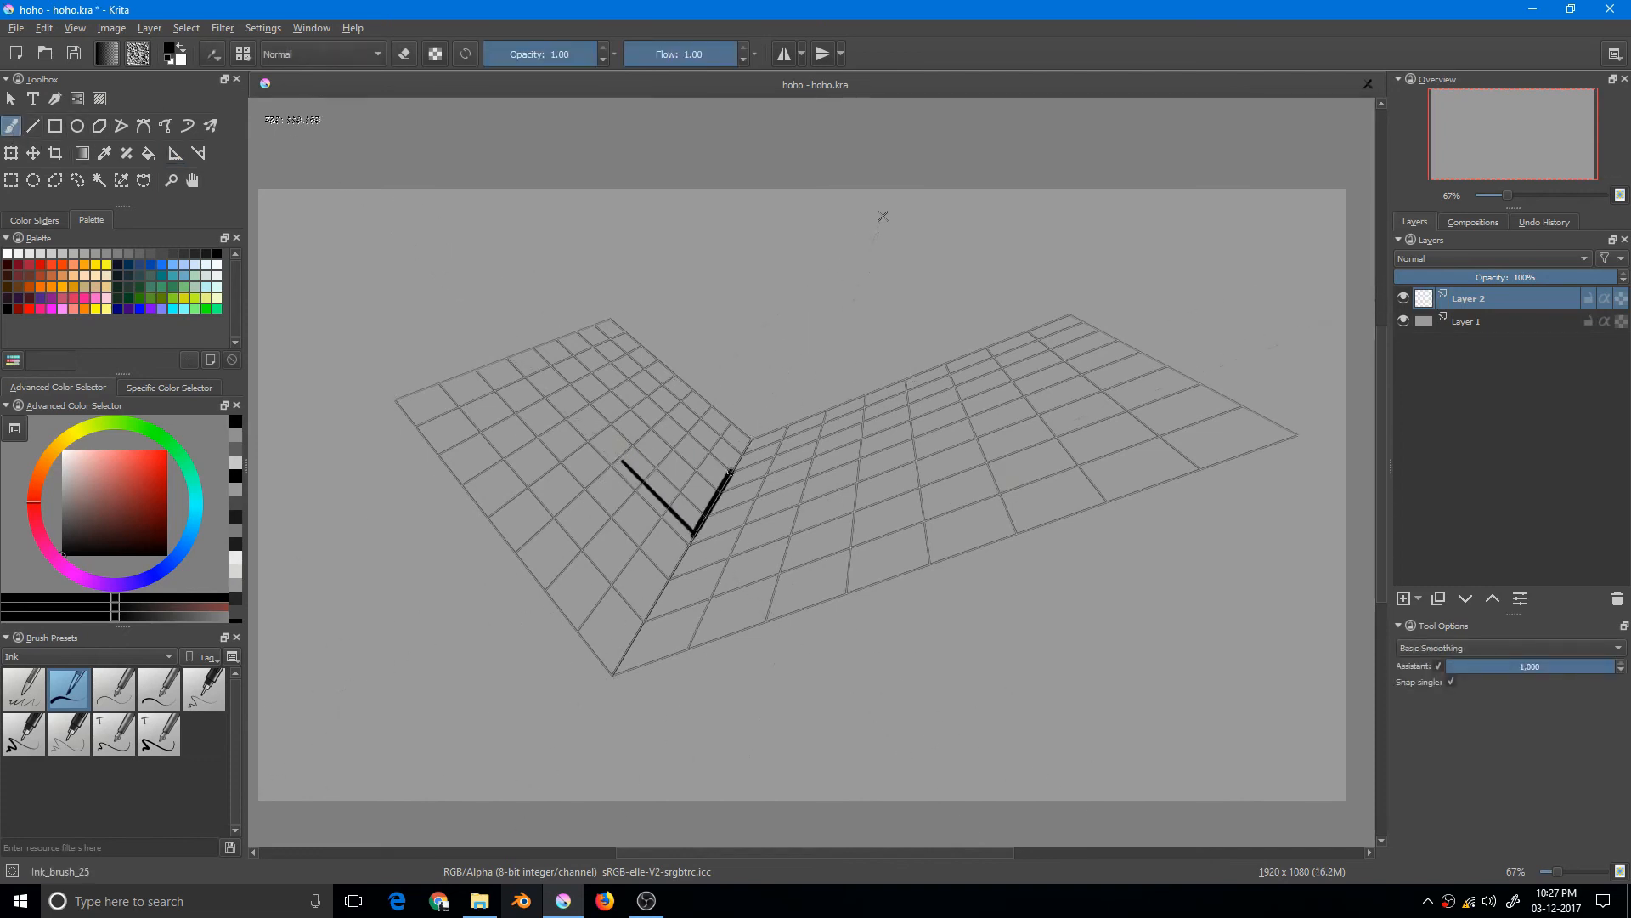
Step: Ink snapped strokes along the right grid's receding lines, the joint, and below the grids
left_click_drag(697, 533, 976, 428)
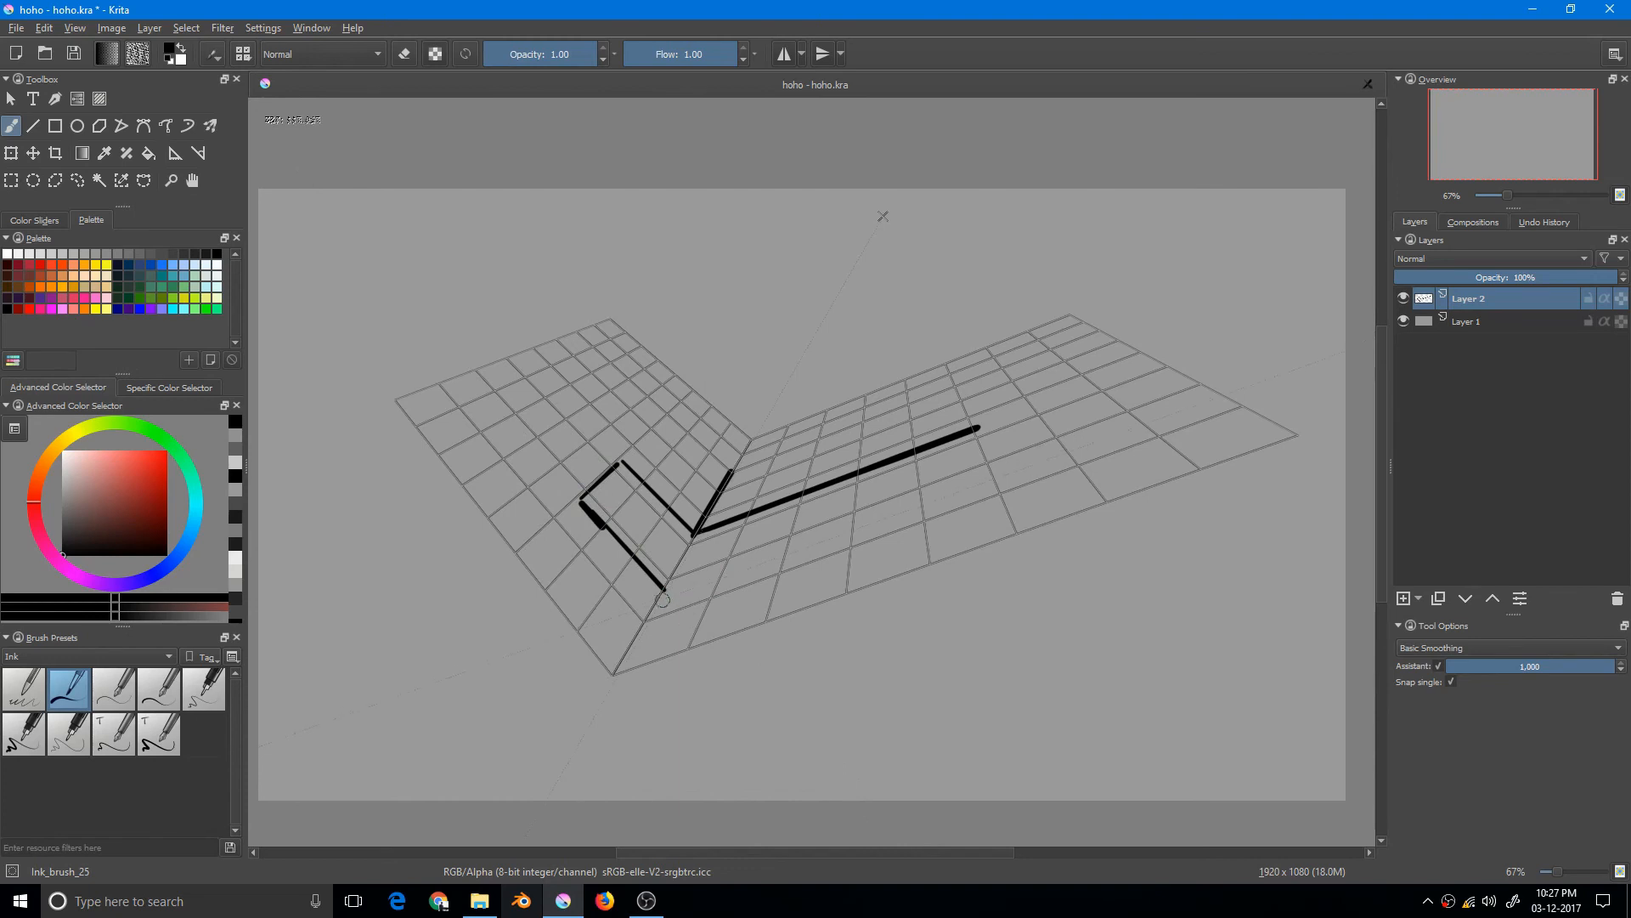
left_click_drag(659, 599, 729, 571)
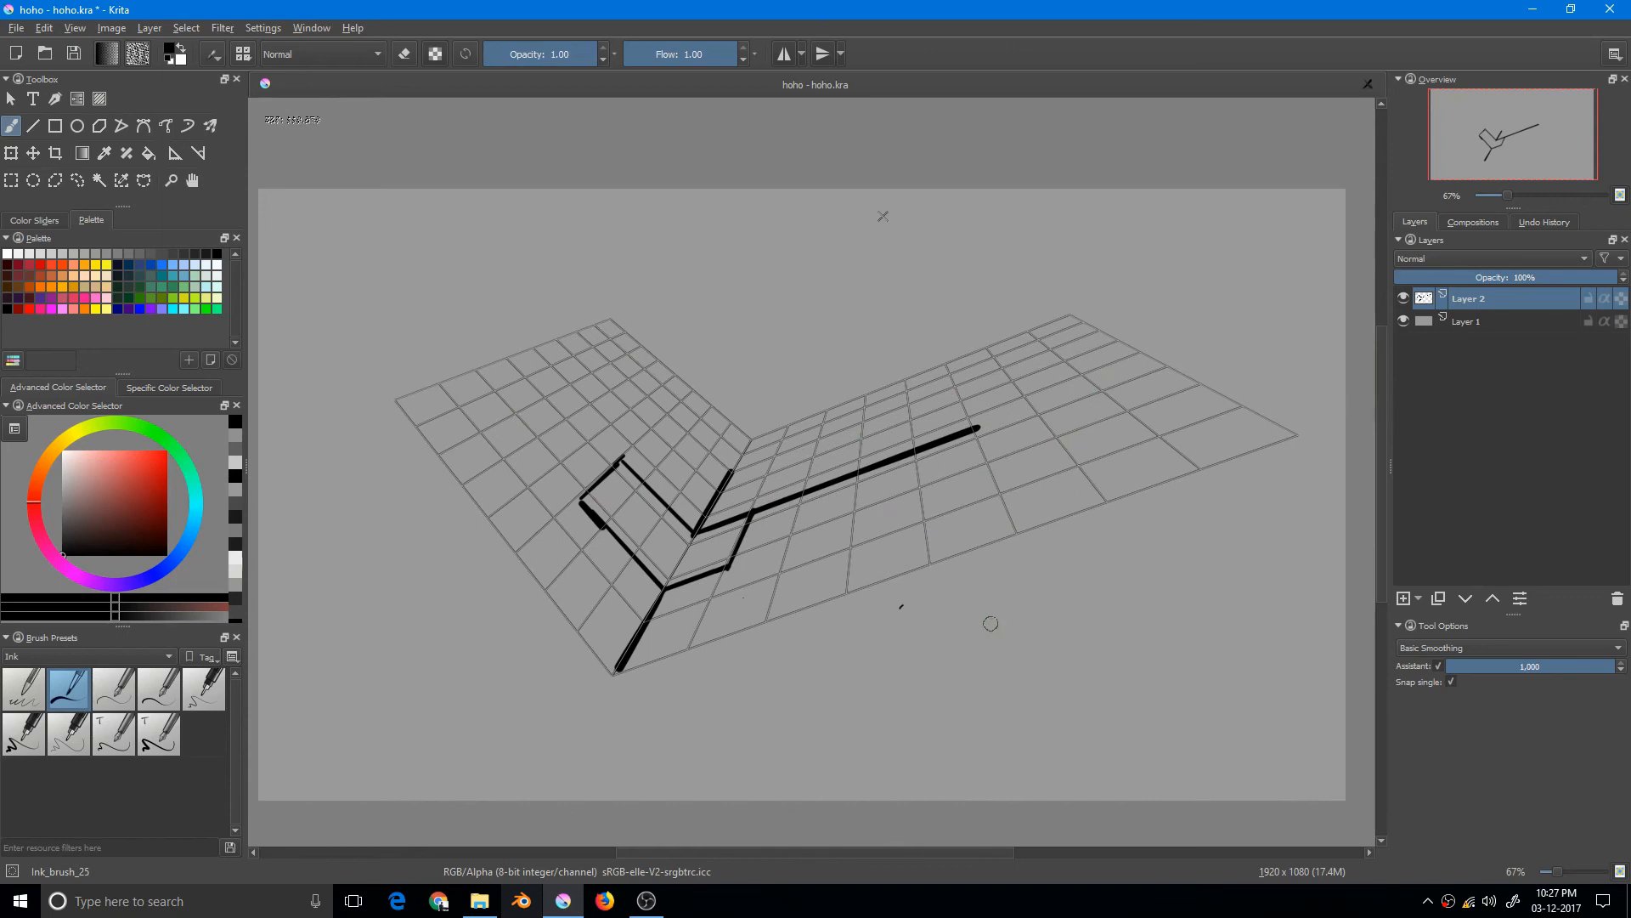
left_click(946, 635)
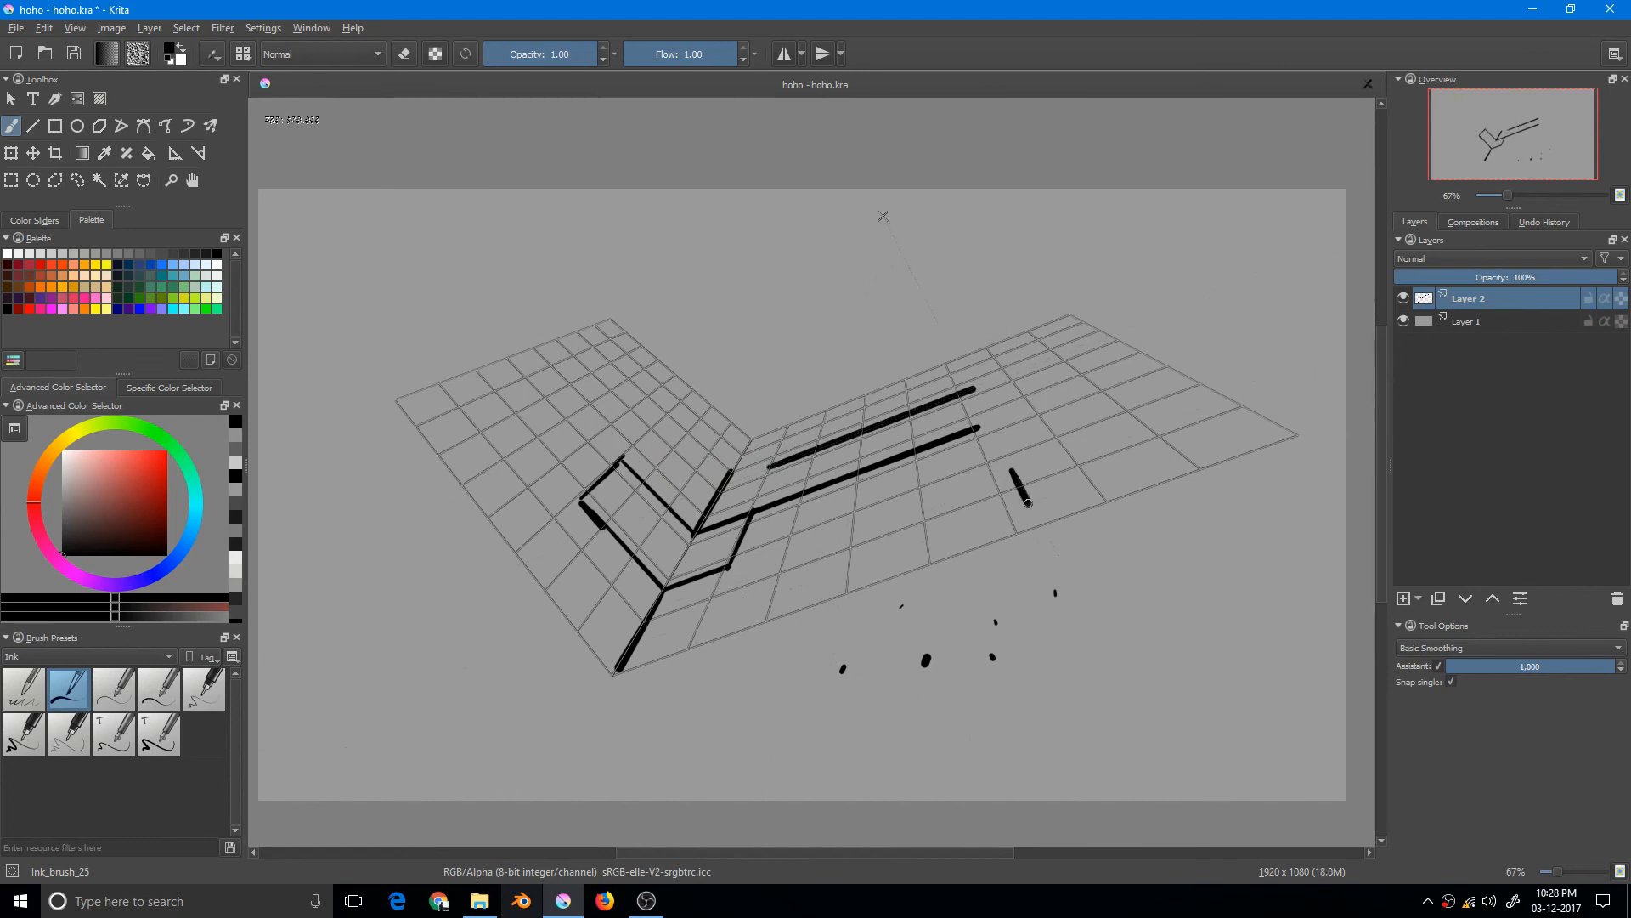
left_click_drag(1025, 500, 1128, 701)
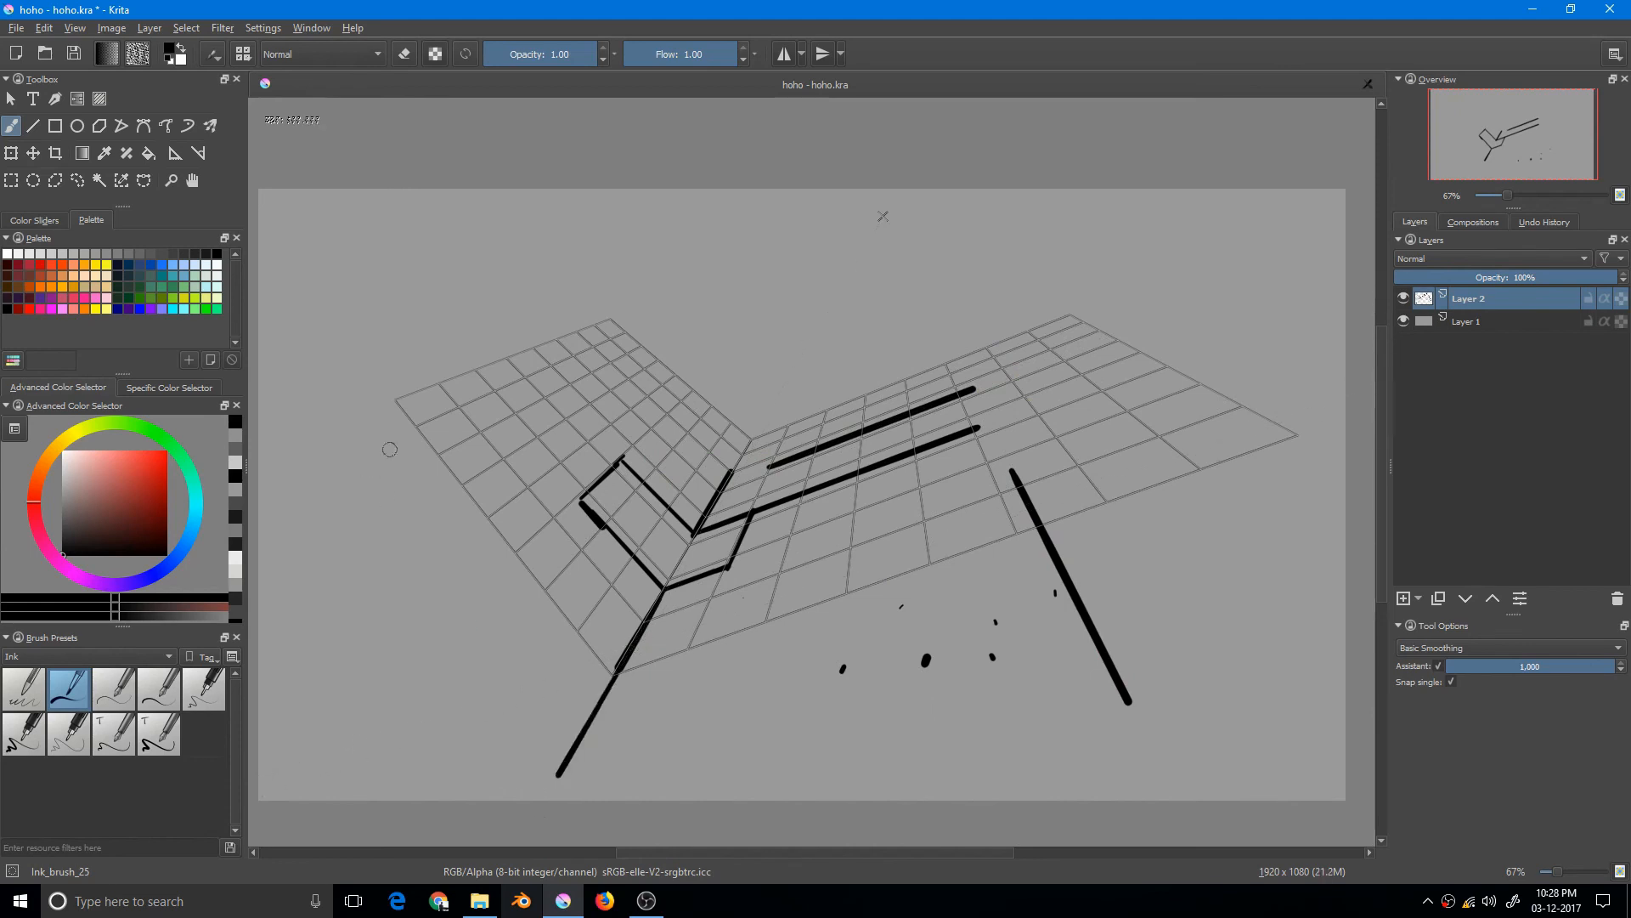
Step: Draw snapped lines extending past the left grid, above it, and beyond the right grid's edge
left_click_drag(359, 354, 453, 474)
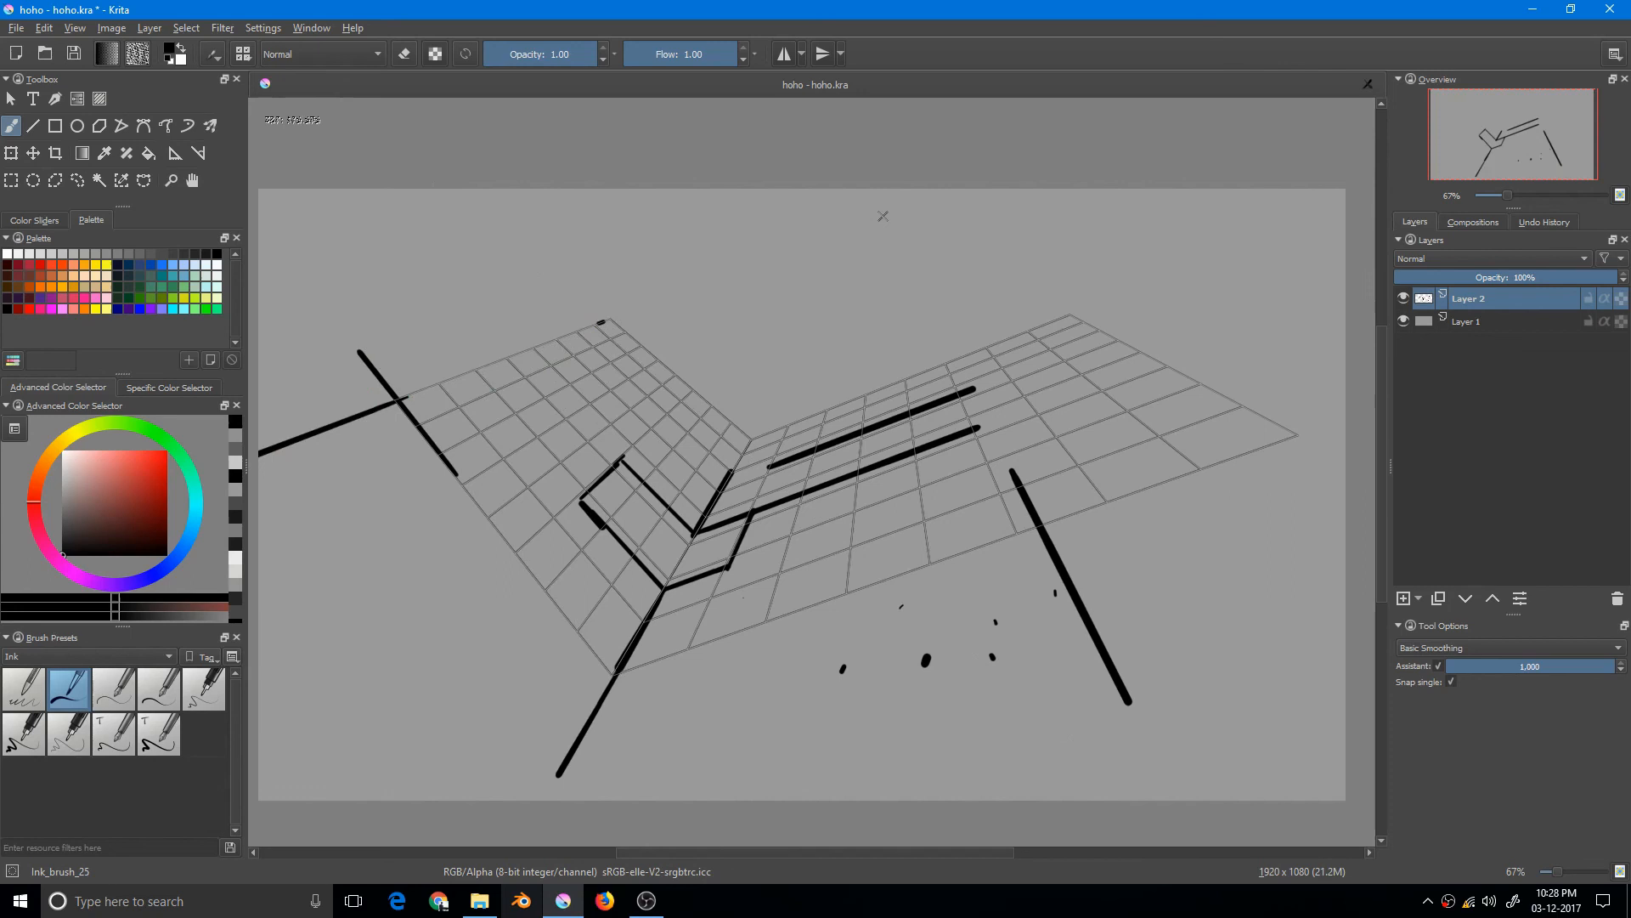
left_click_drag(568, 338, 743, 274)
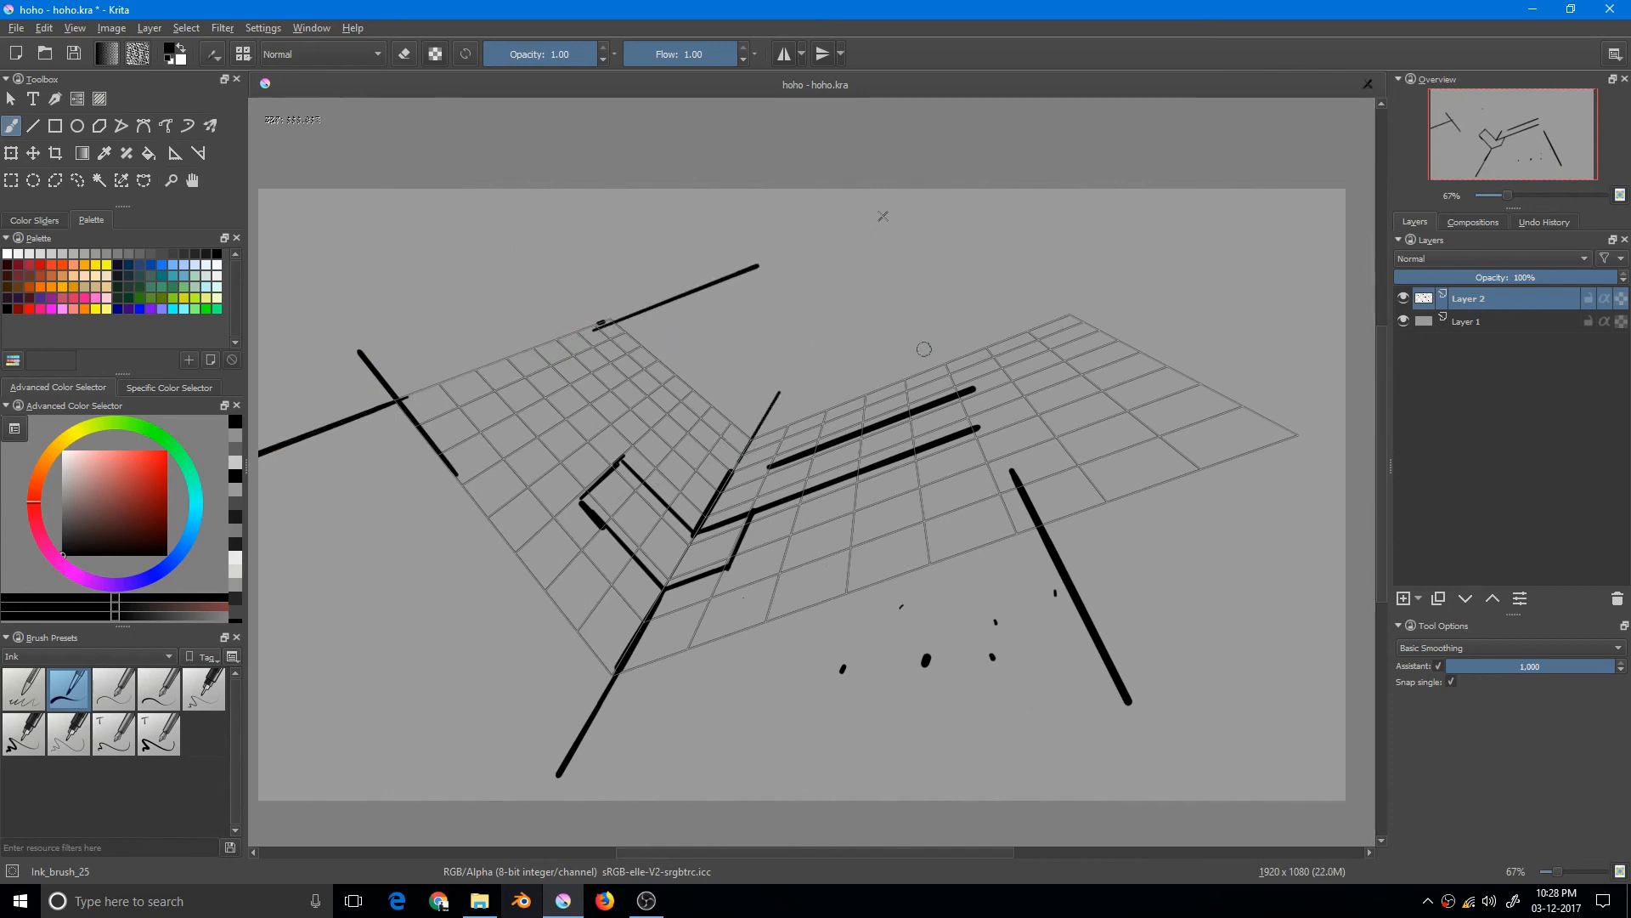
left_click_drag(1098, 321, 1259, 417)
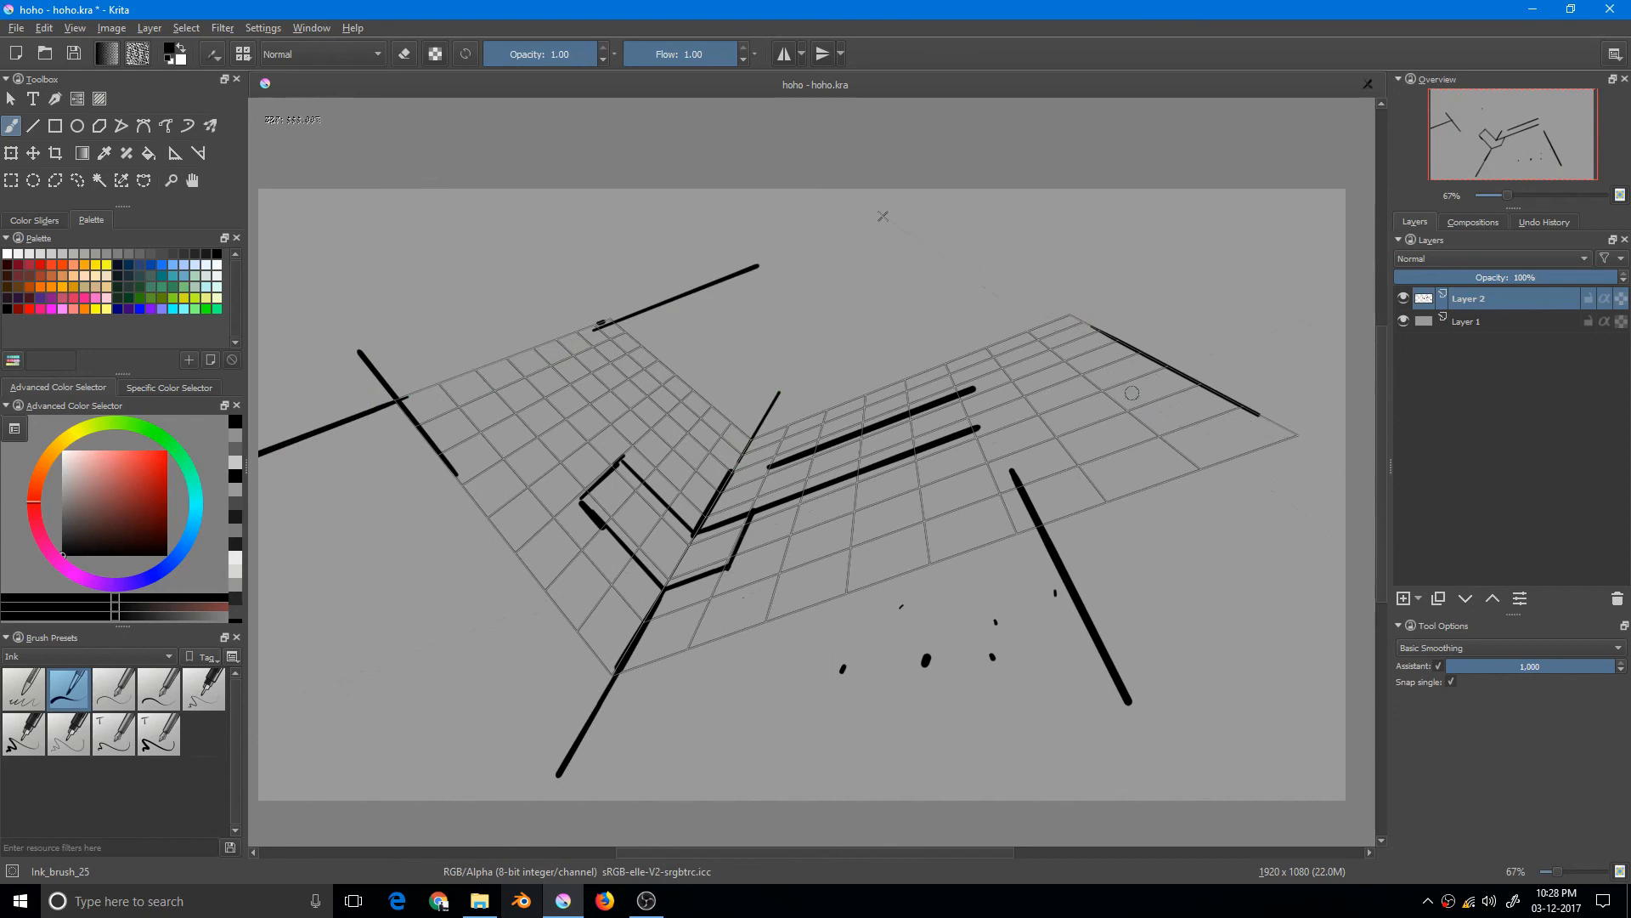